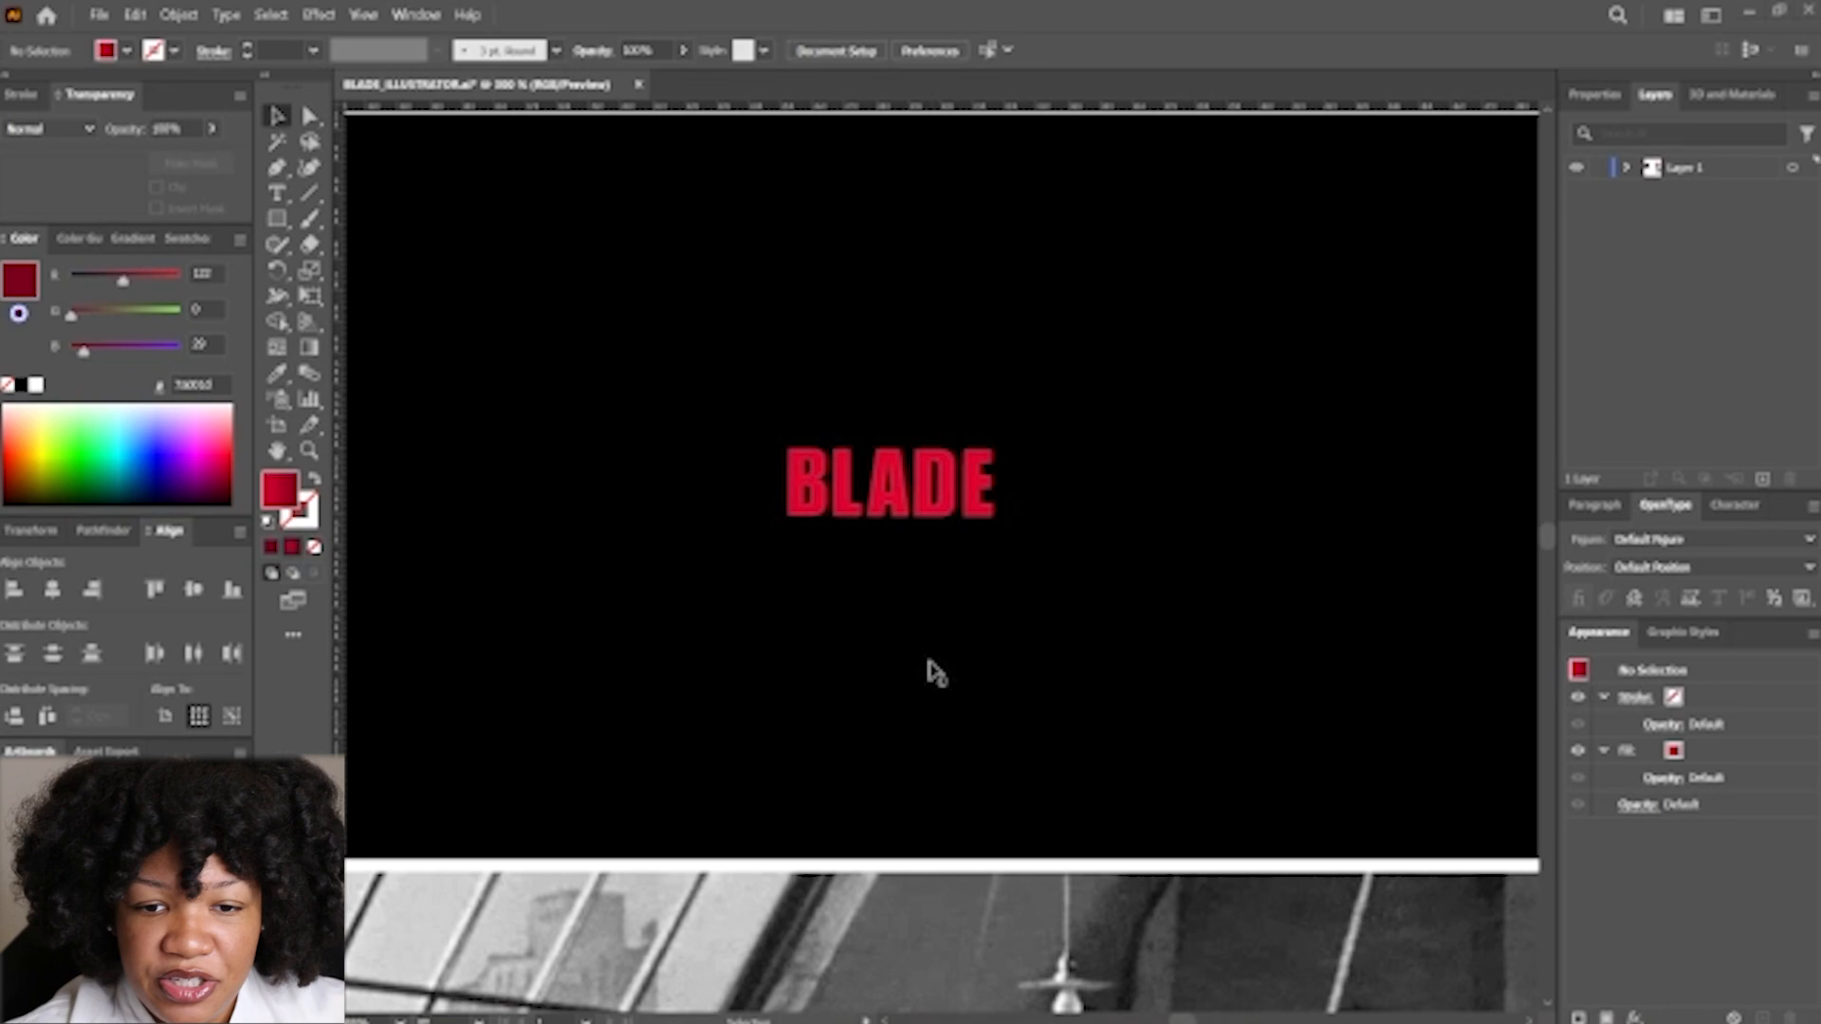
mouse_move(1024, 551)
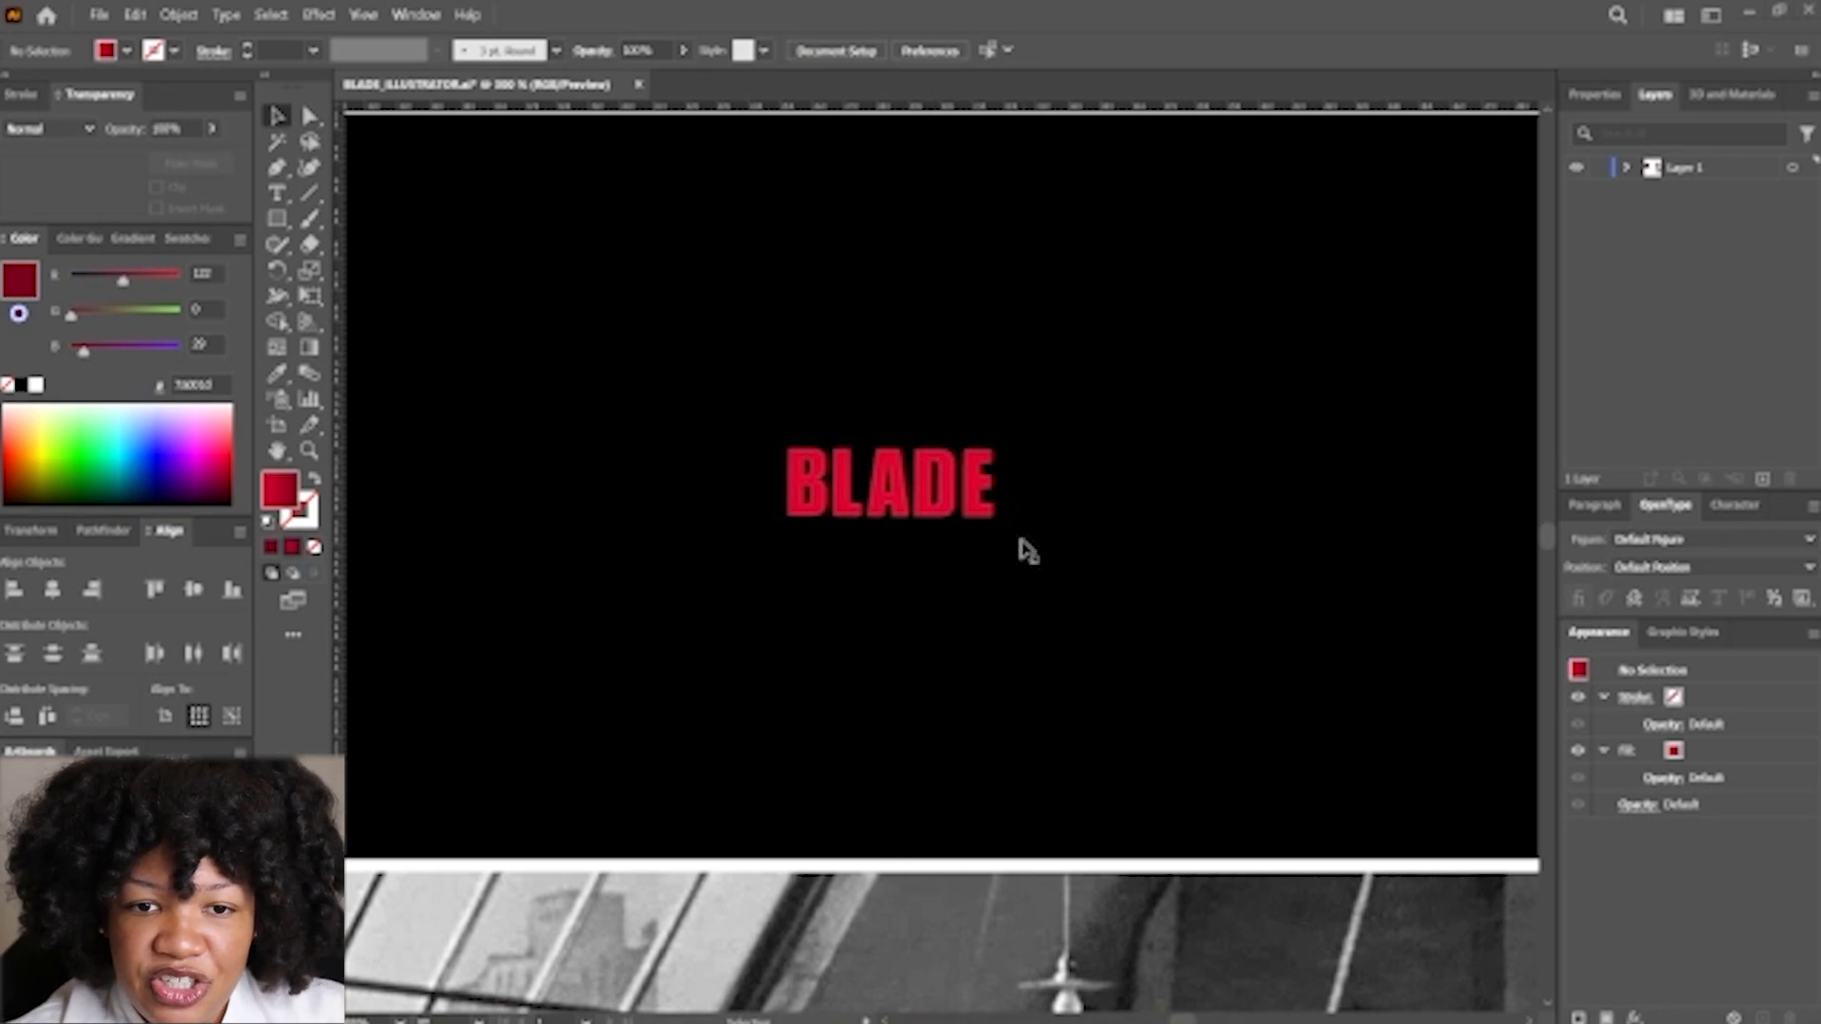
mouse_move(884, 534)
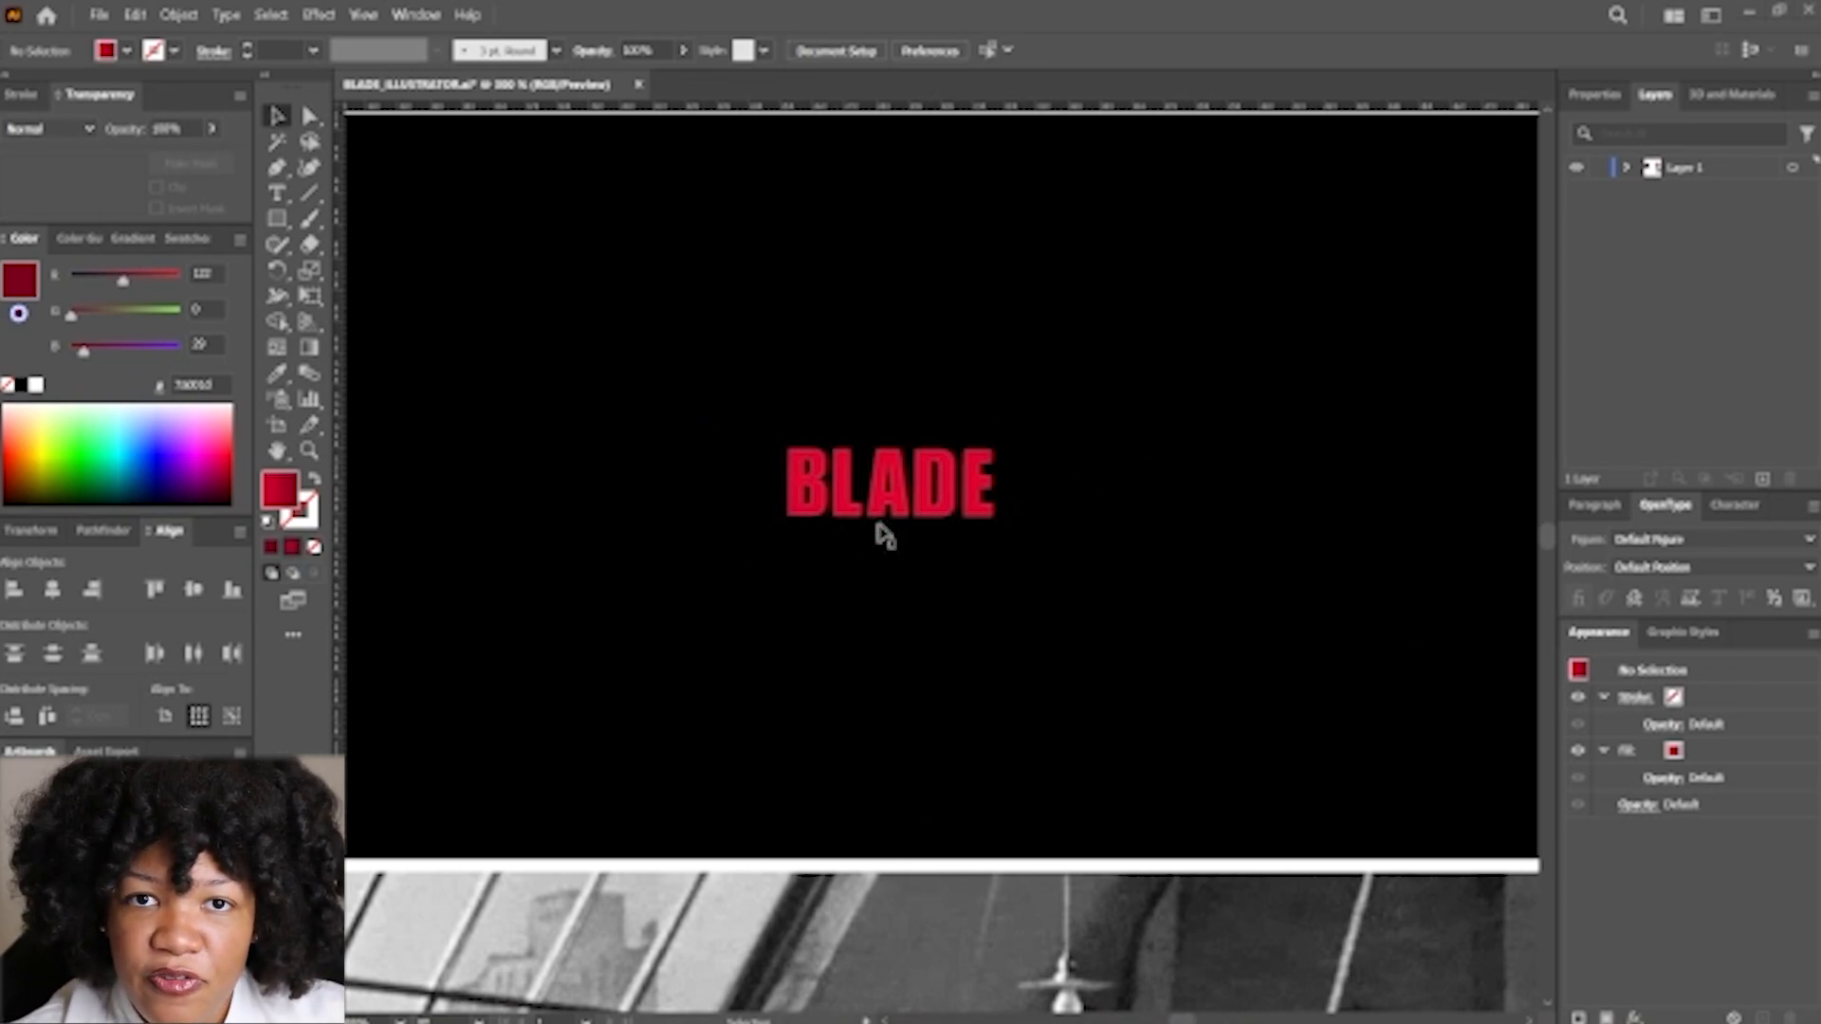
mouse_move(1028, 470)
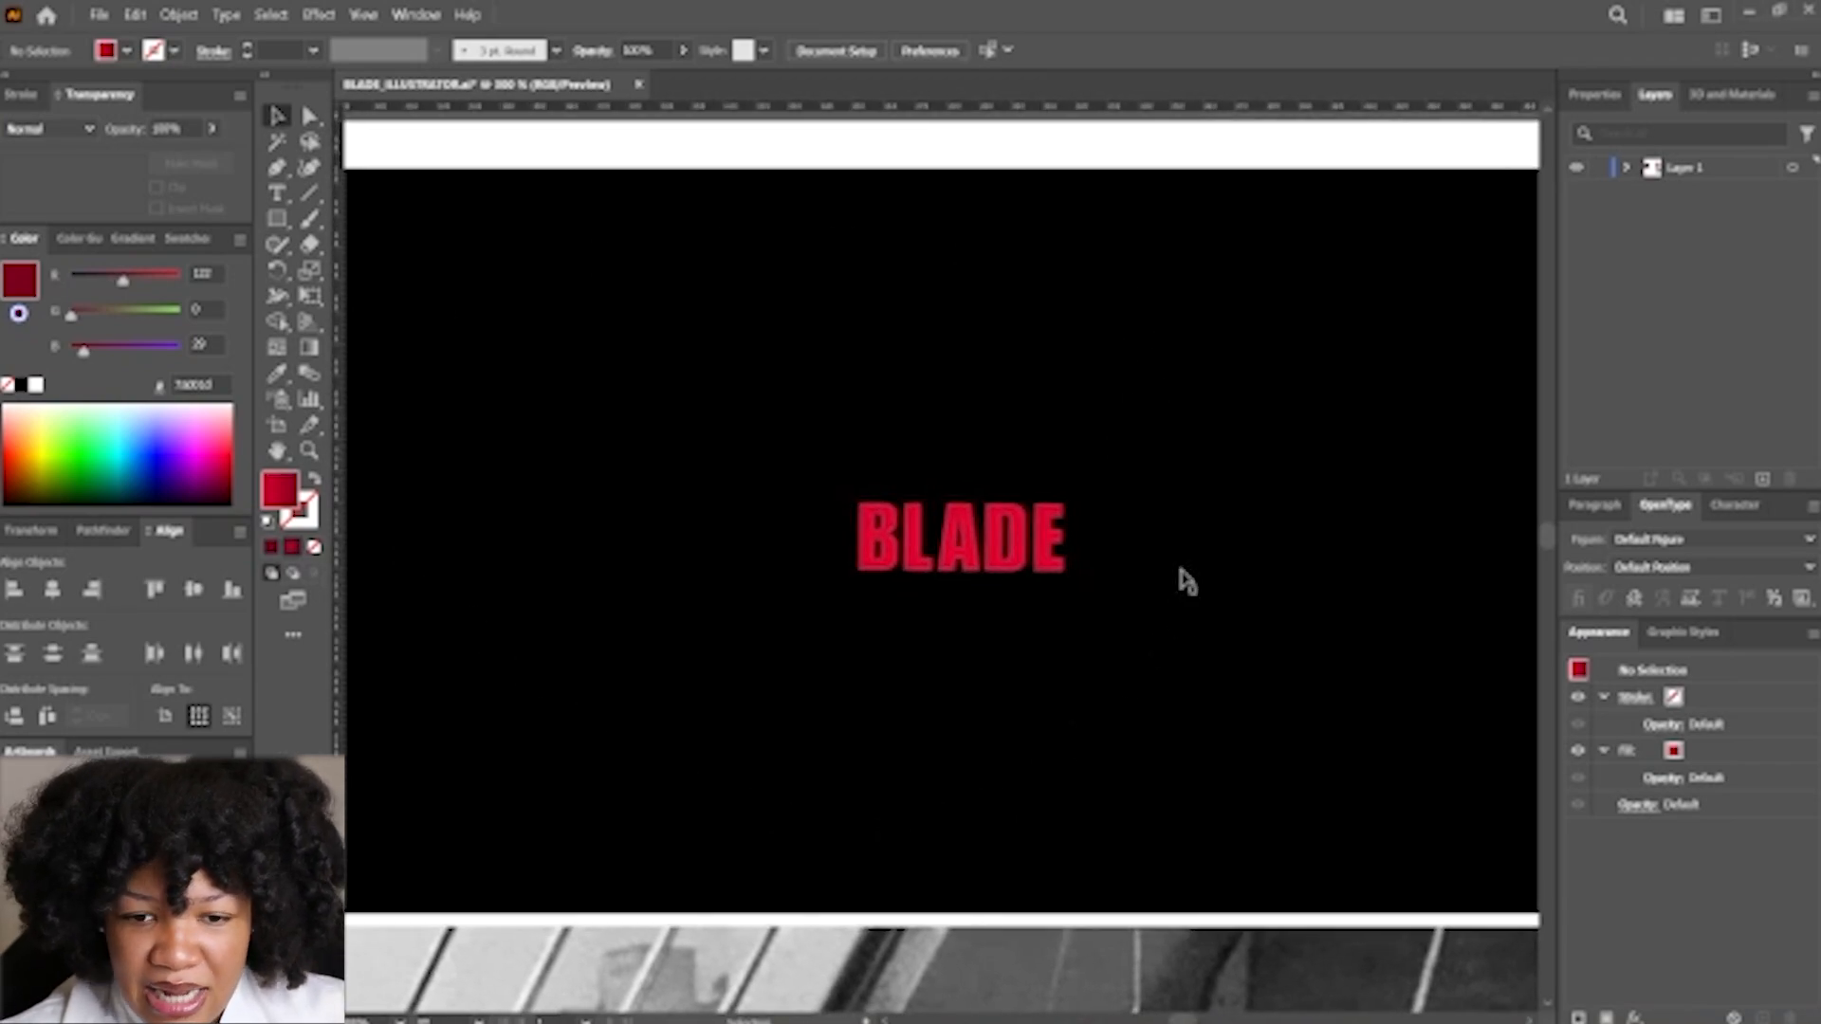
mouse_move(834, 578)
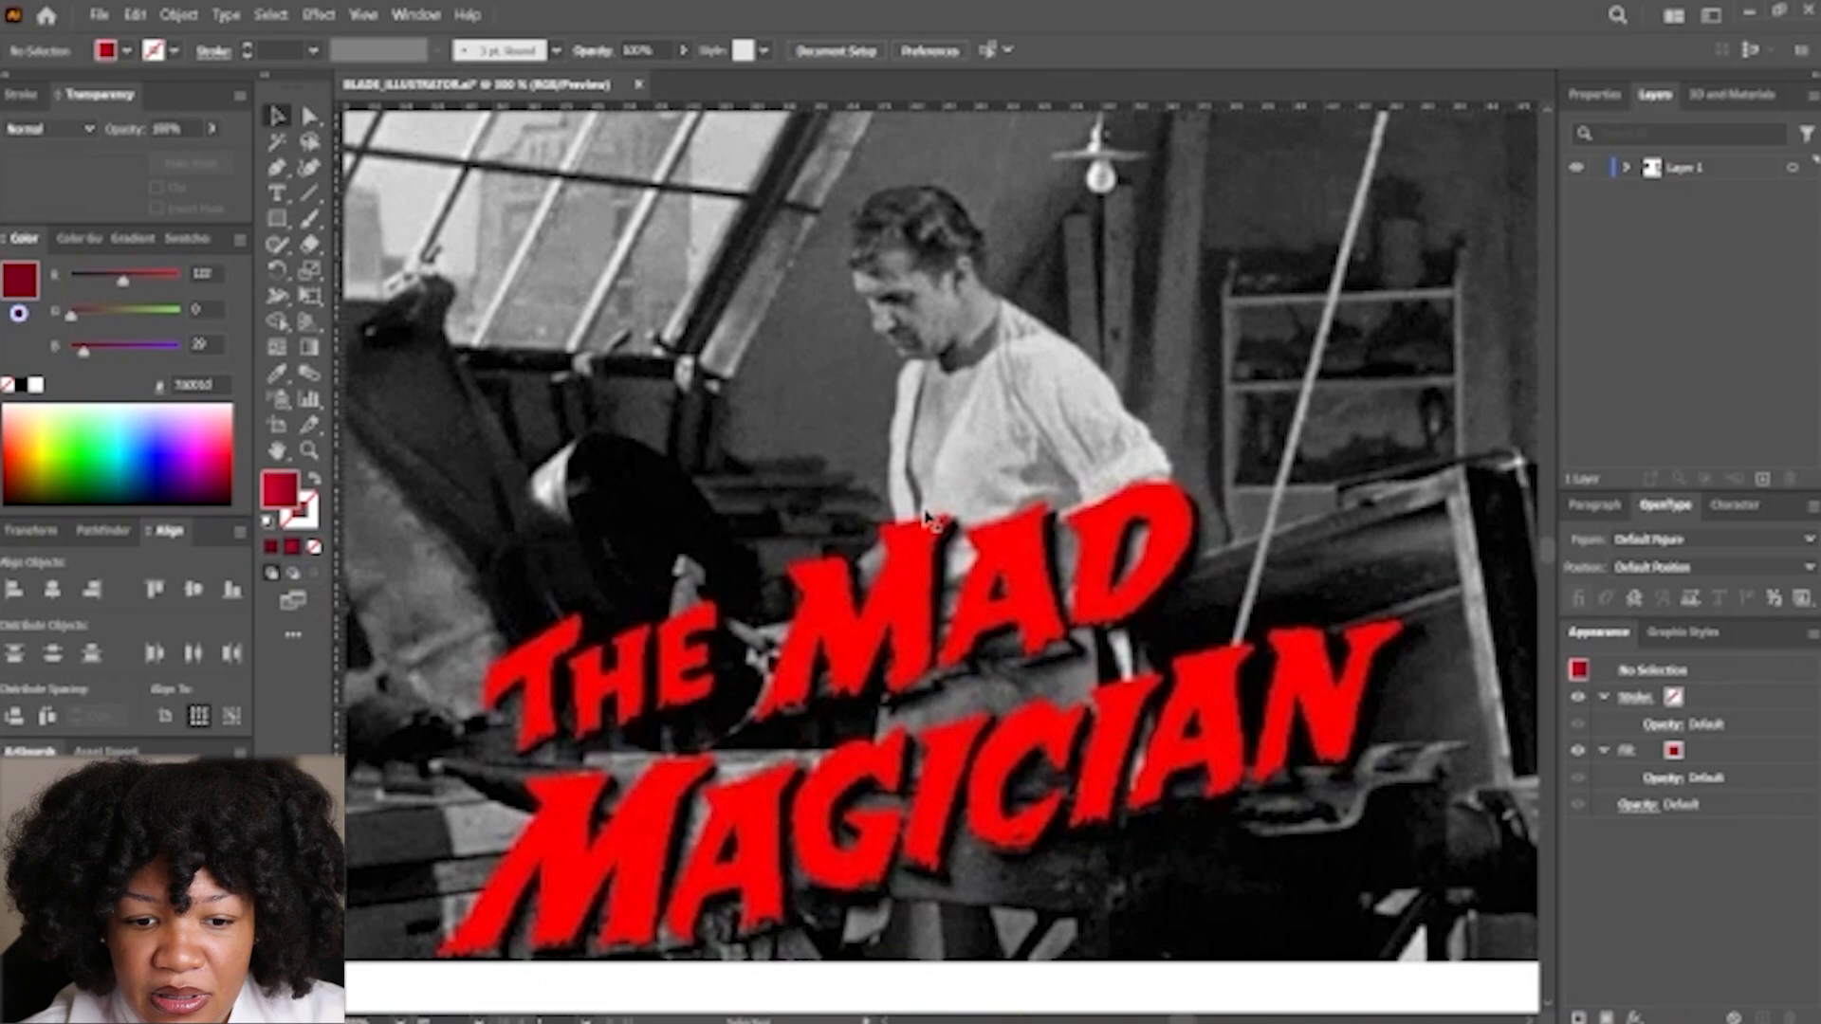
mouse_move(702, 718)
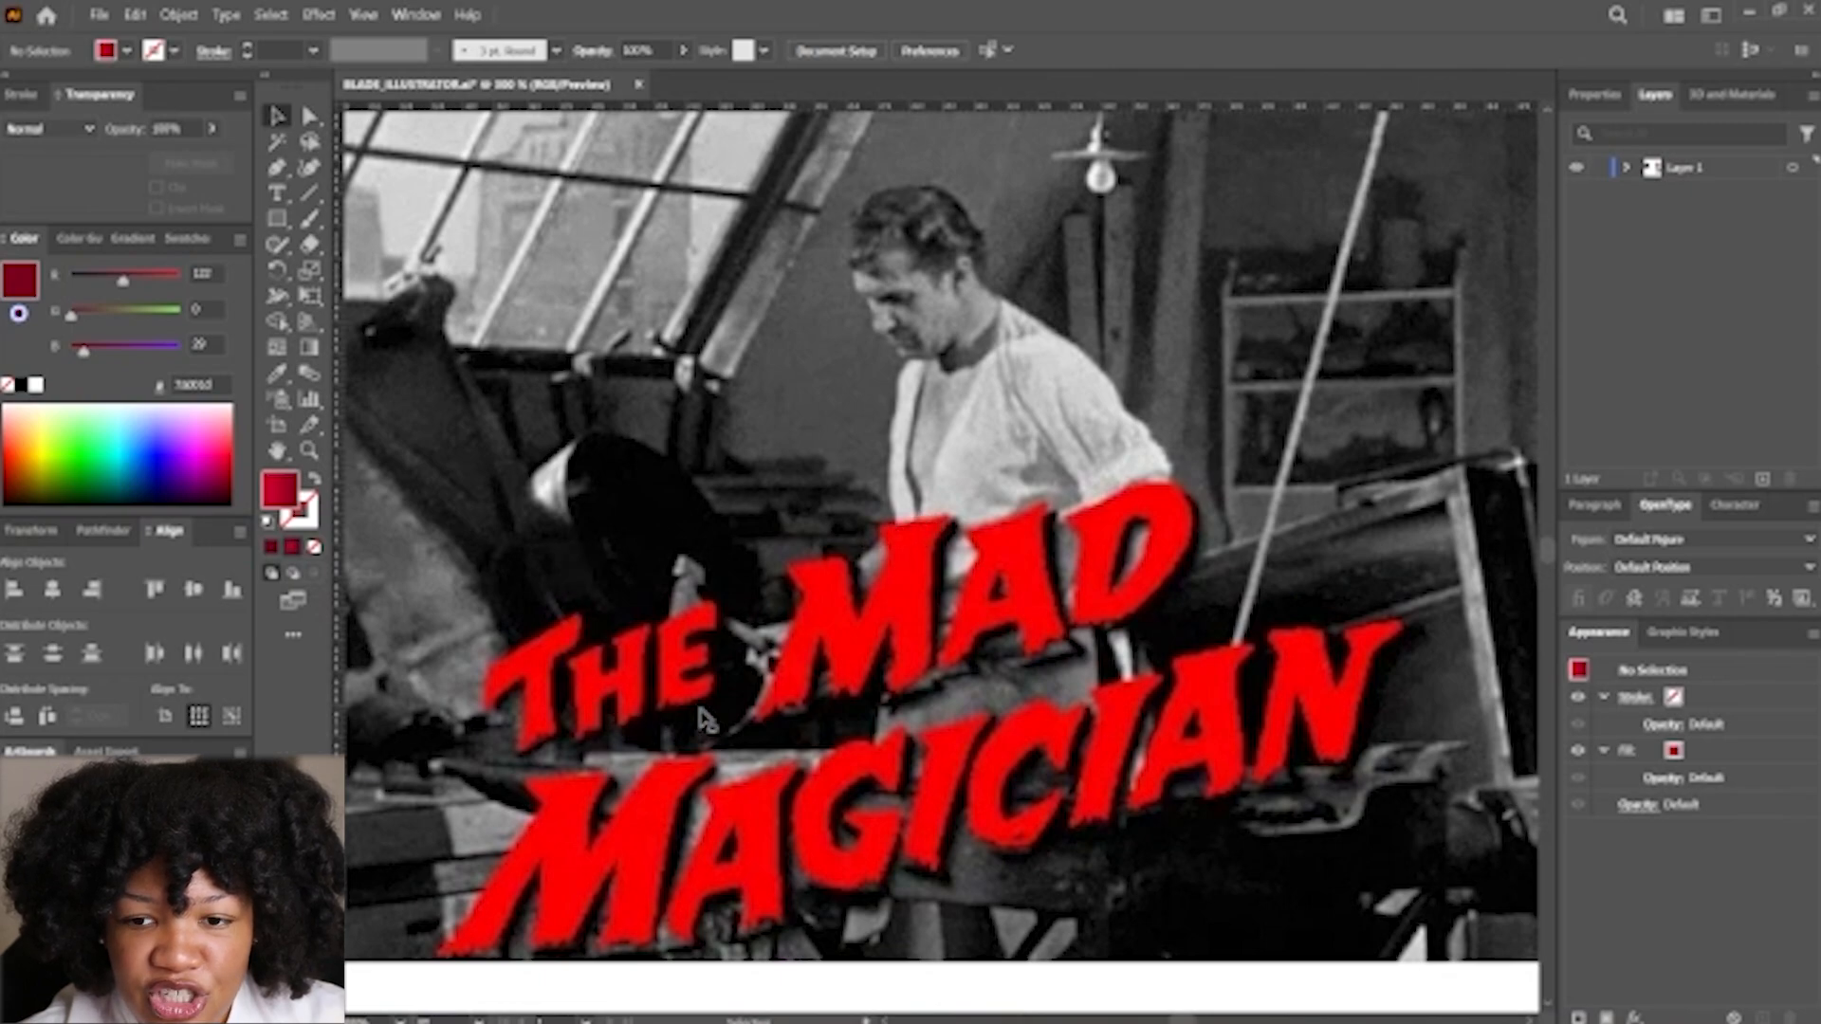
mouse_move(921, 542)
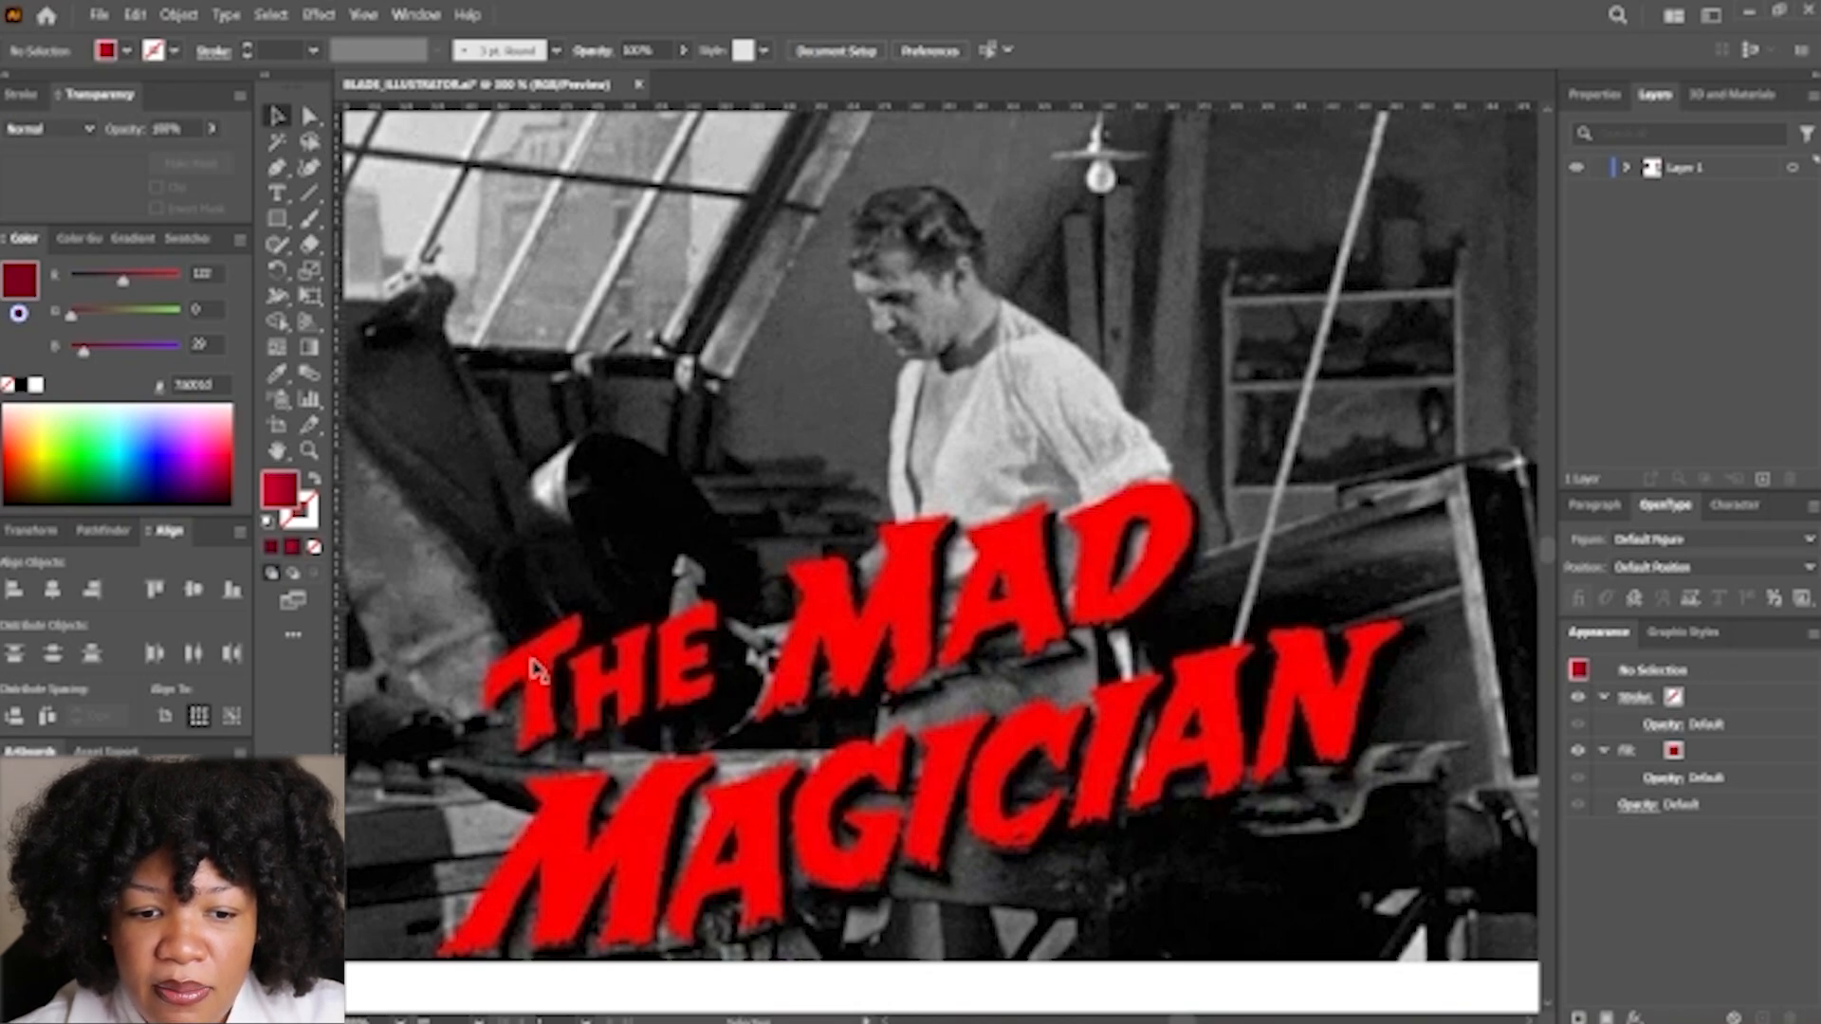
mouse_move(651, 874)
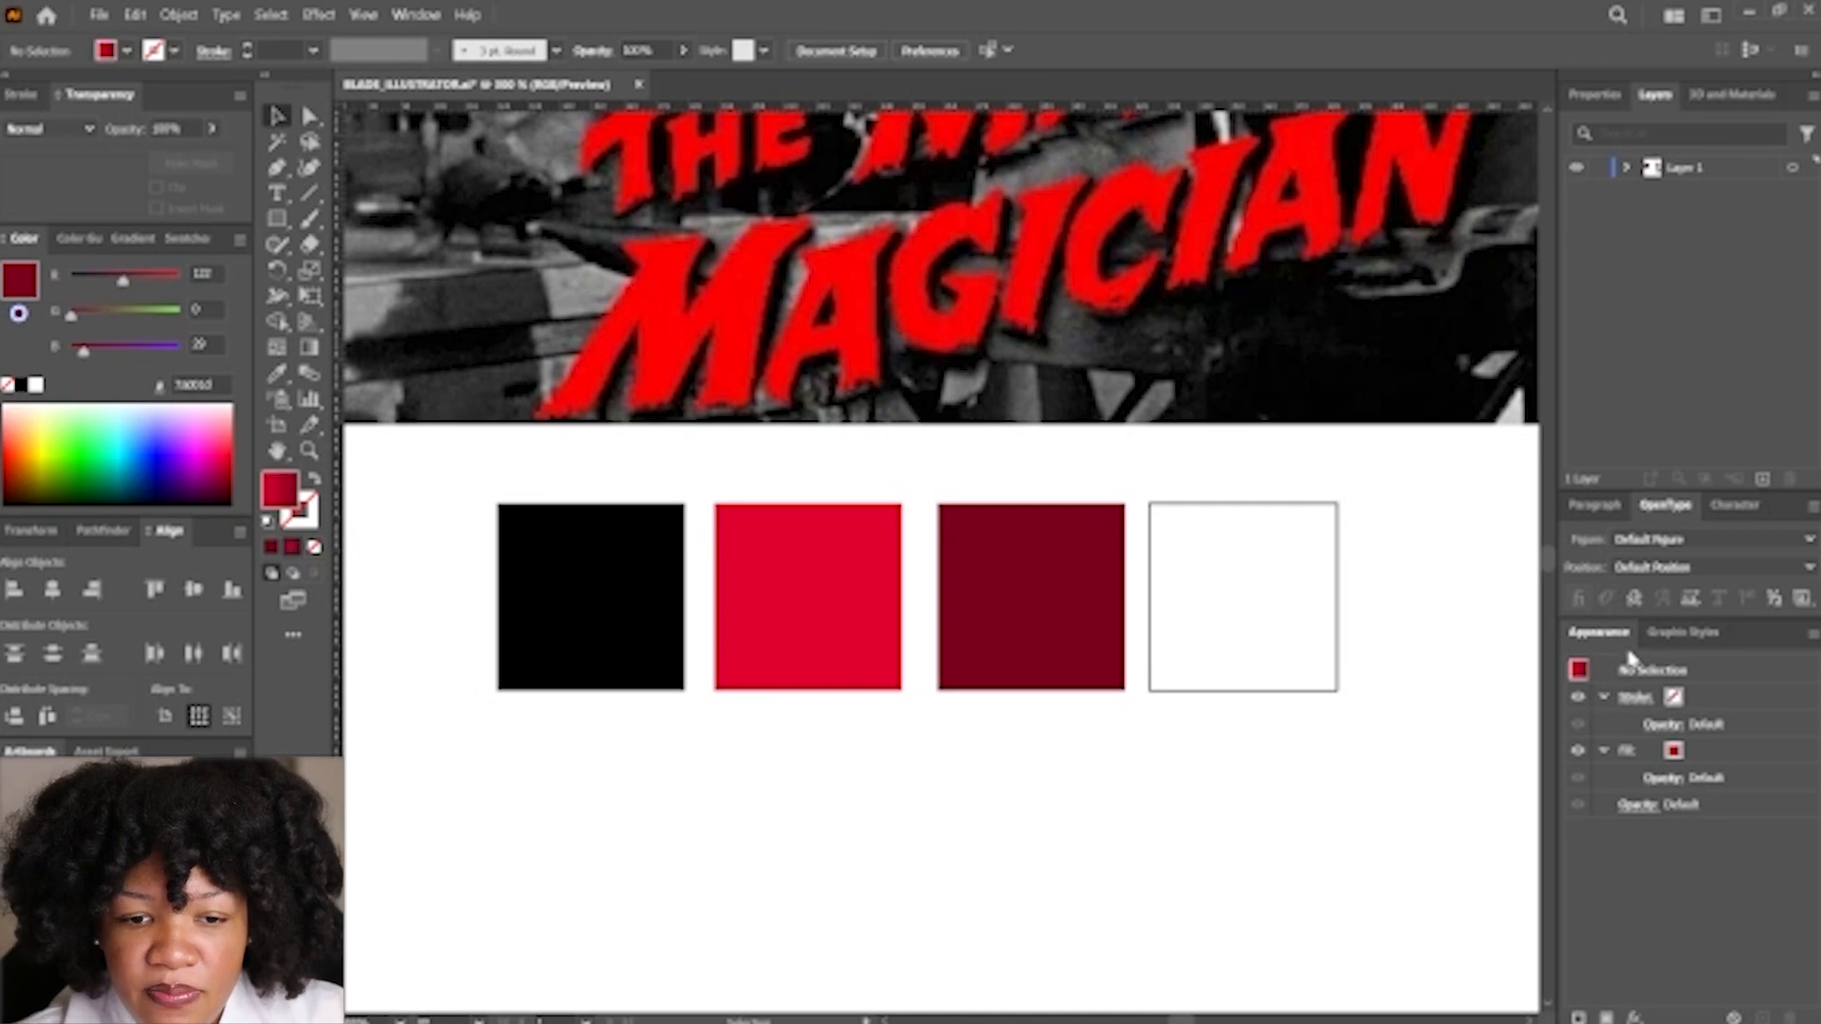
mouse_move(1430, 564)
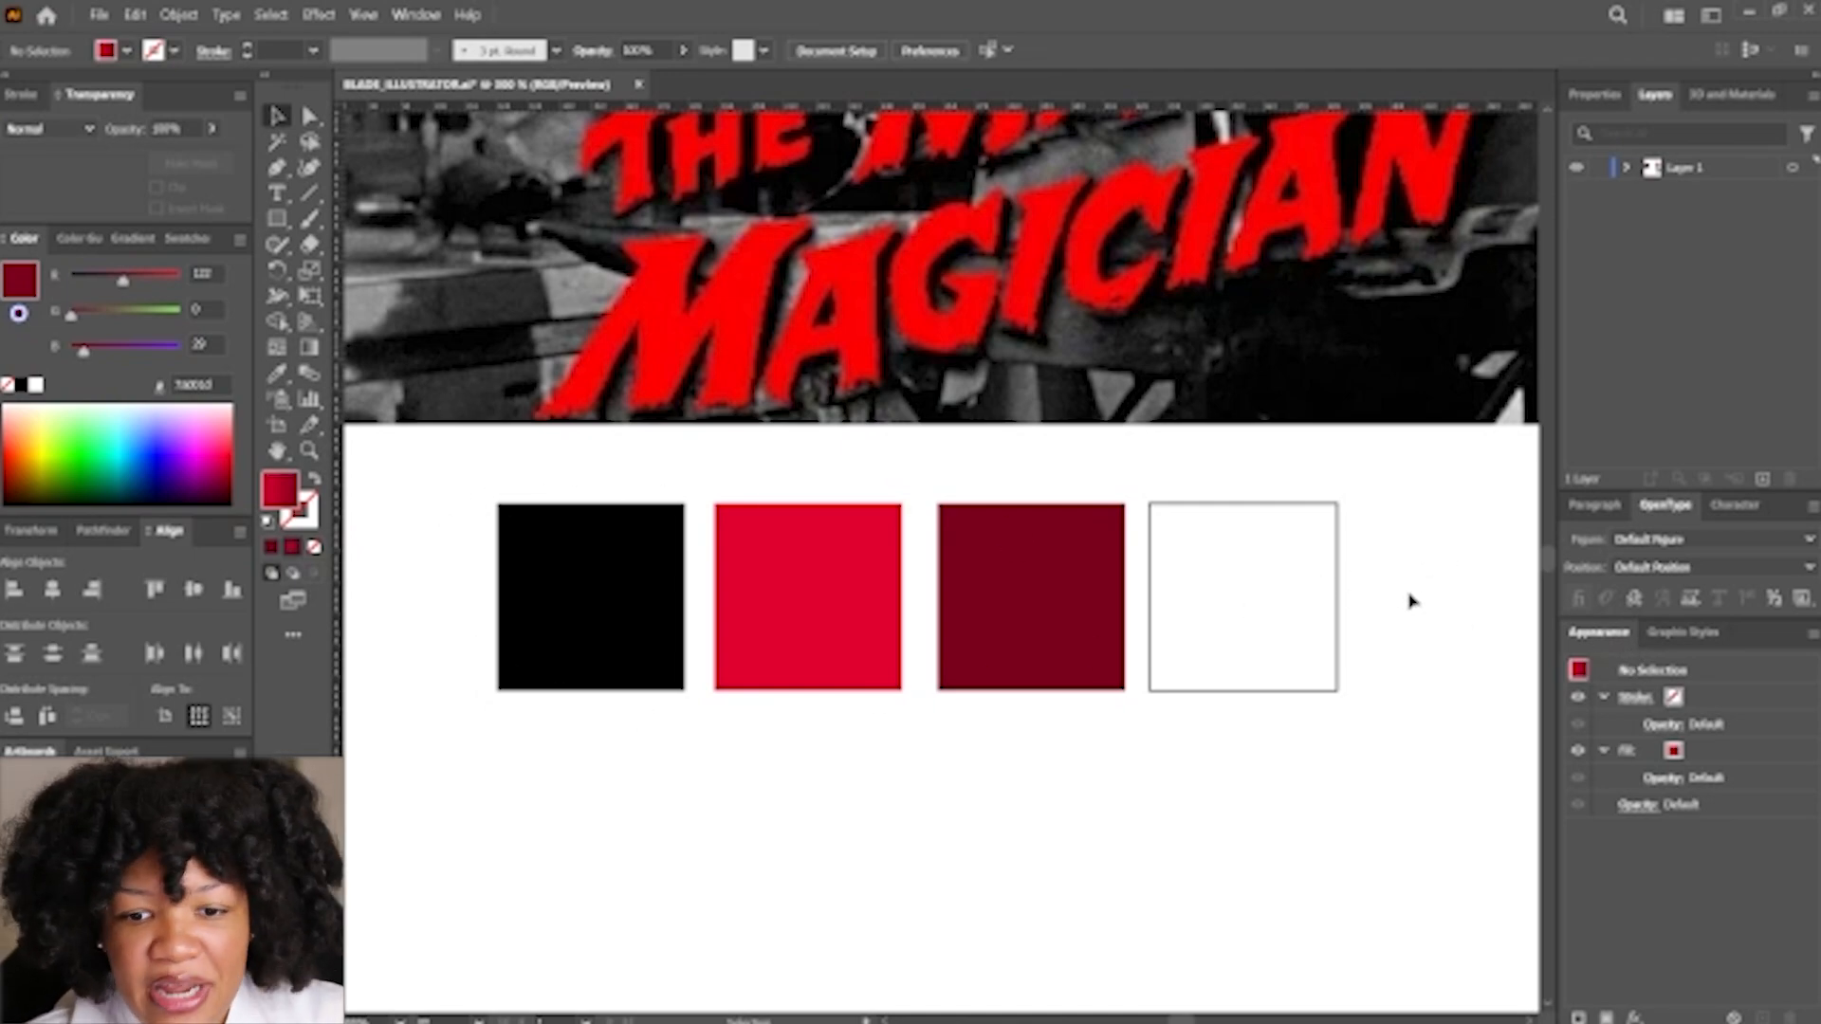
mouse_move(1407, 635)
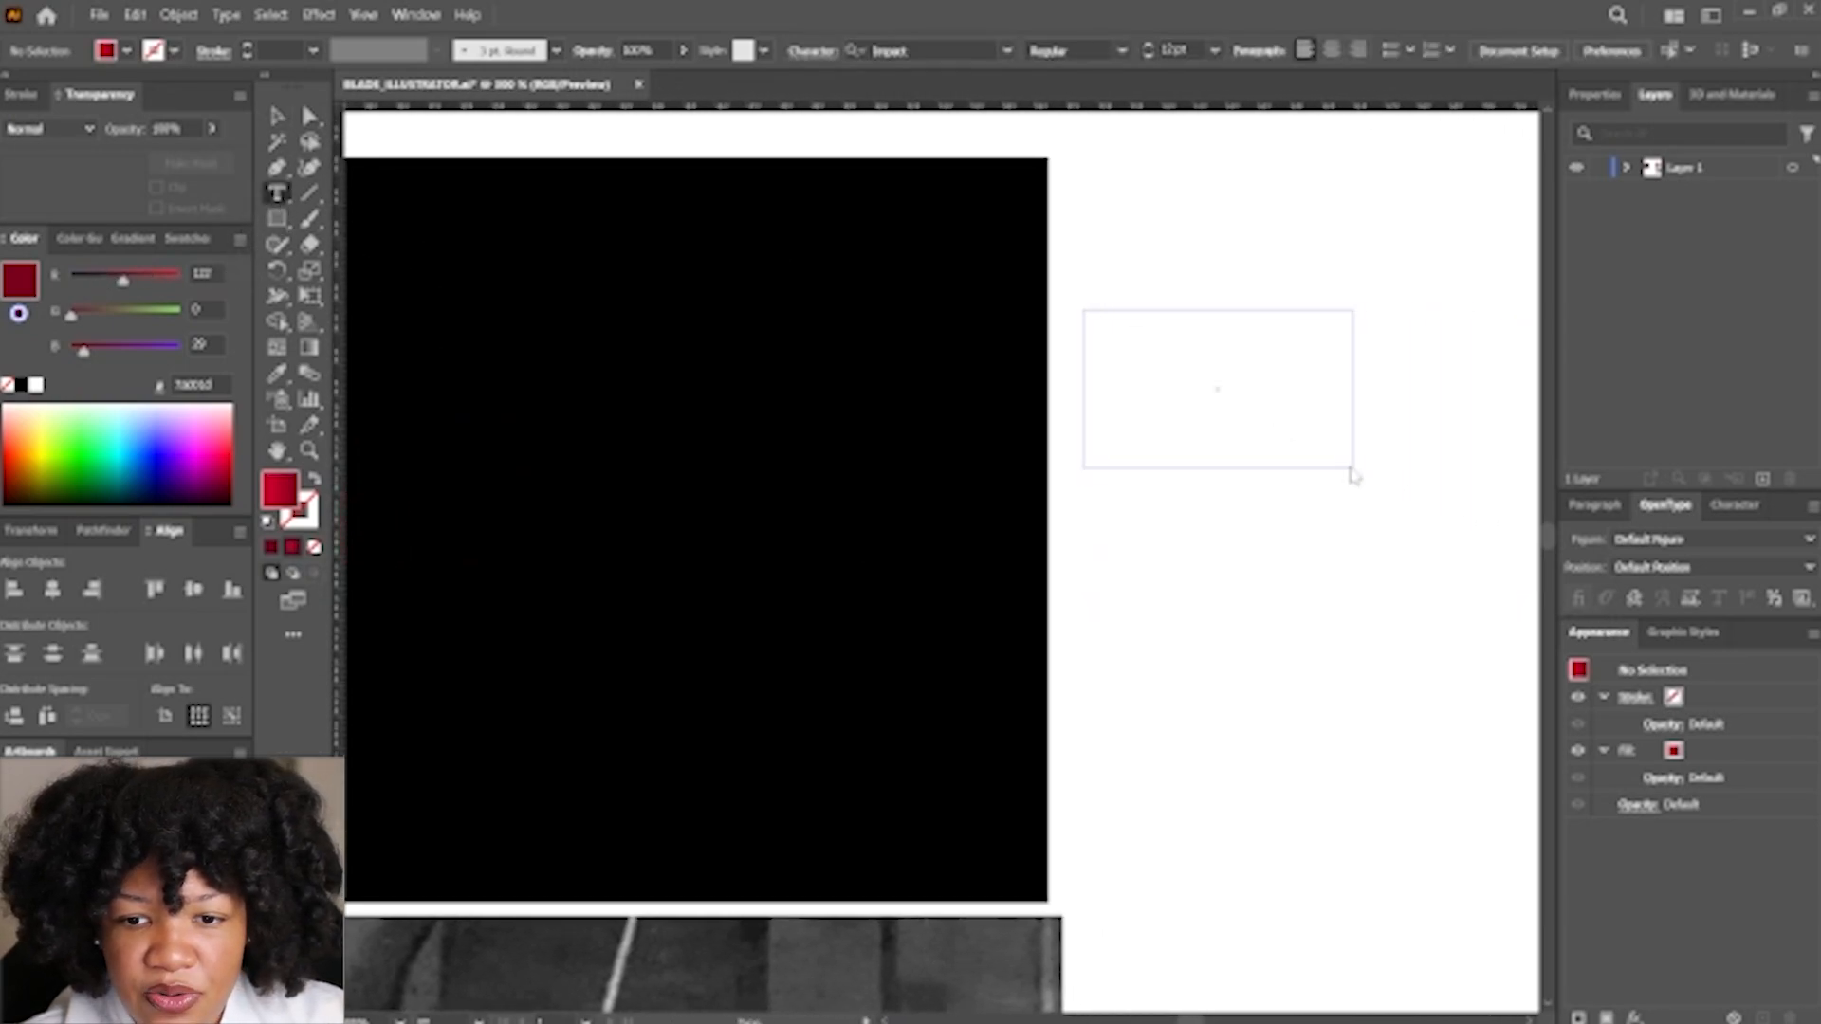
Type the word FLOAT and set its font to Impact
type("FL")
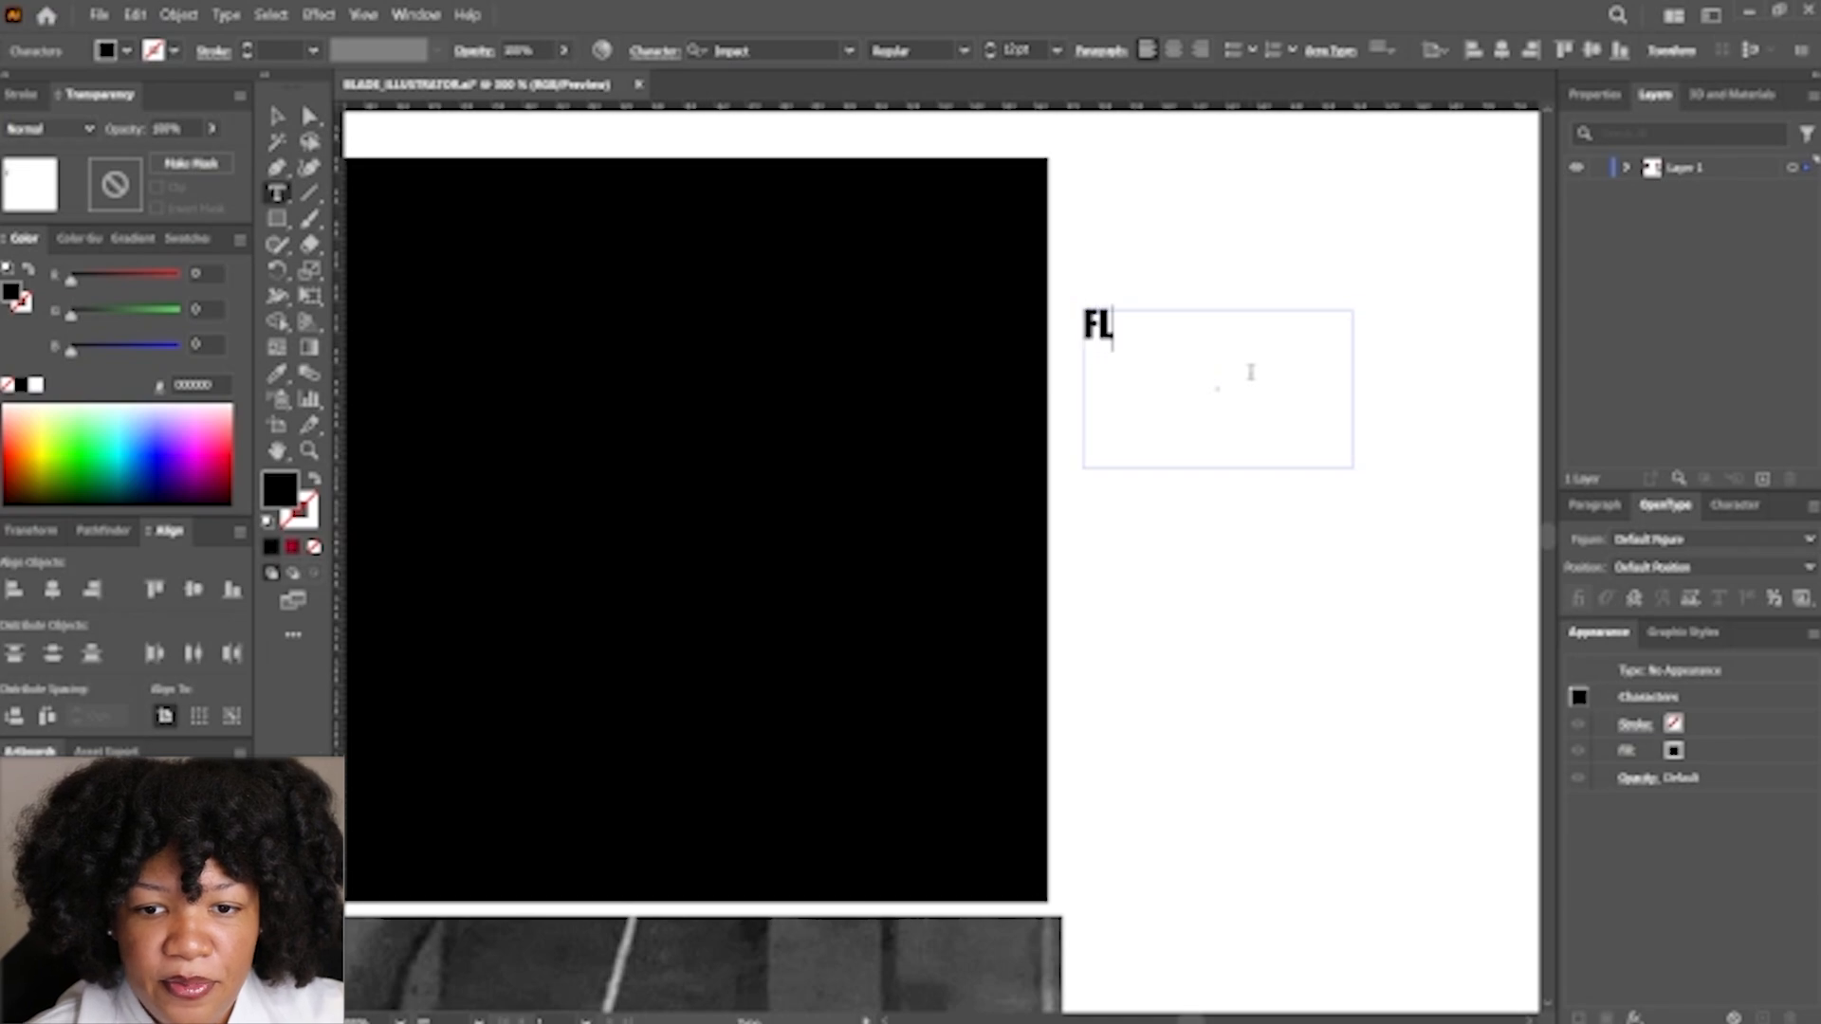
type("OAT")
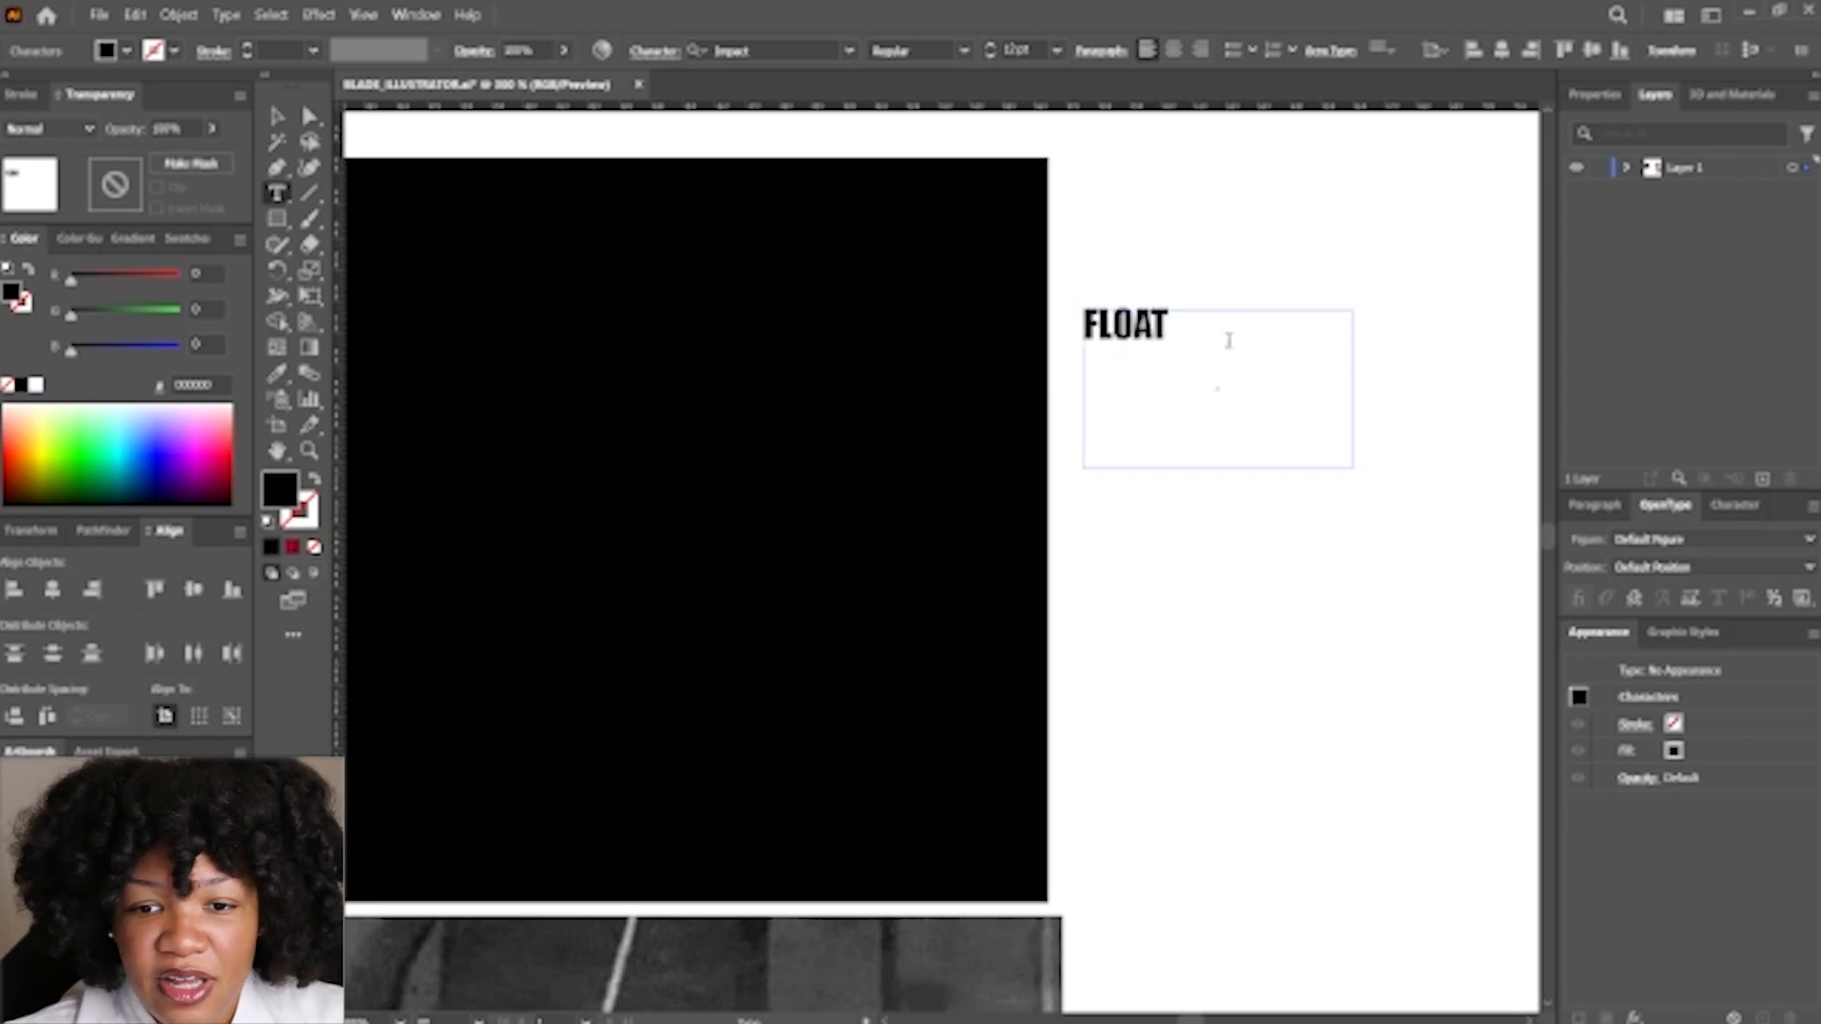
left_click(848, 32)
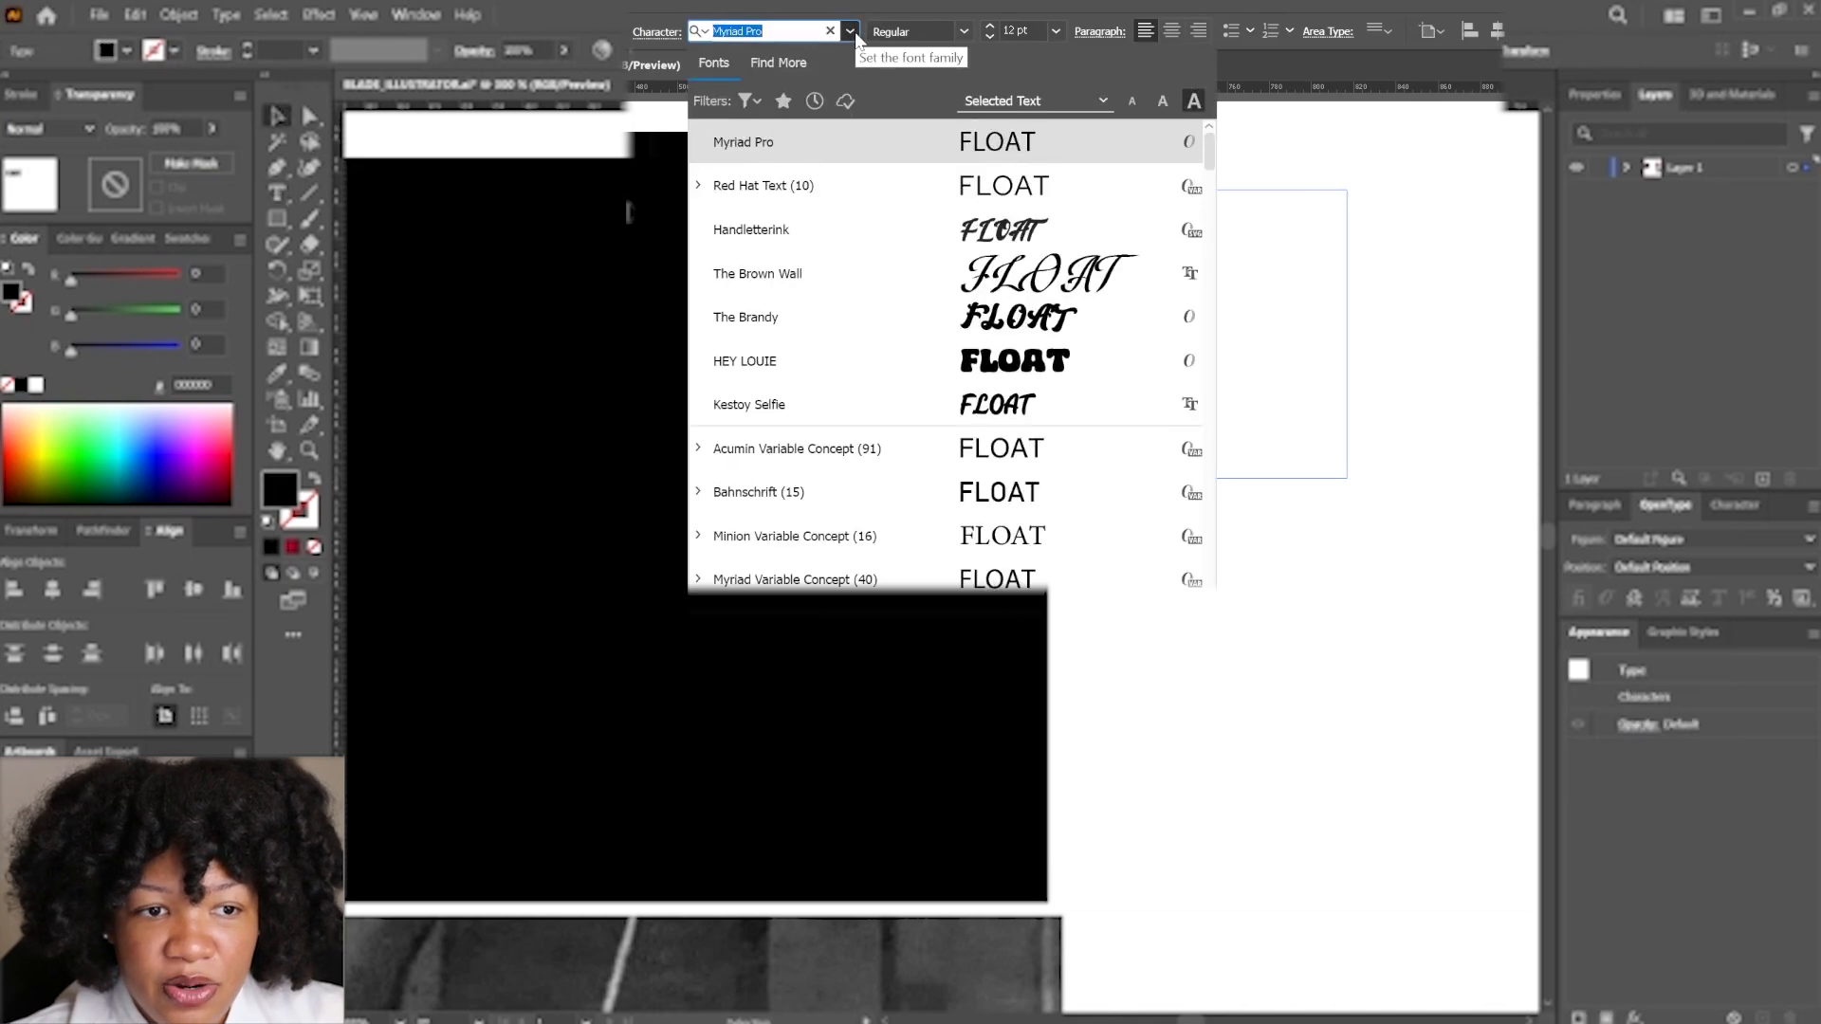
type("IMPA")
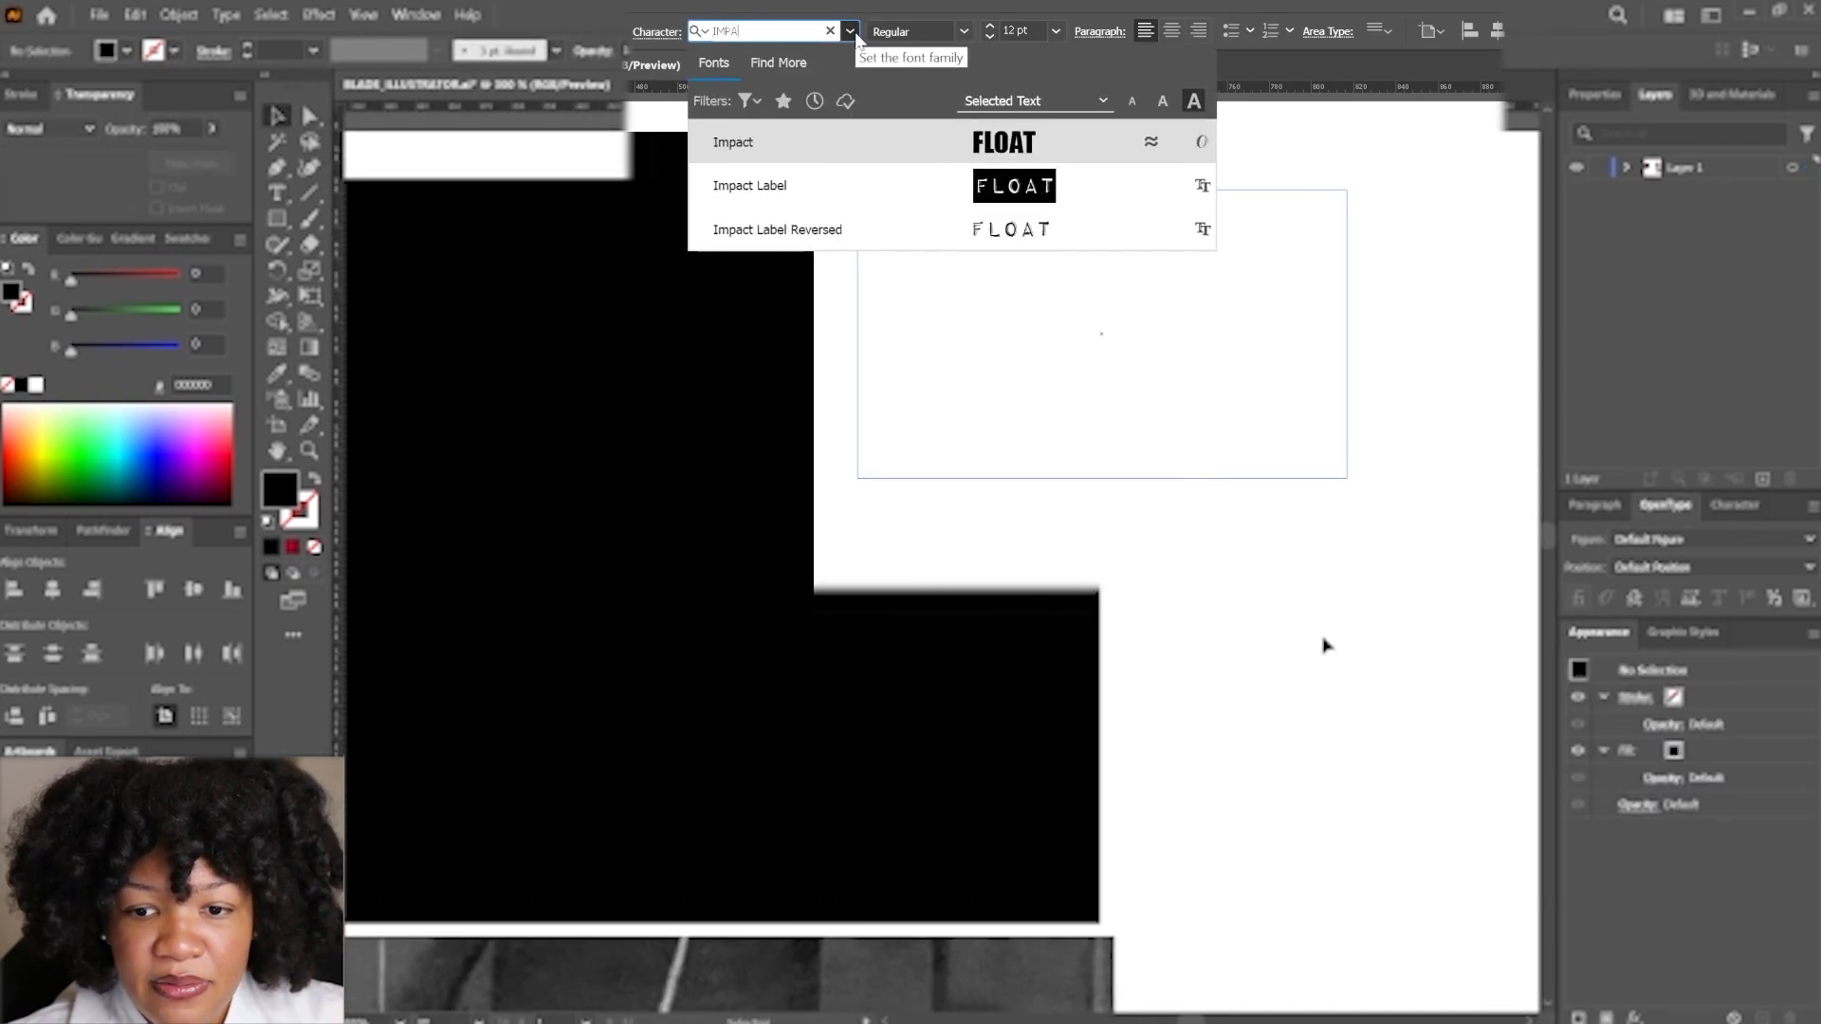
left_click(733, 141)
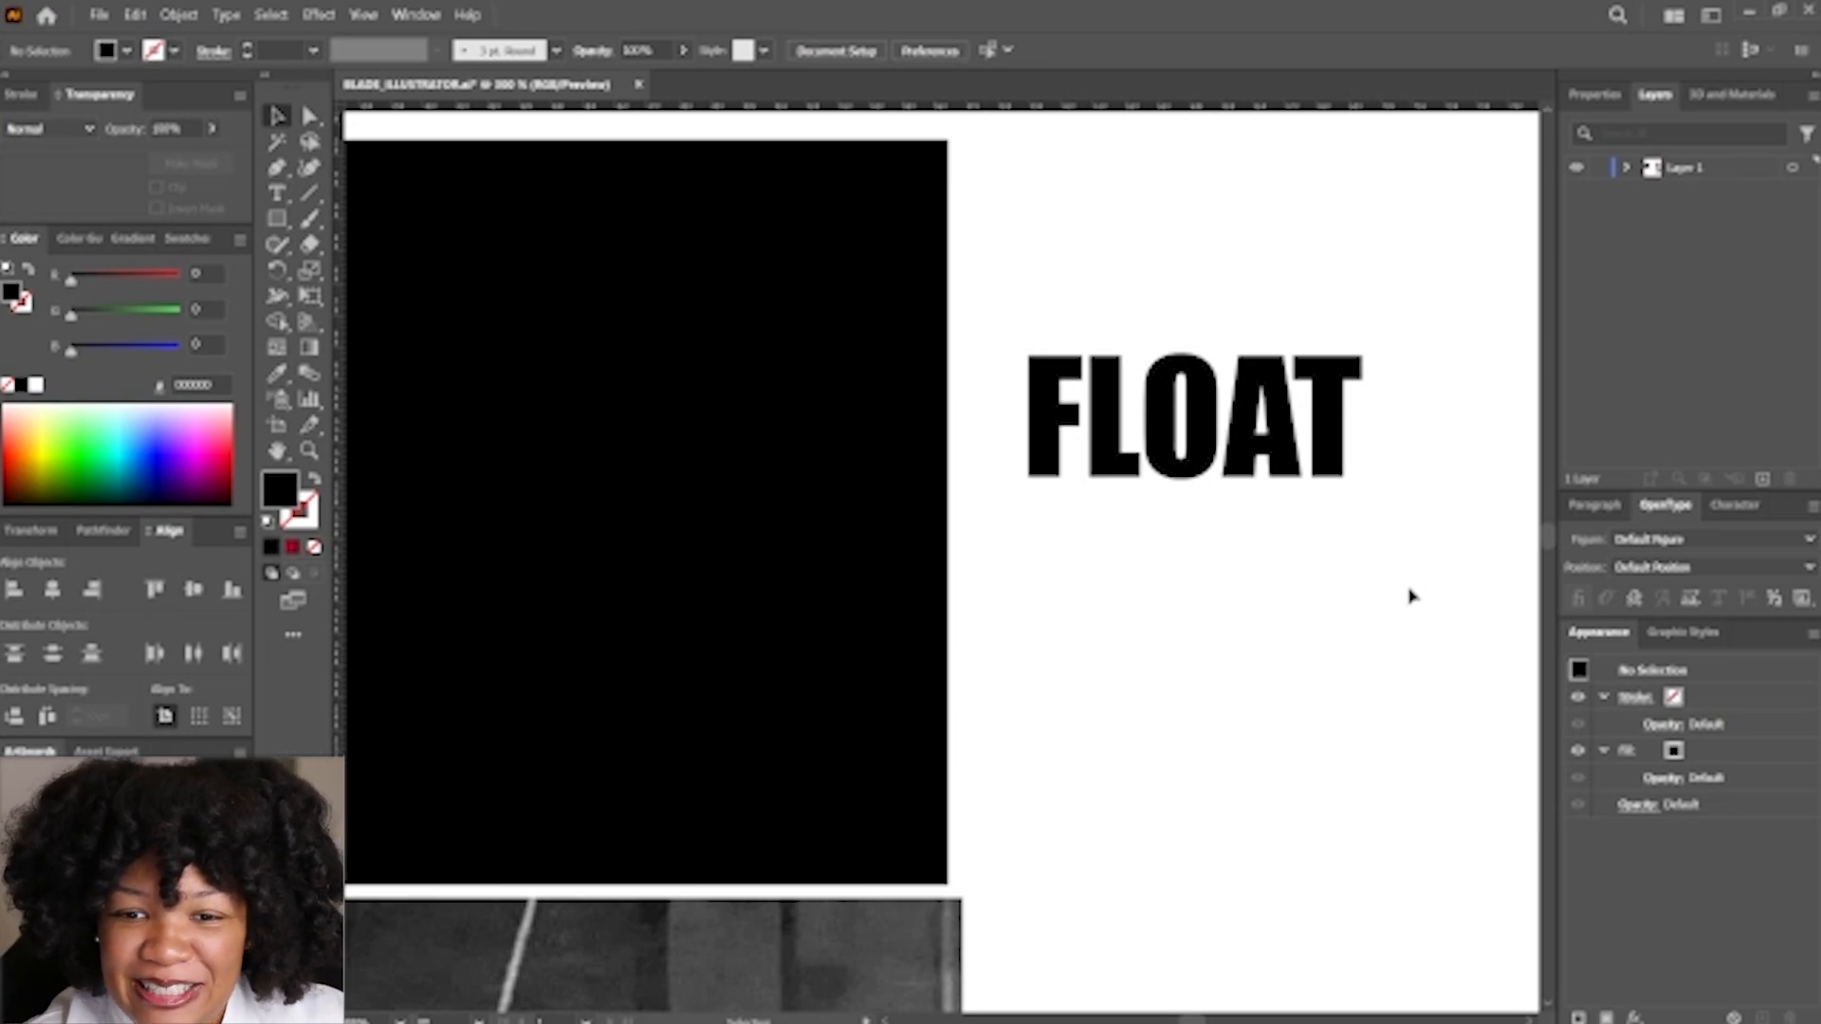
mouse_move(1263, 546)
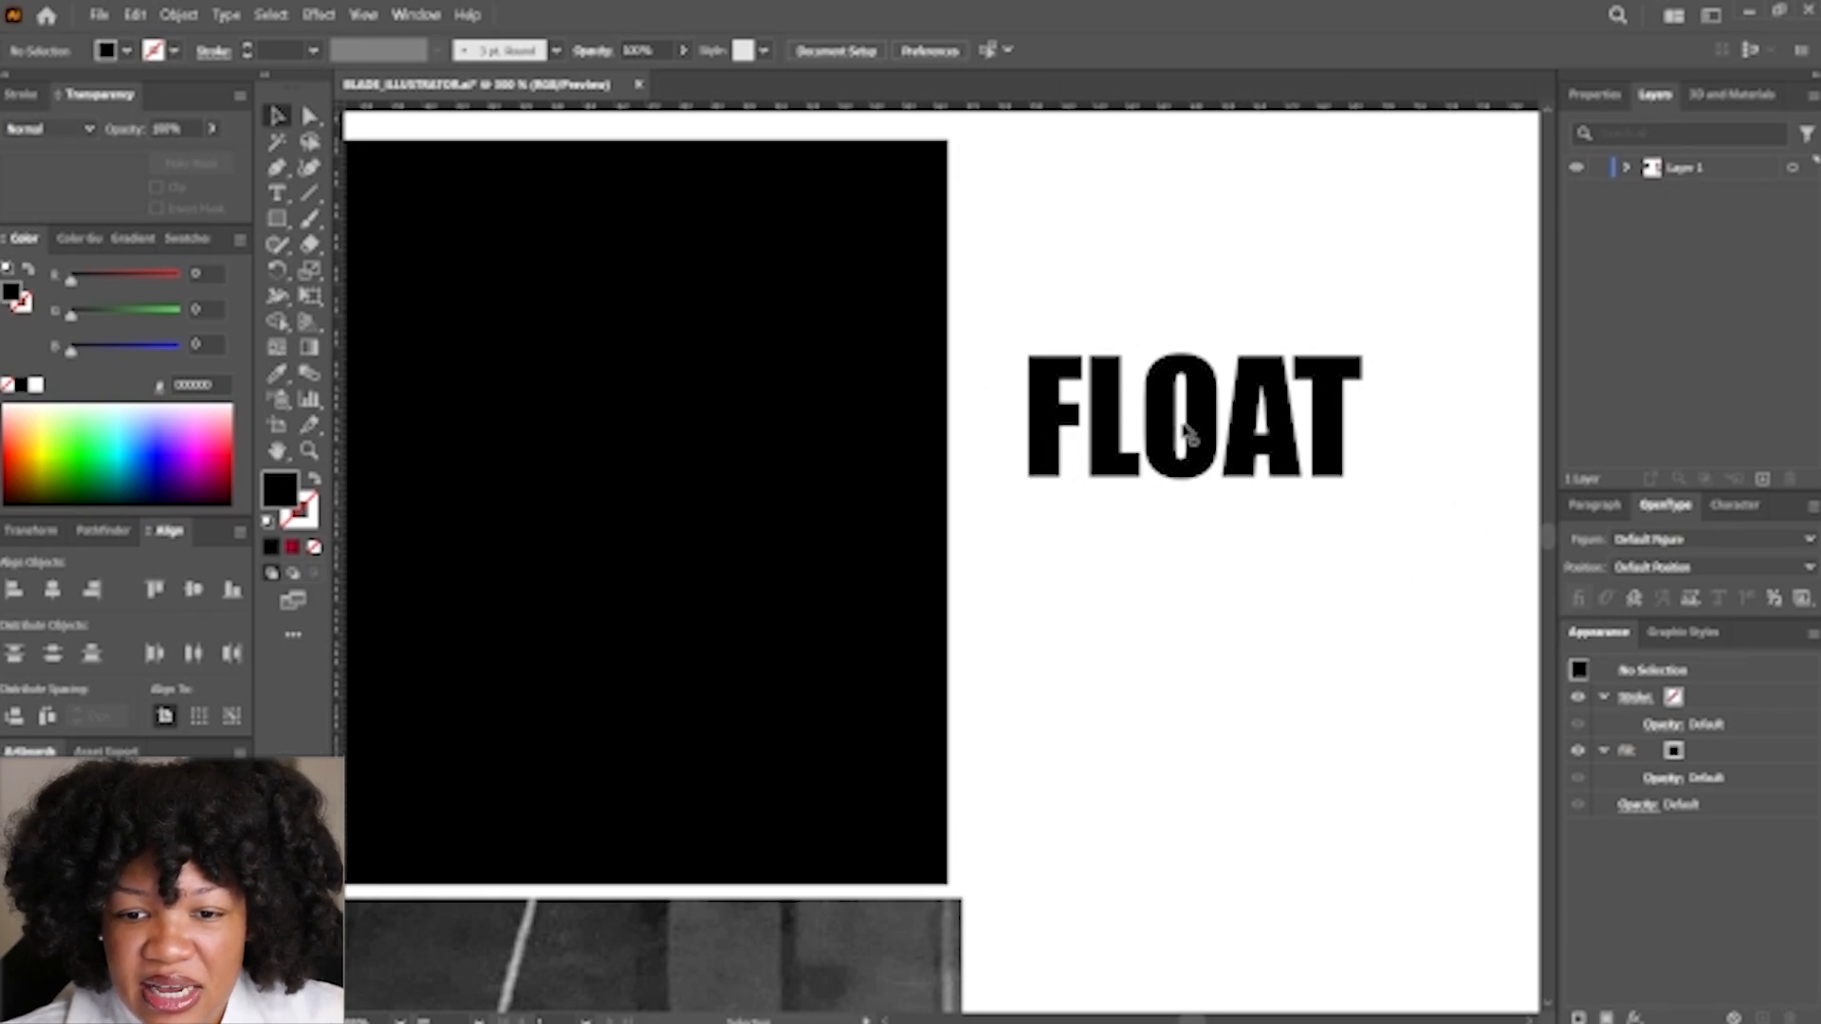
mouse_move(1091, 424)
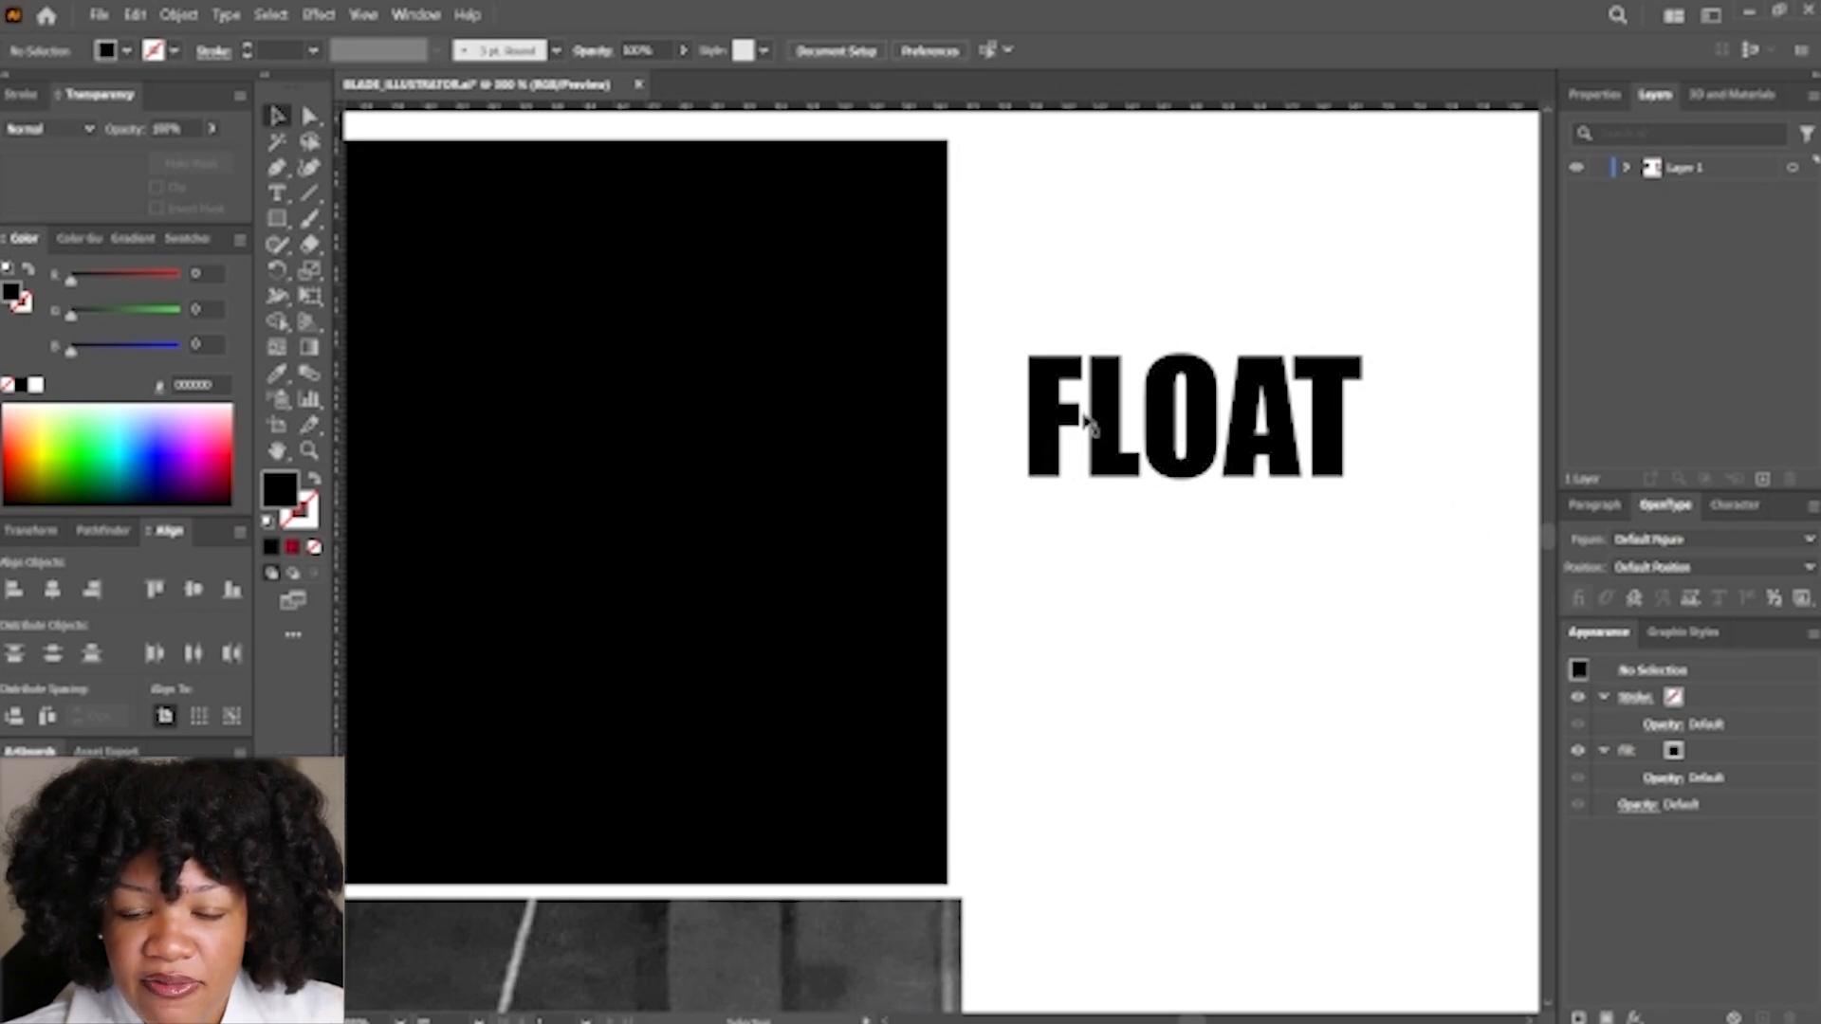
mouse_move(1275, 519)
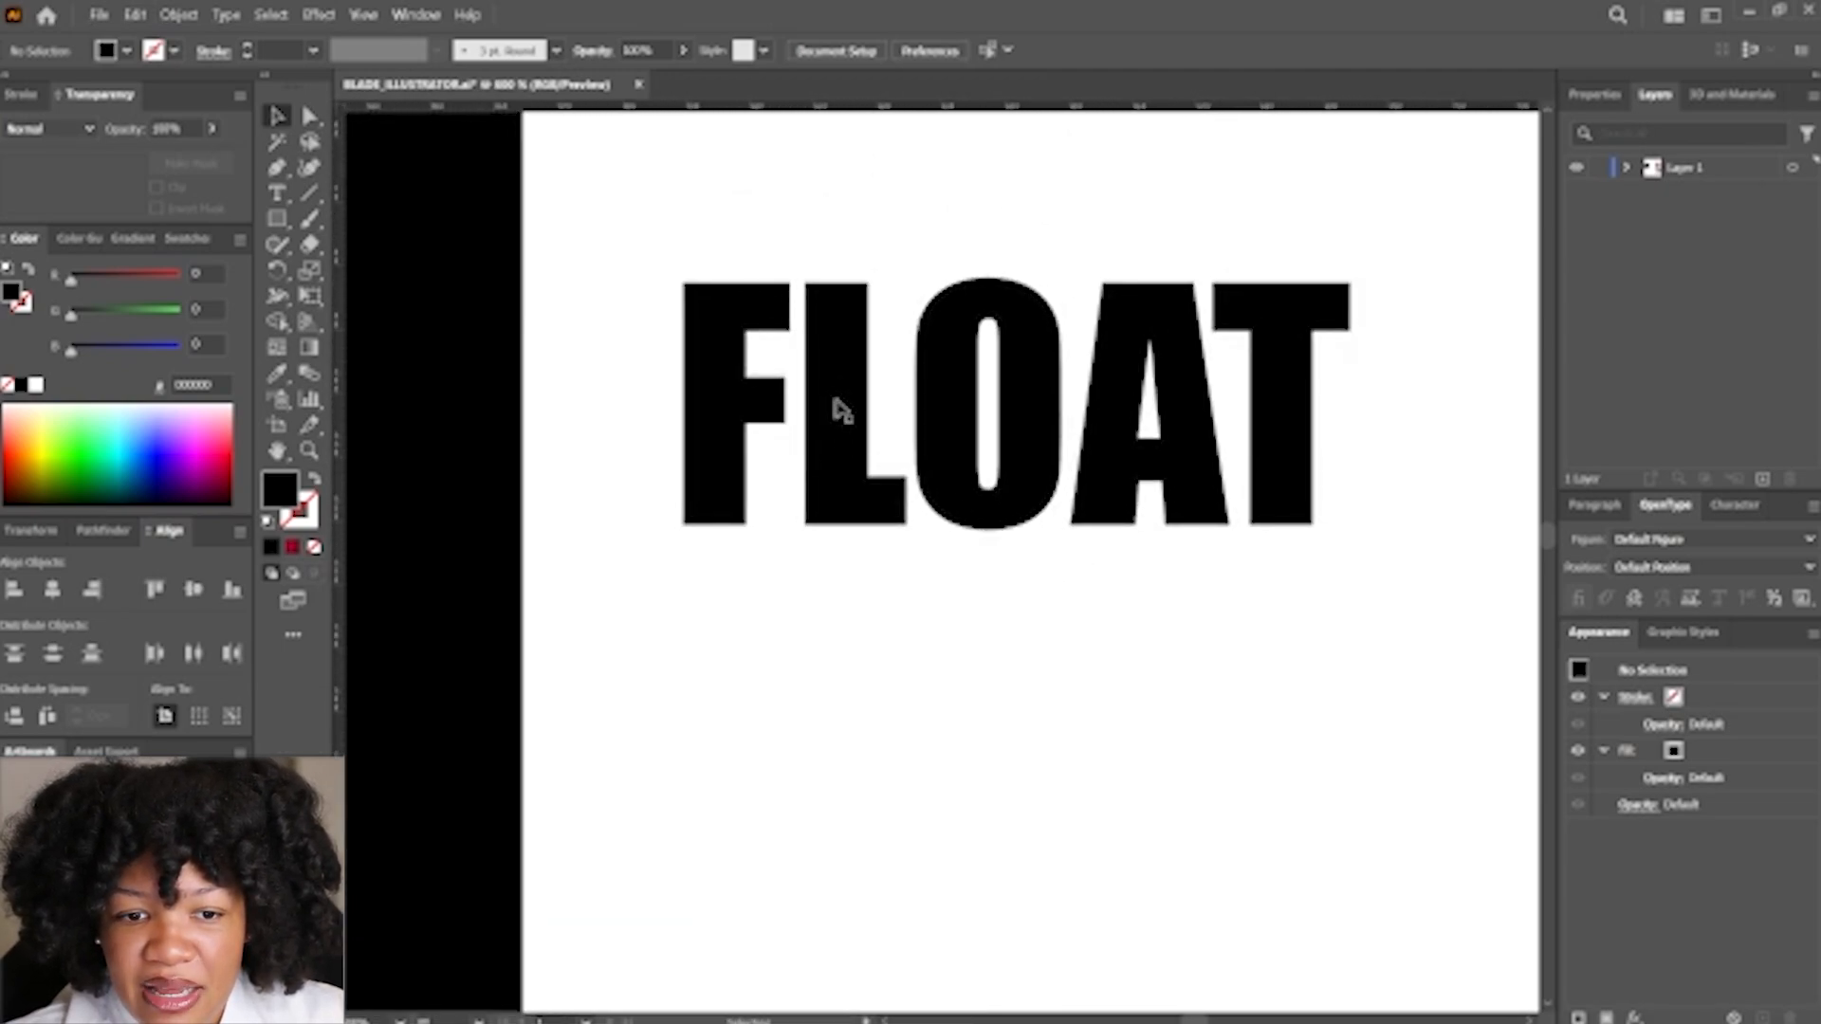
mouse_move(1202, 613)
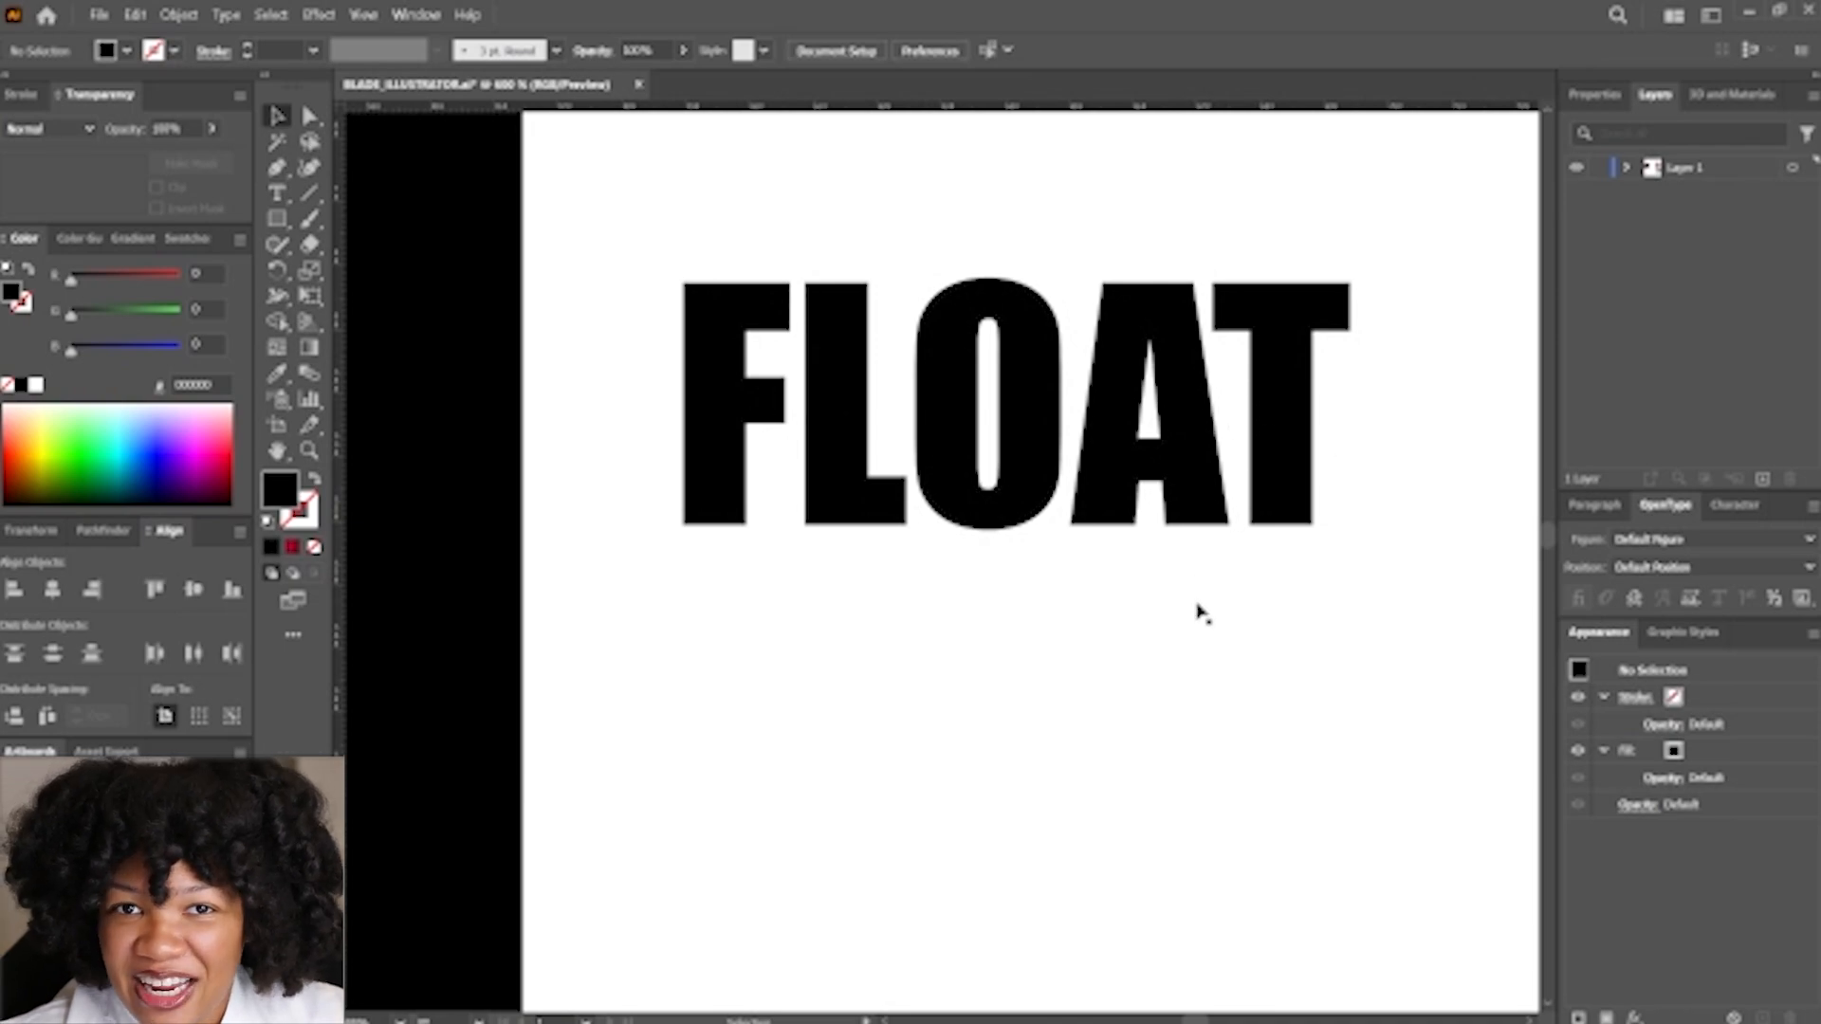
mouse_move(726, 471)
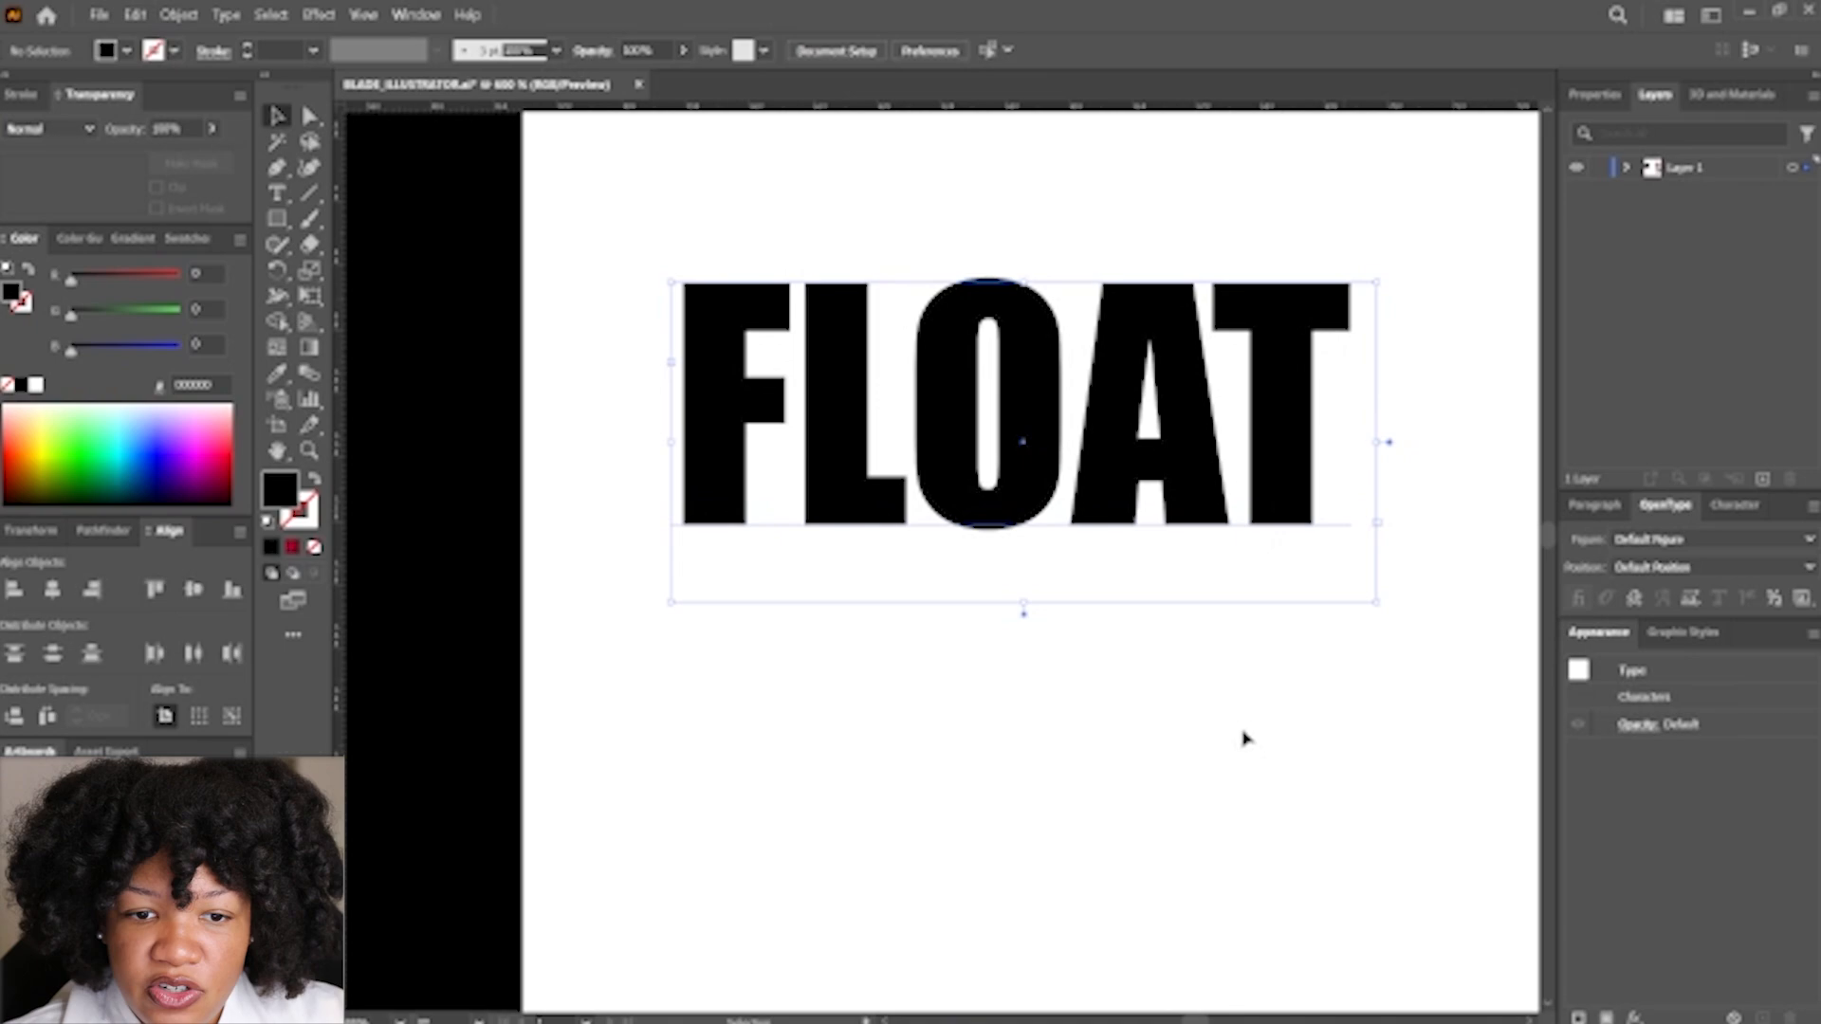
Convert the FLOAT text to outlines, then deselect the lettering and the L
right_click(1248, 738)
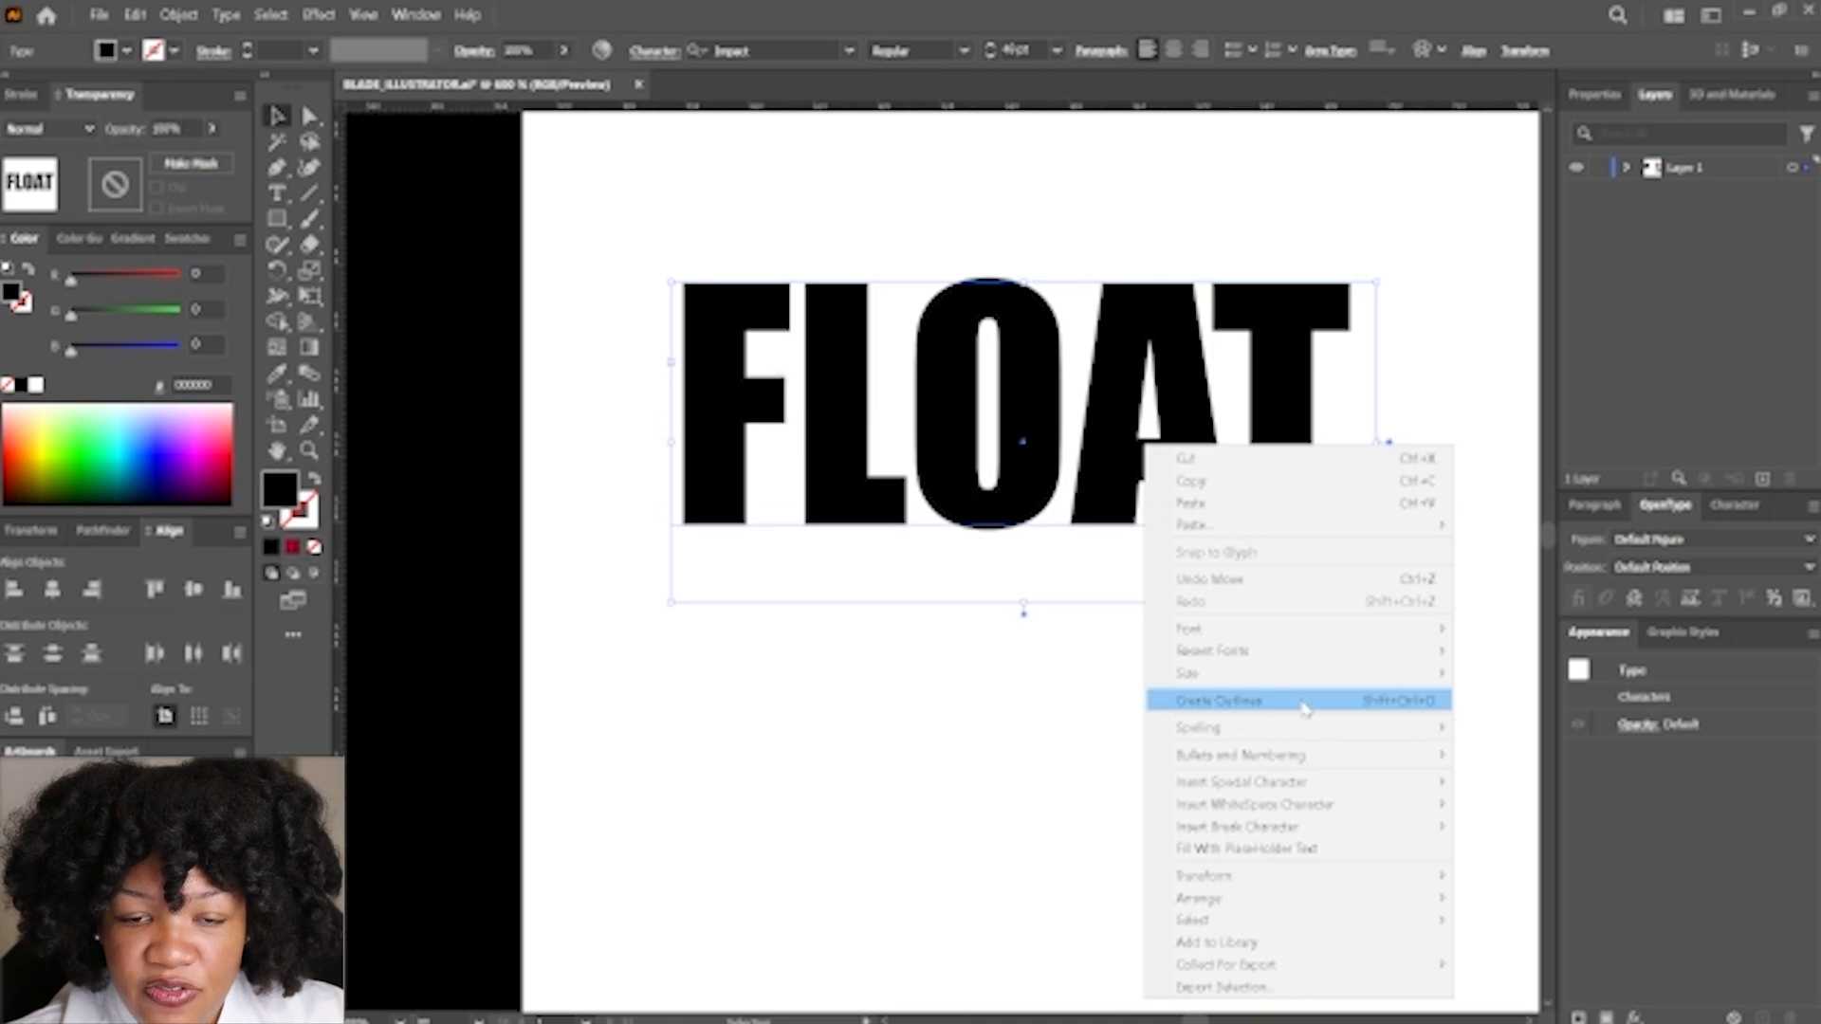
left_click(1217, 700)
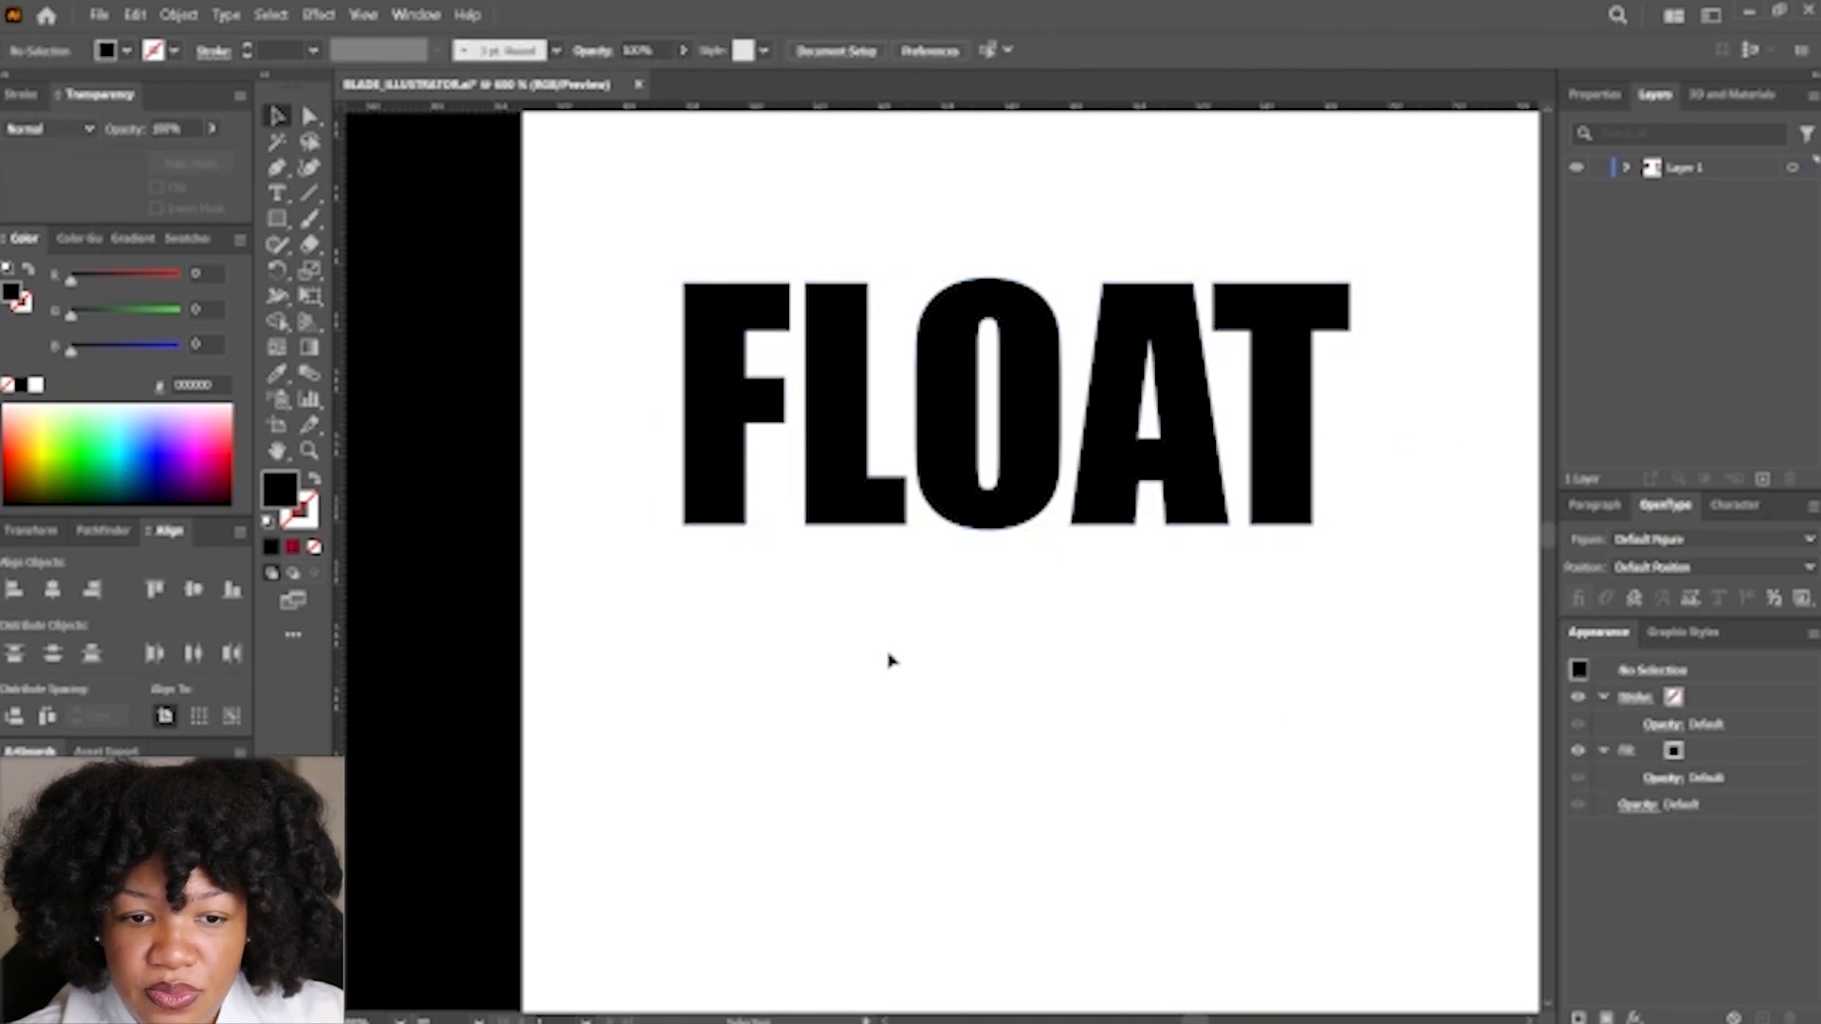
left_click(999, 400)
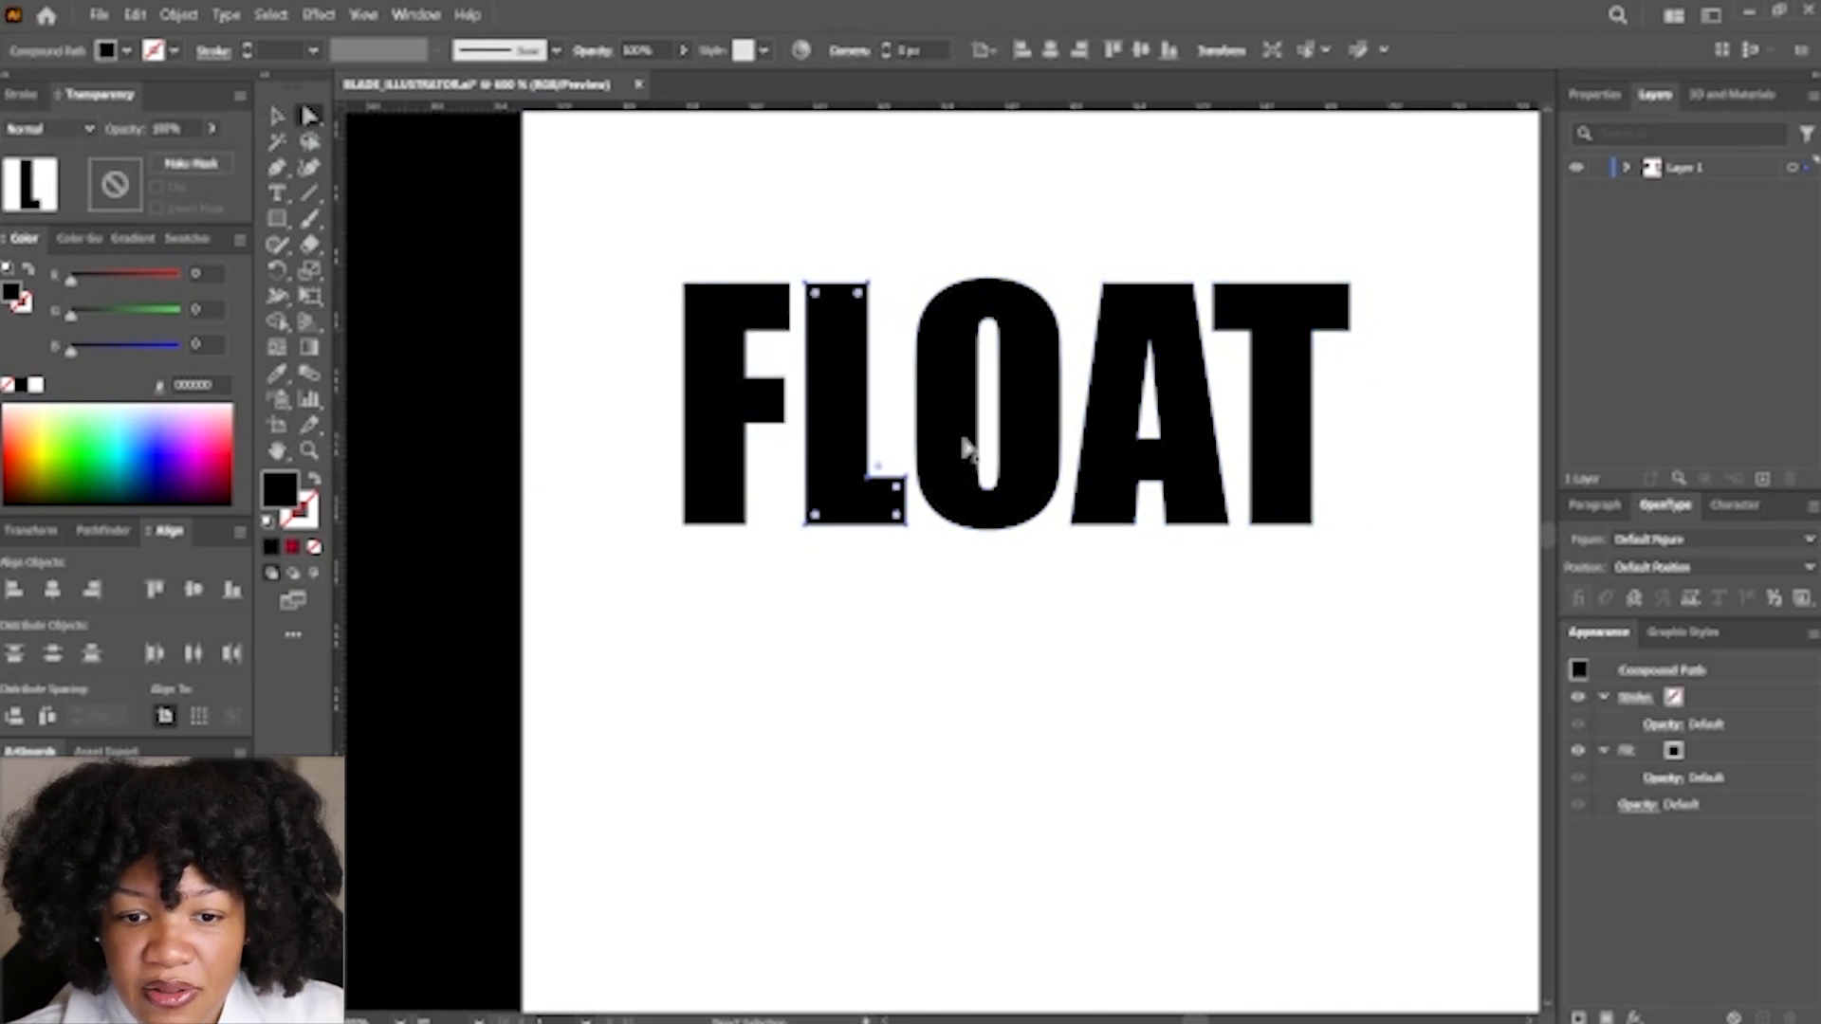
left_click(1150, 407)
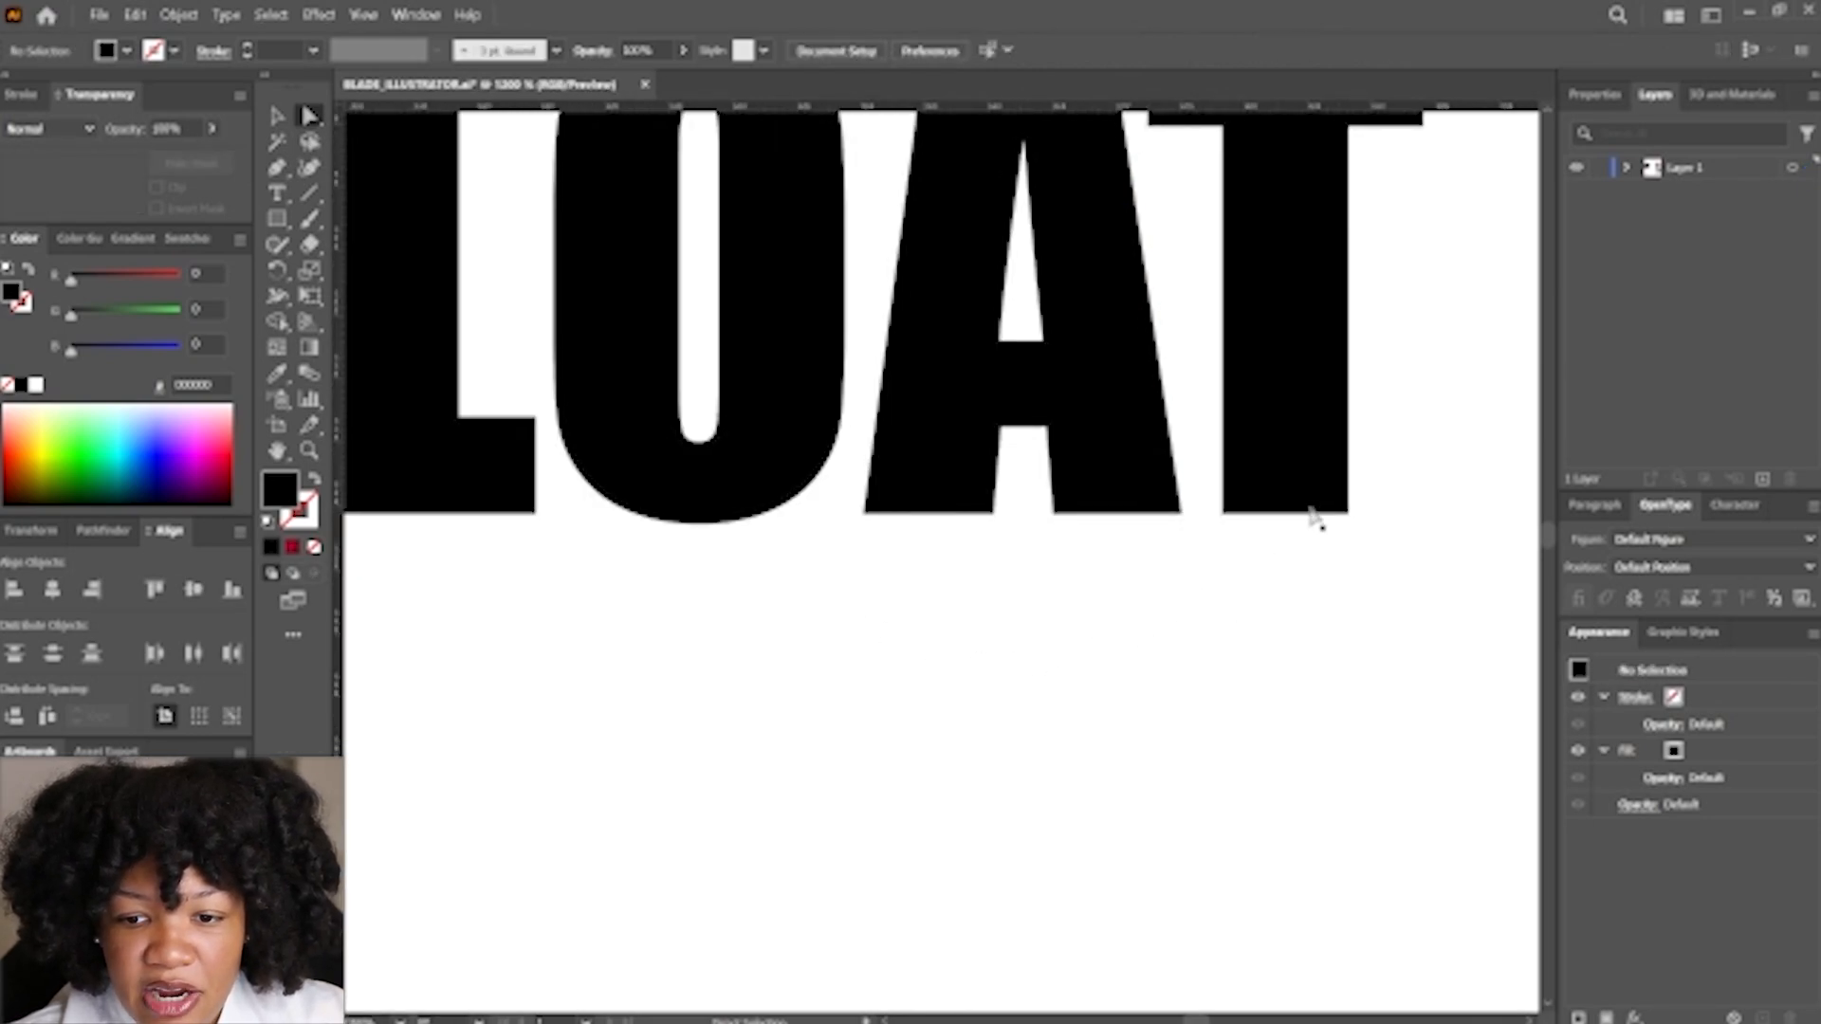
mouse_move(1286, 524)
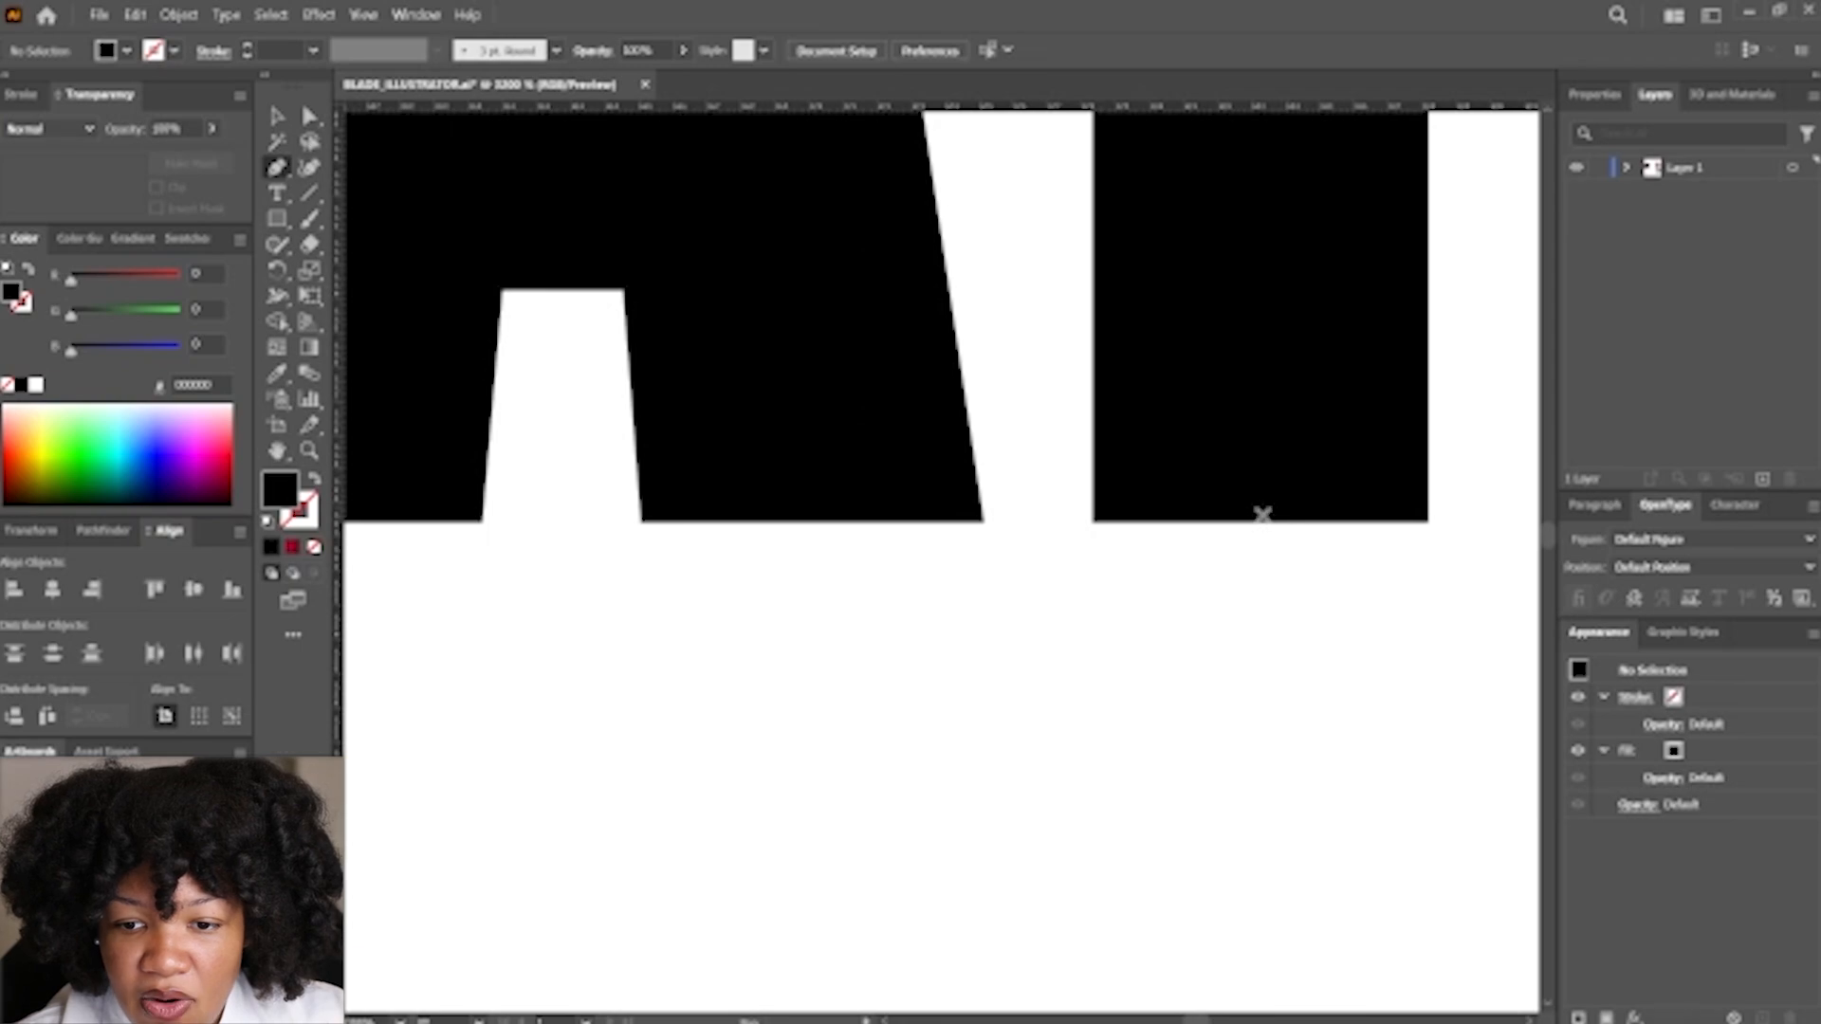
mouse_move(1254, 480)
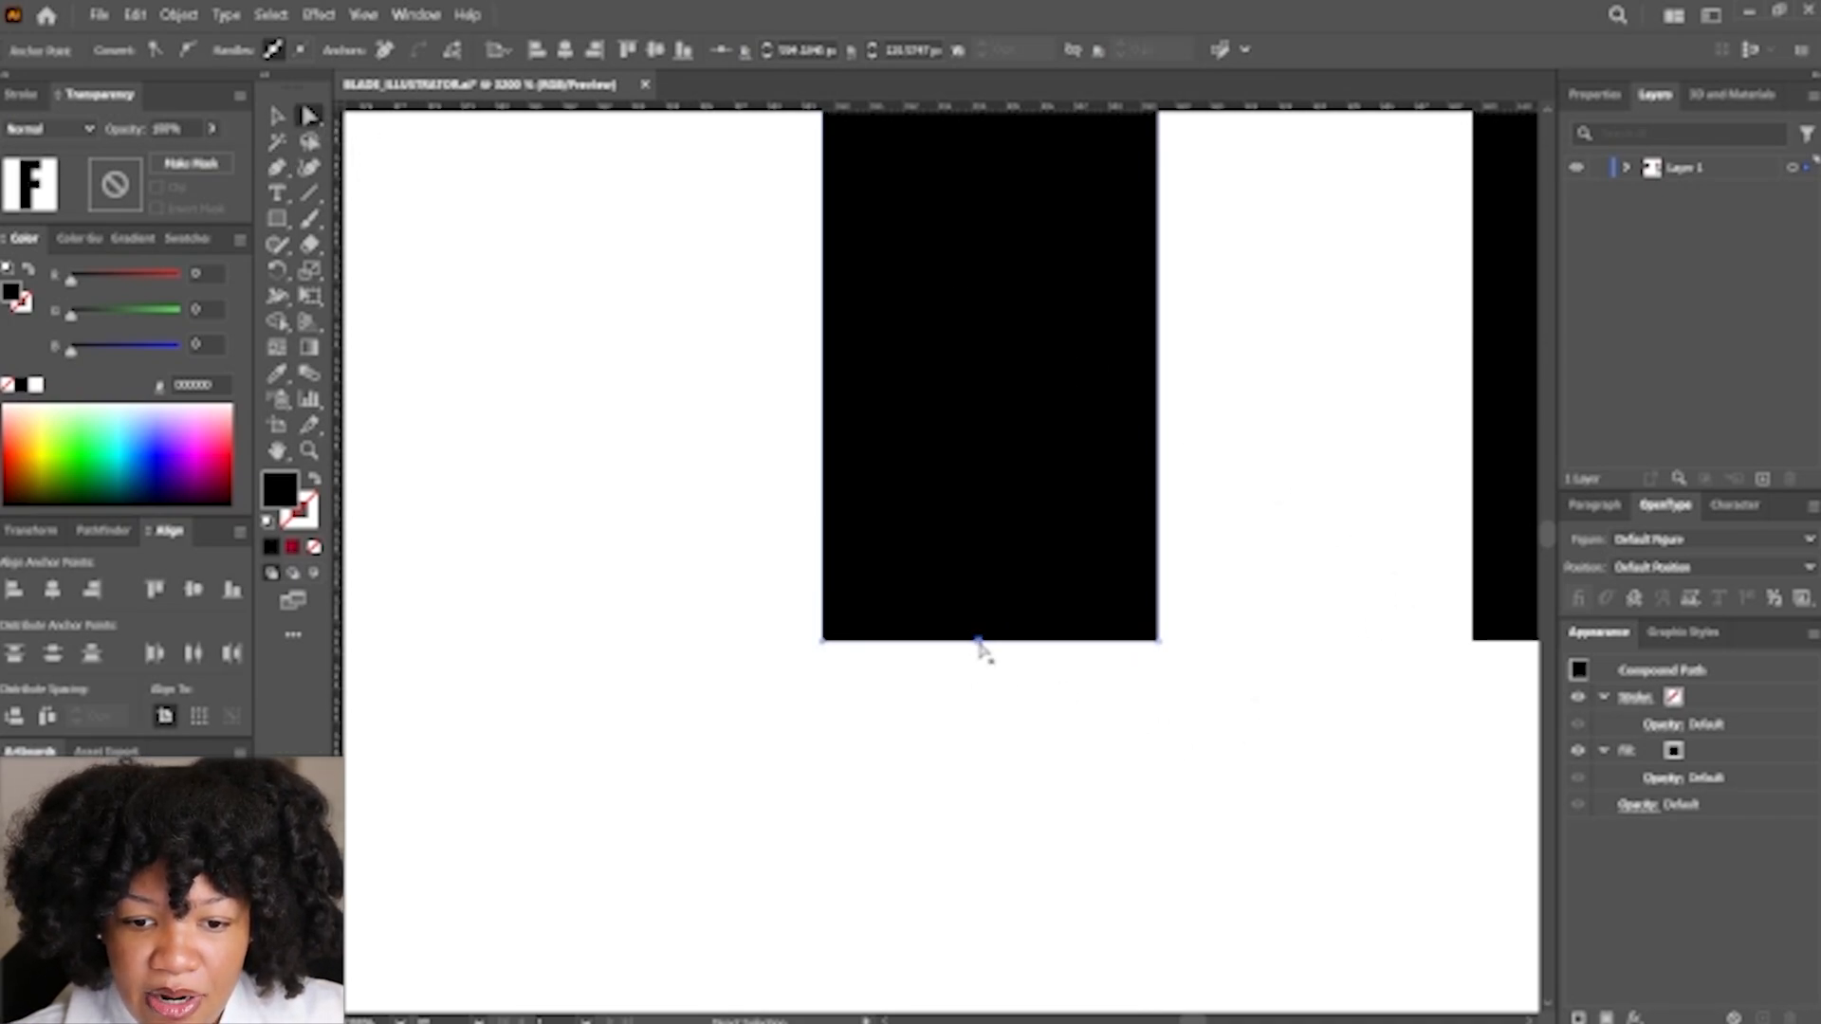
Drag the F and T stem bottoms down into fang points, then select the whole word
left_click_drag(981, 645, 978, 703)
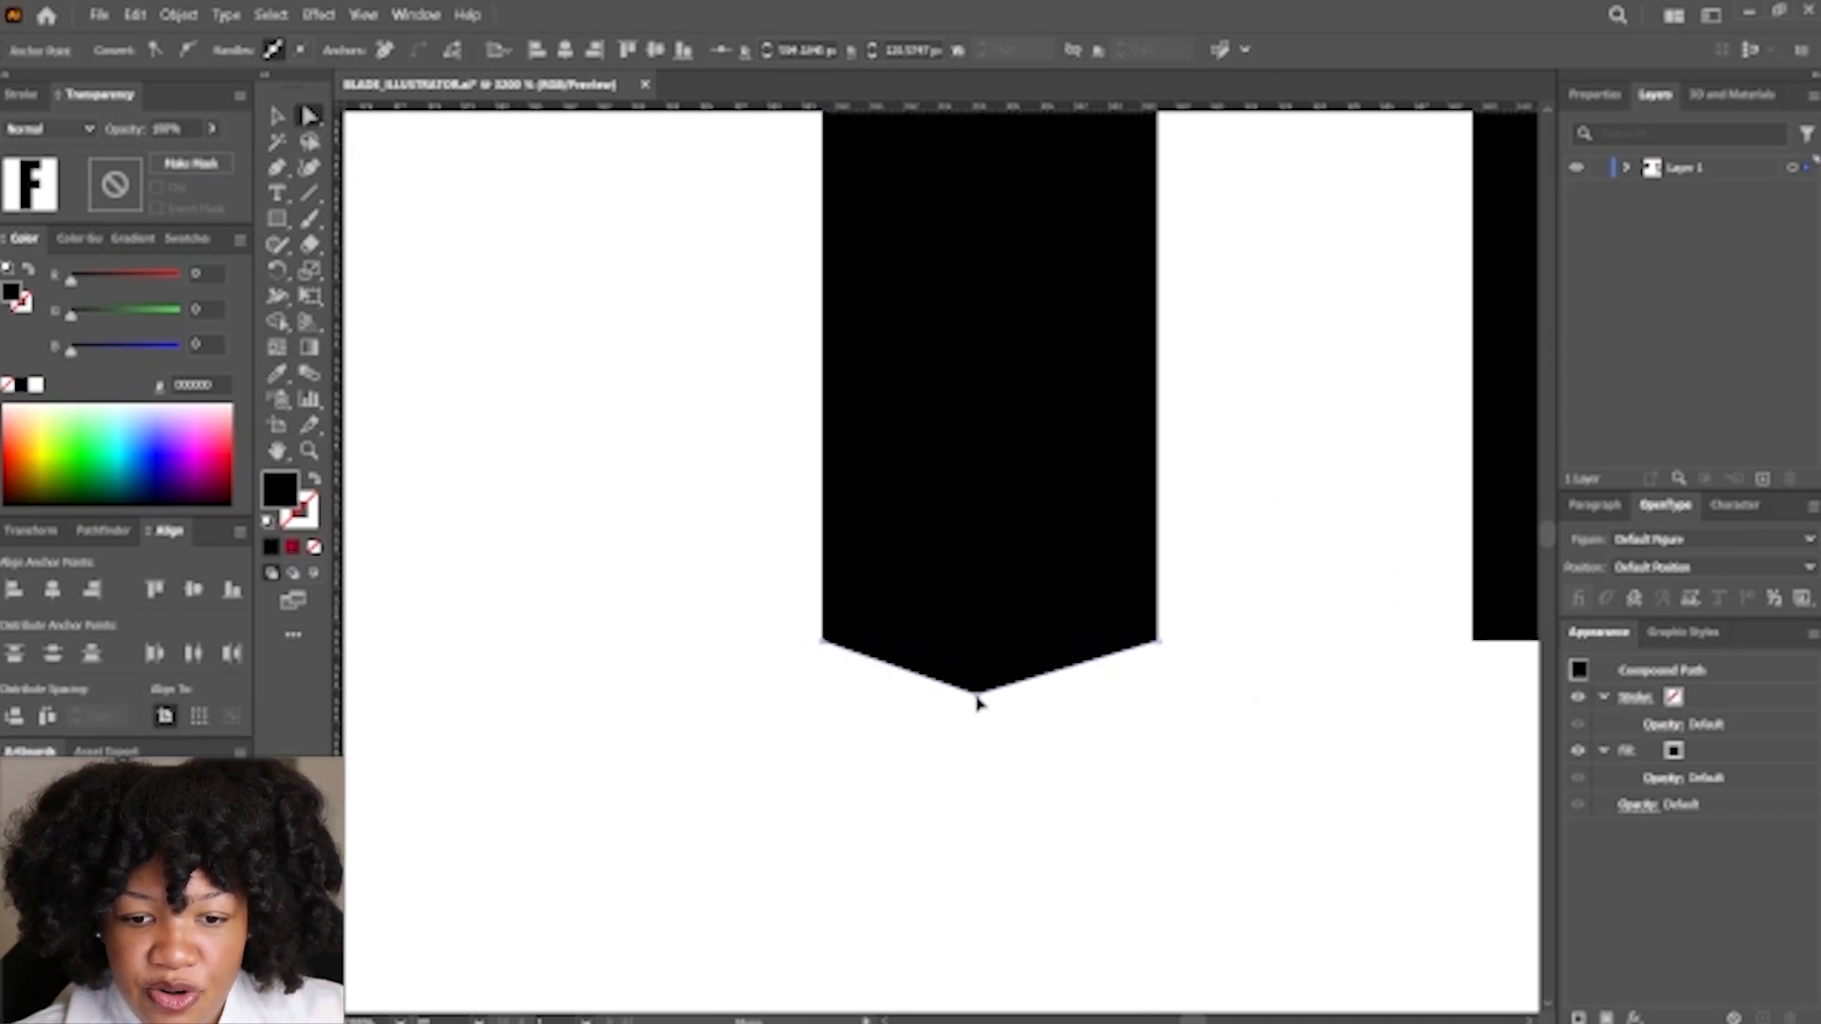
left_click_drag(979, 697, 976, 978)
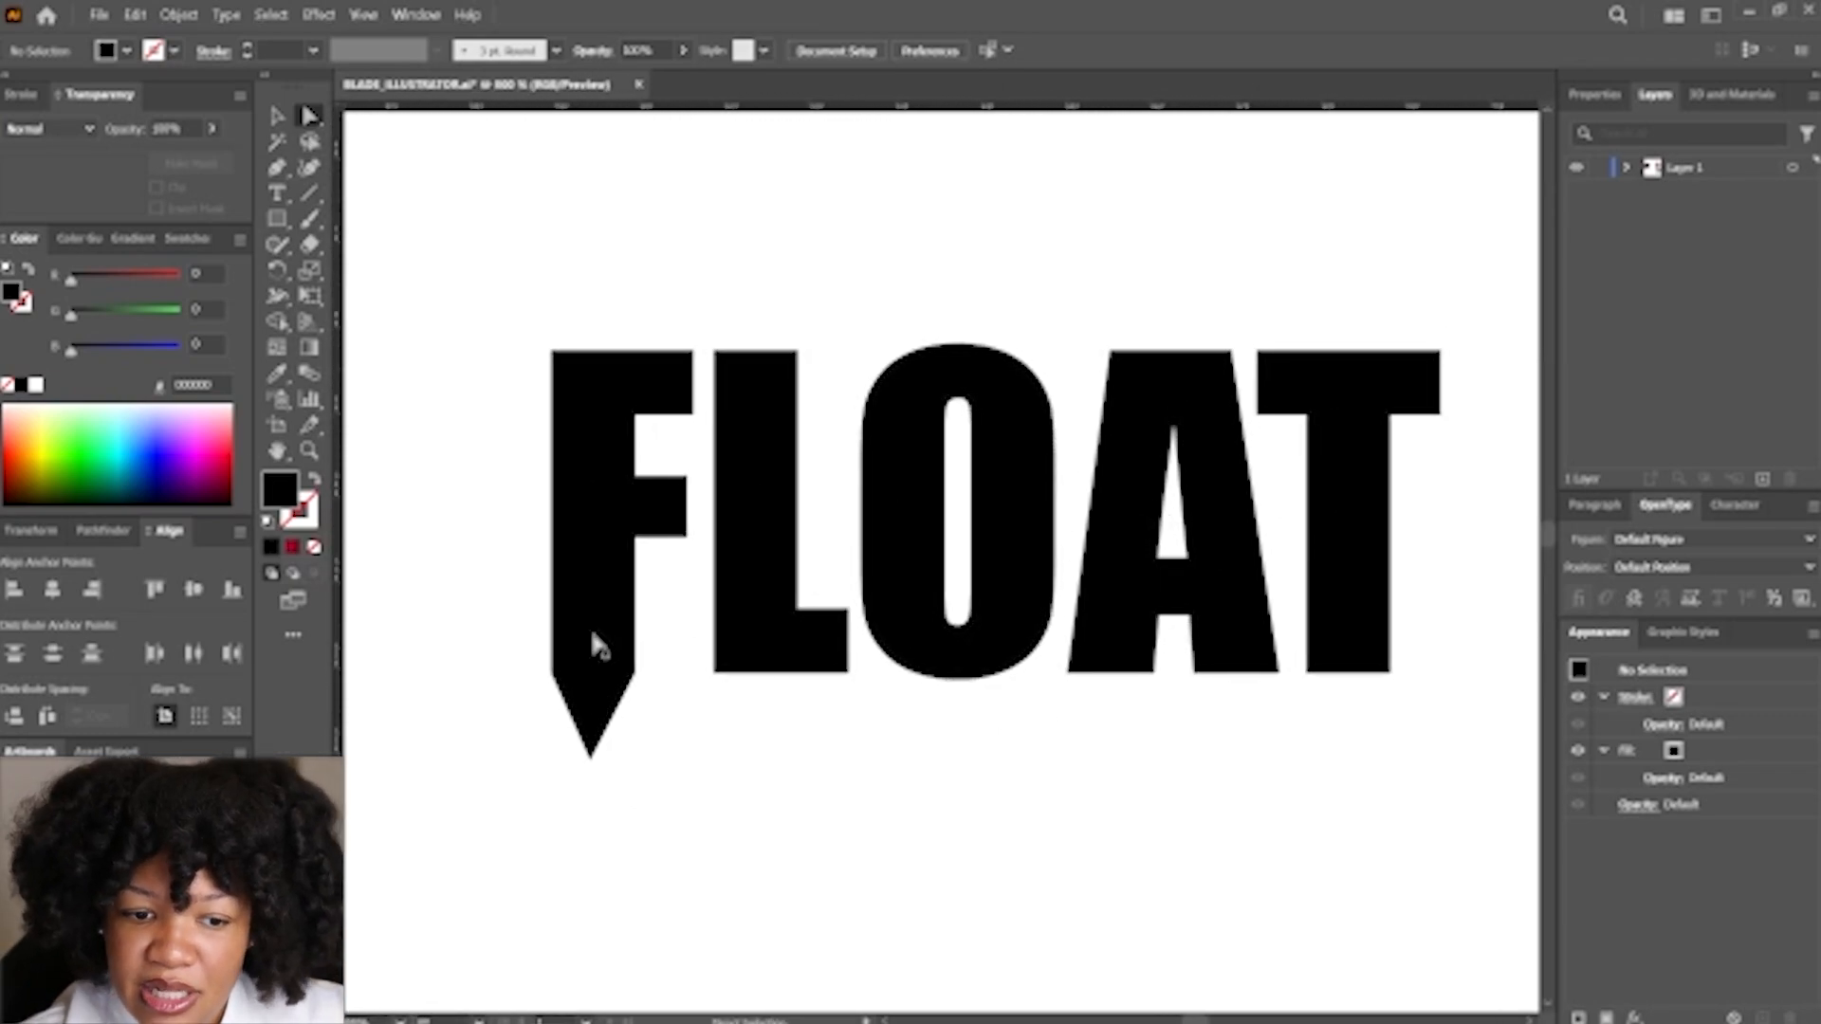
mouse_move(487, 522)
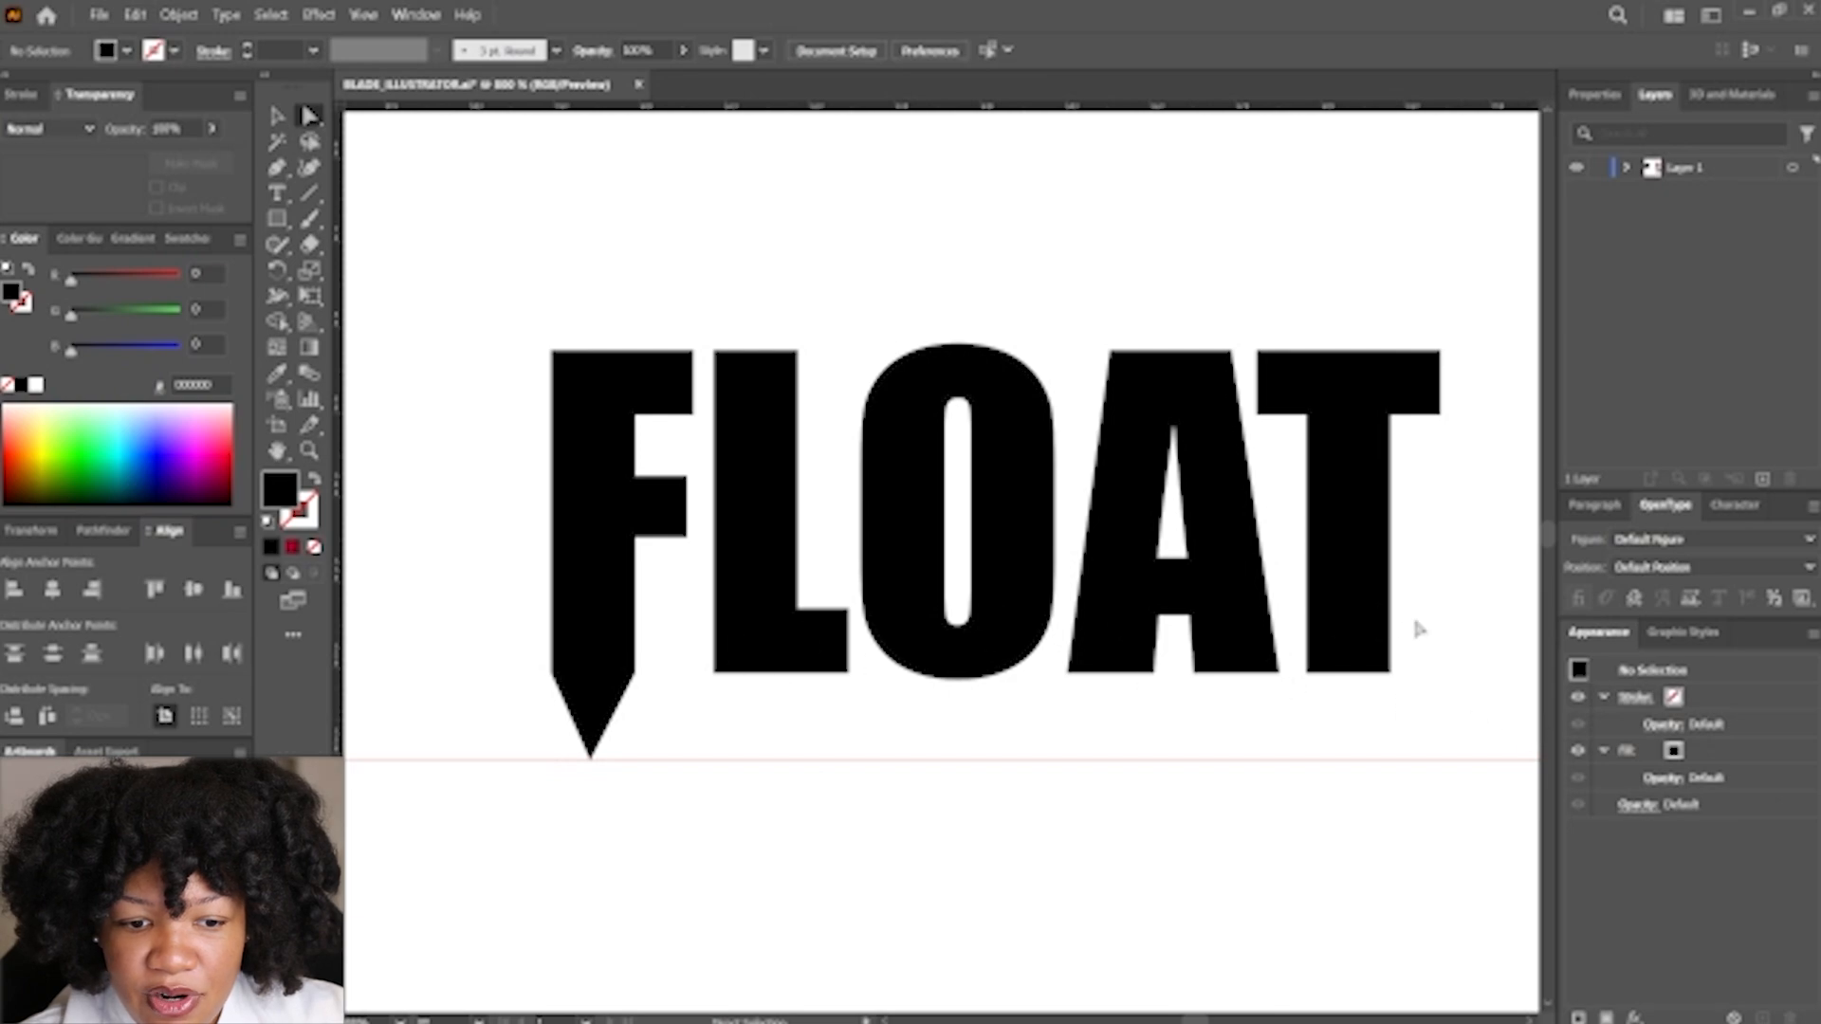
left_click(1382, 511)
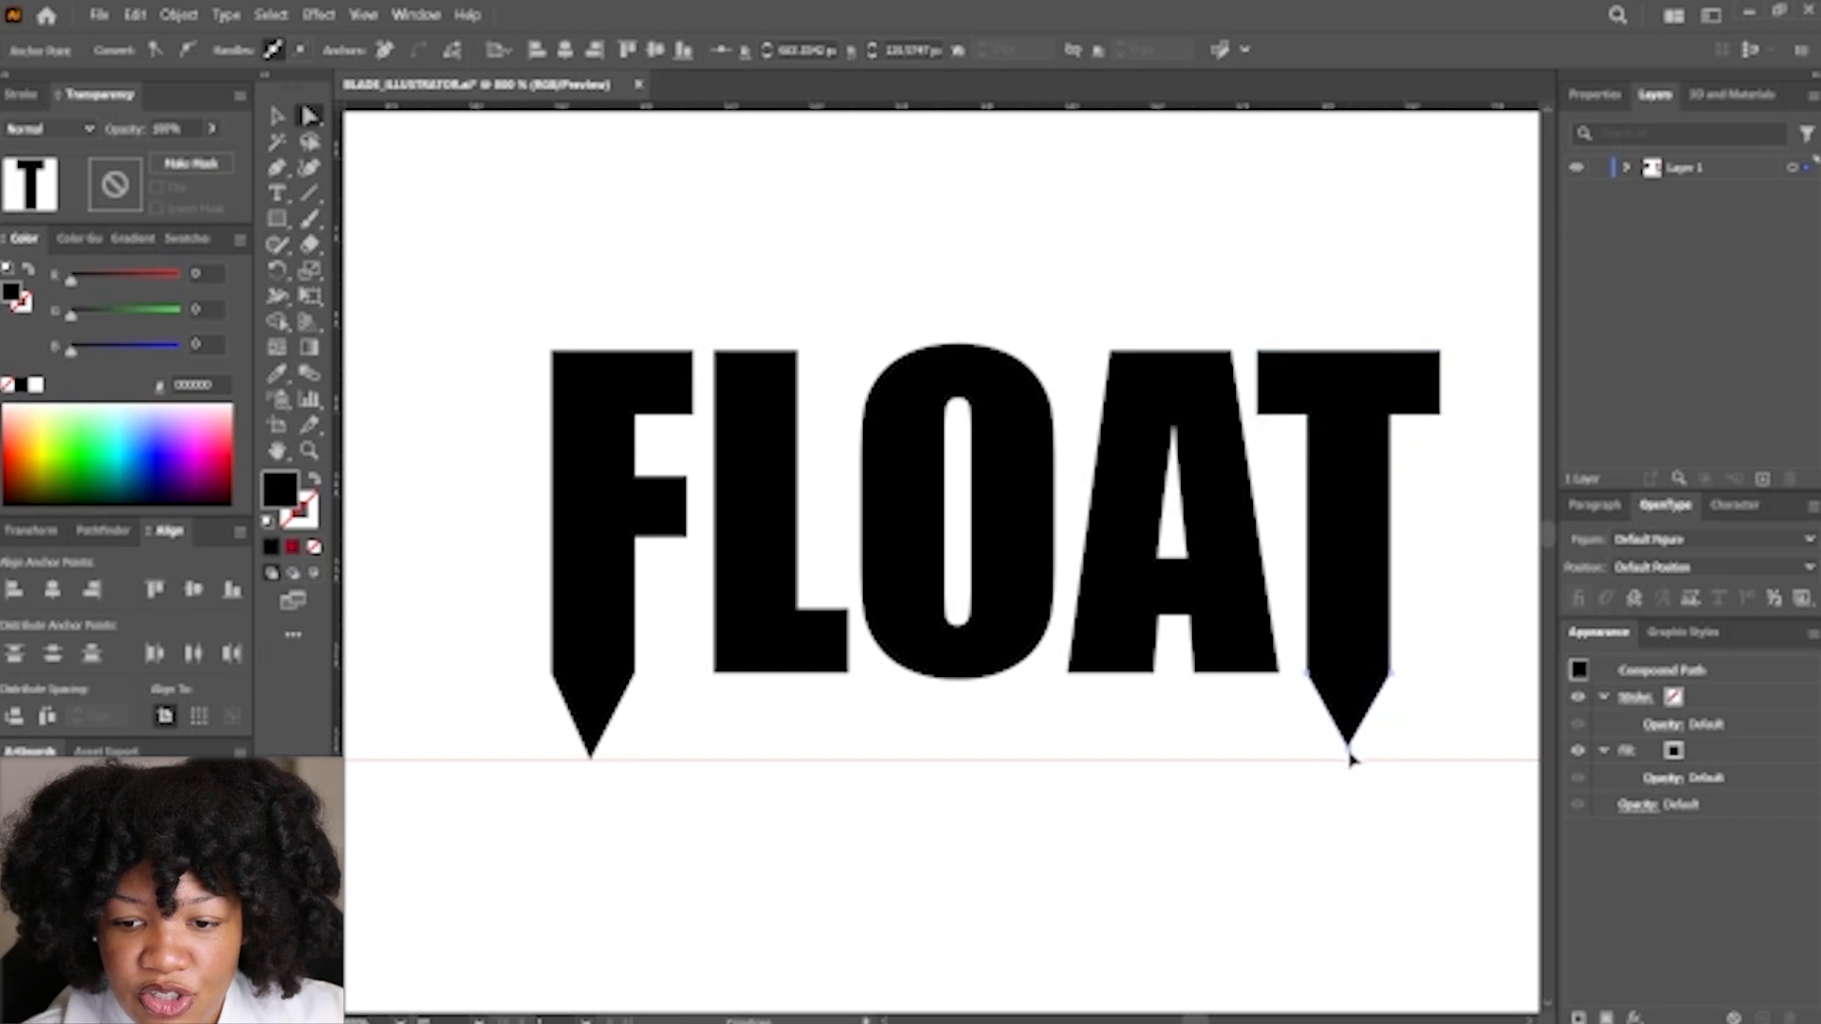
left_click(1176, 839)
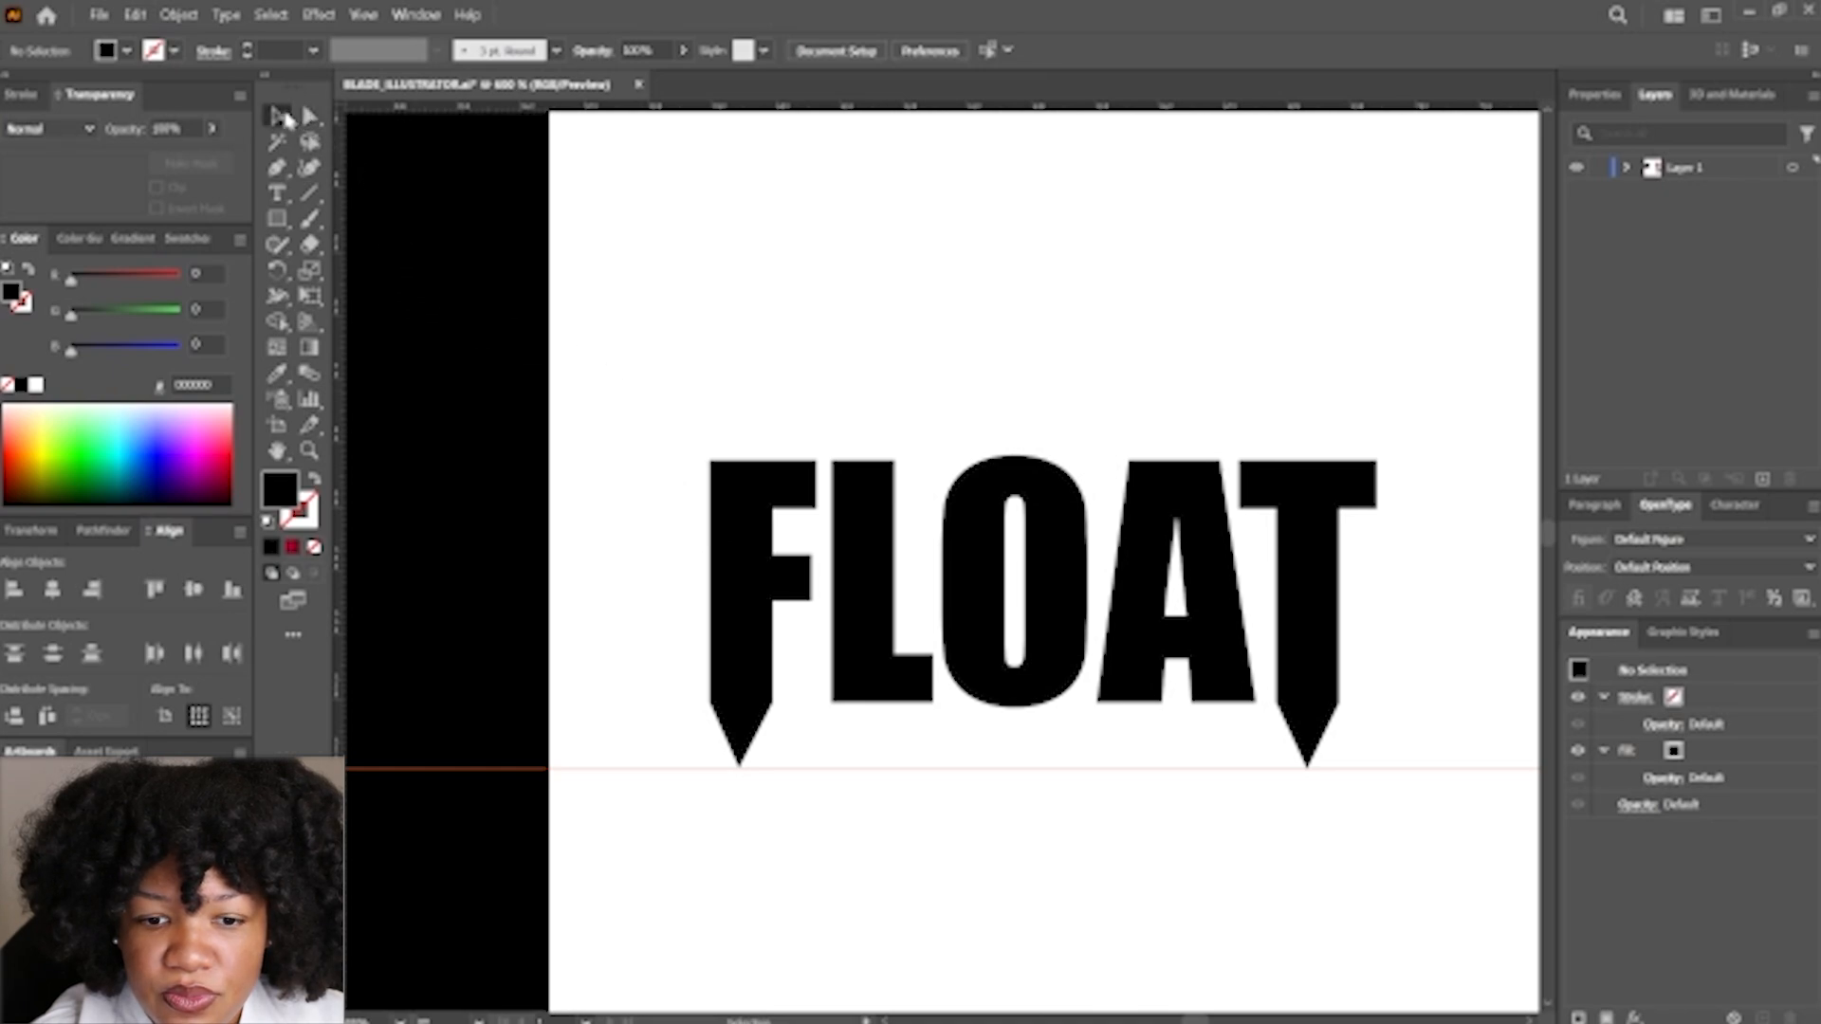
left_click(1039, 616)
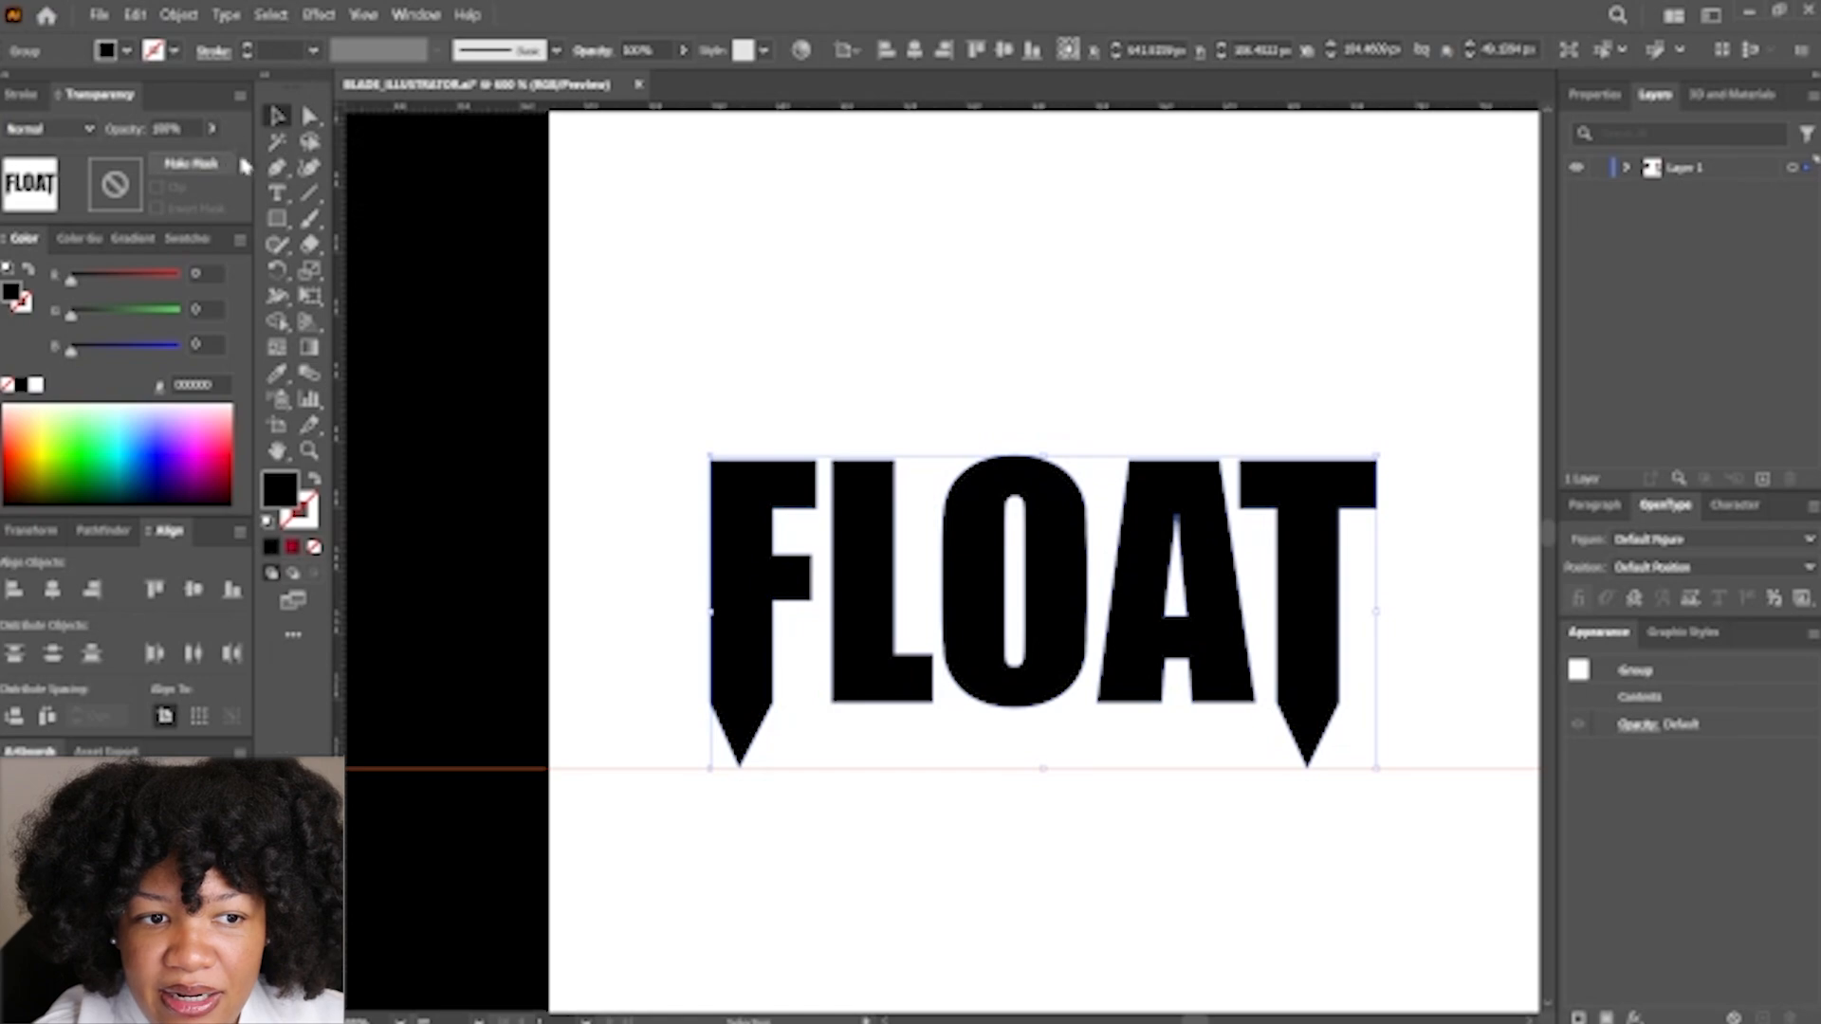
mouse_move(278, 114)
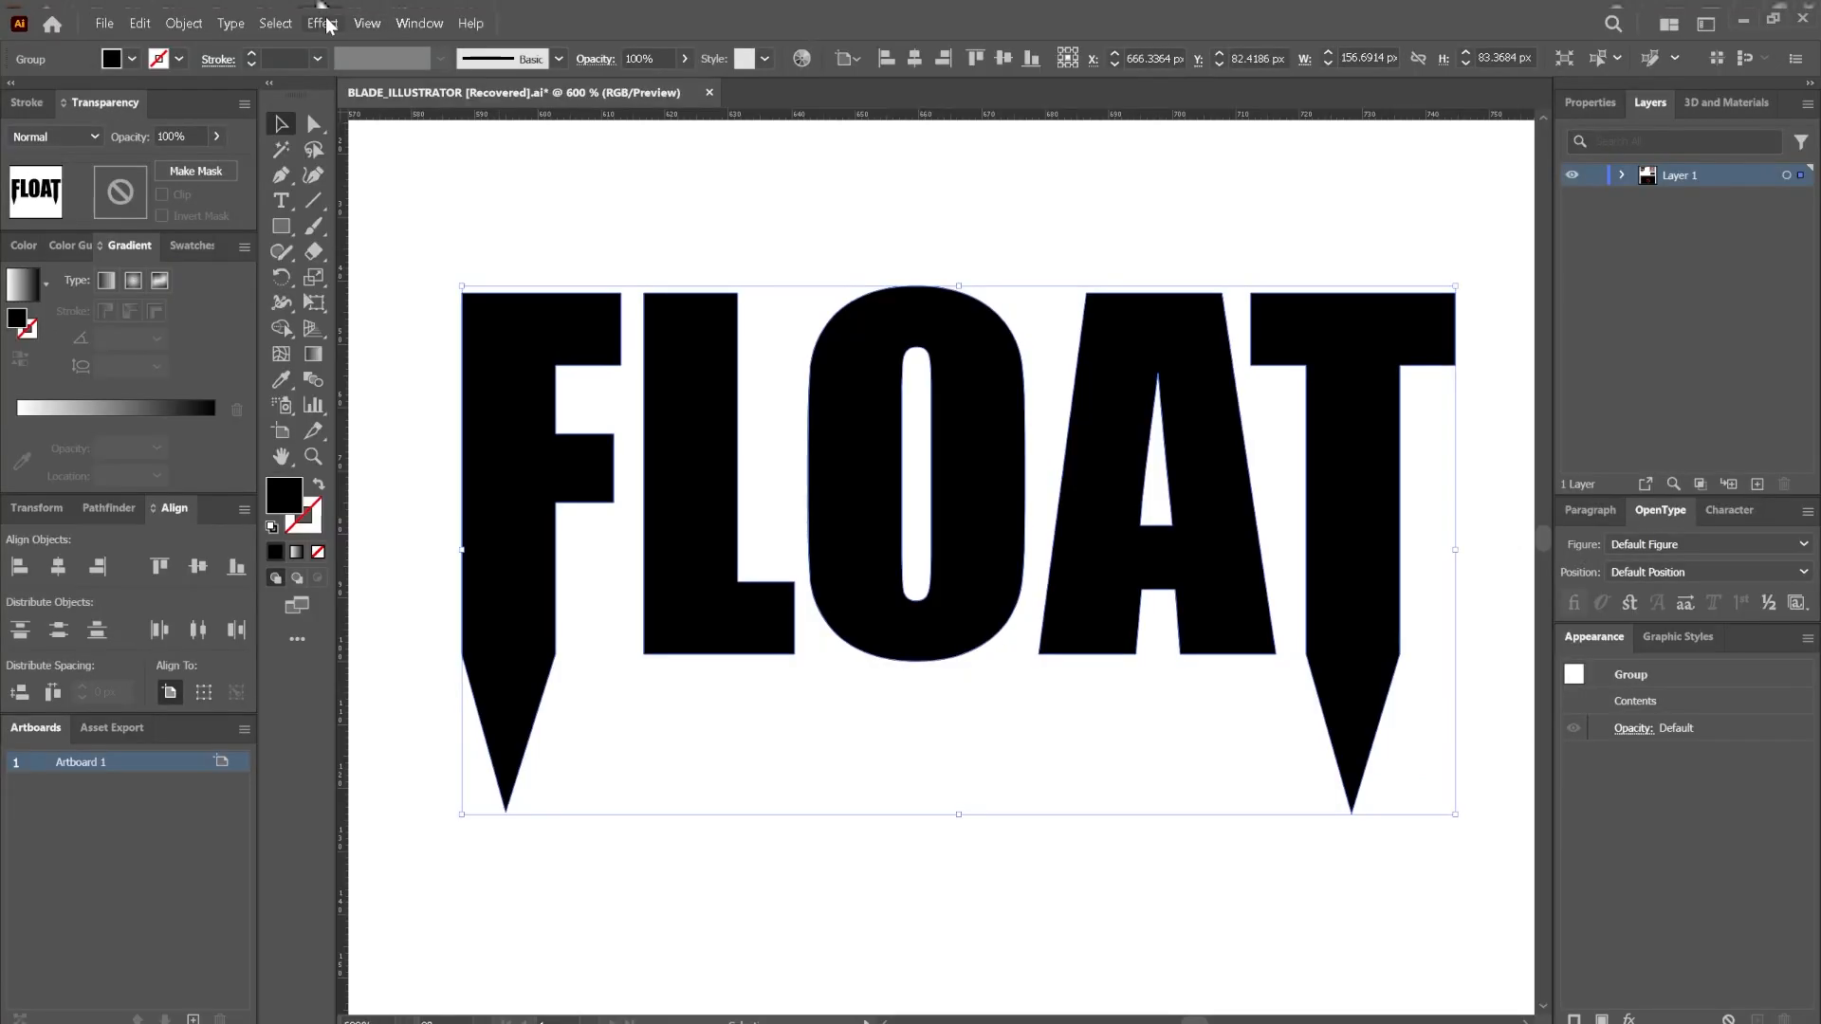
Apply an Arc warp with 20% bend and 20% vertical distortion, then deselect
left_click(322, 22)
type("20")
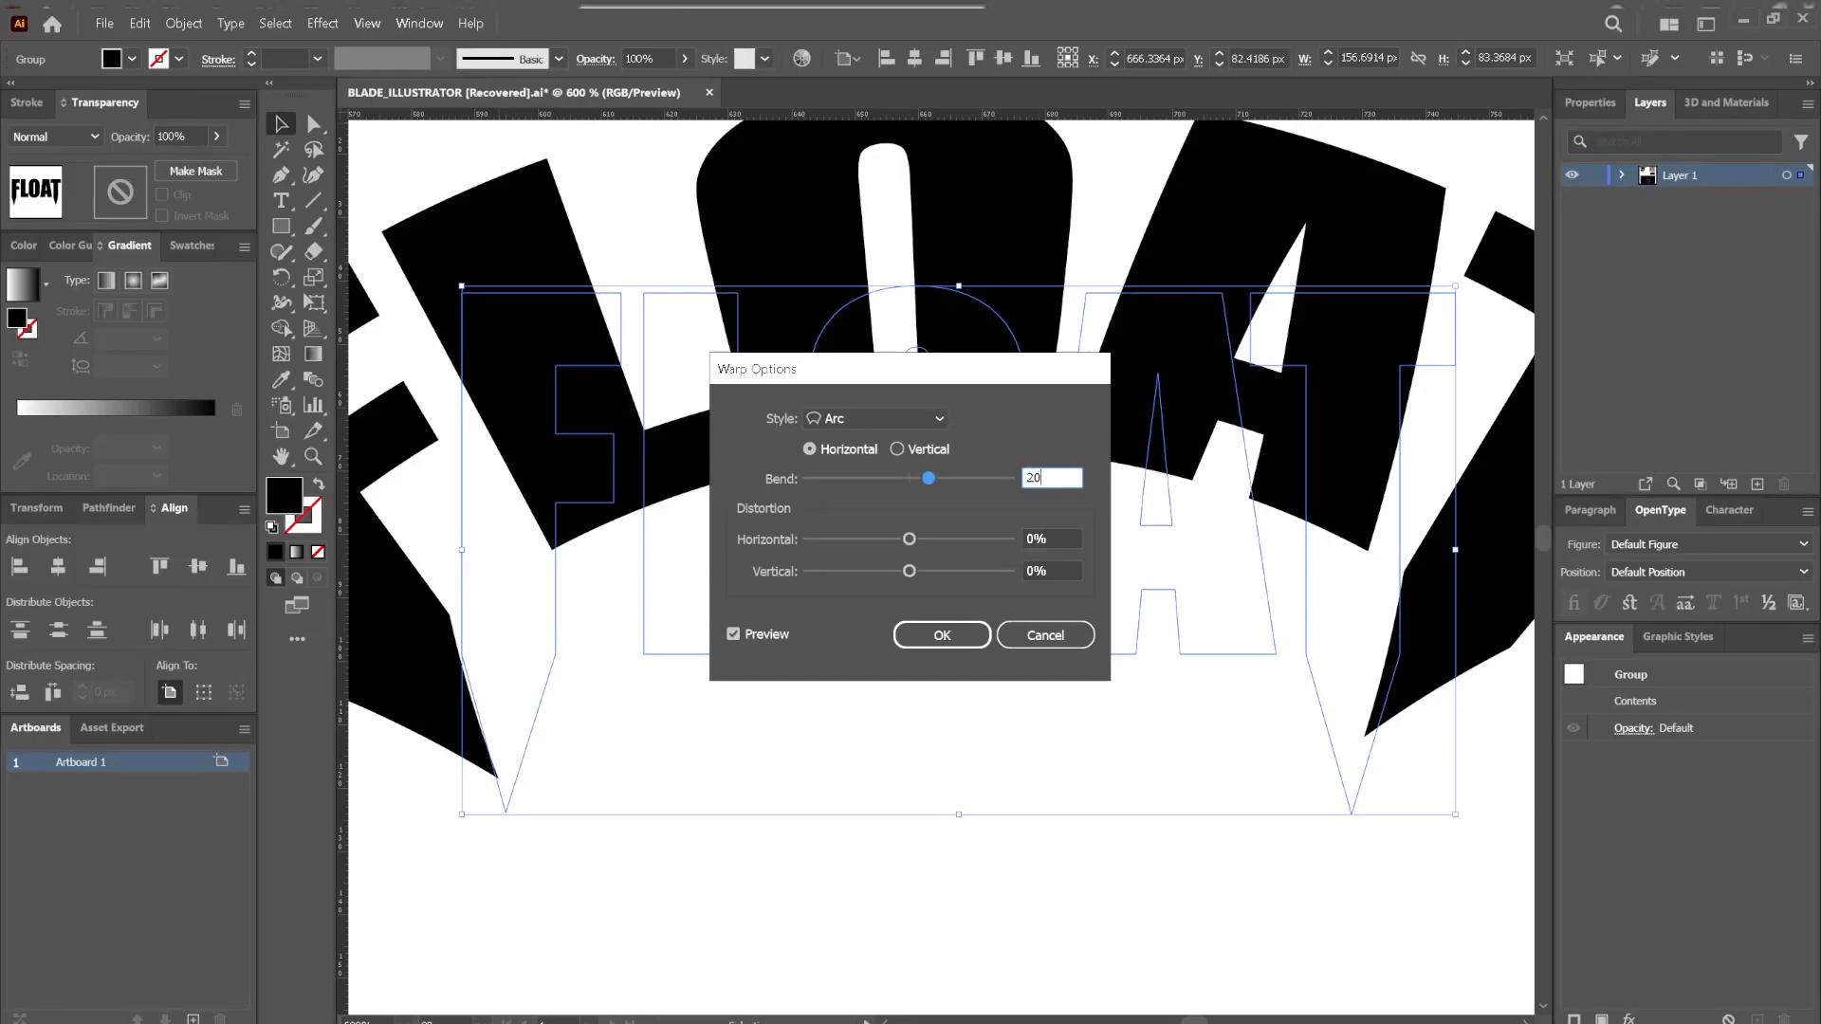
left_click_drag(909, 570, 927, 570)
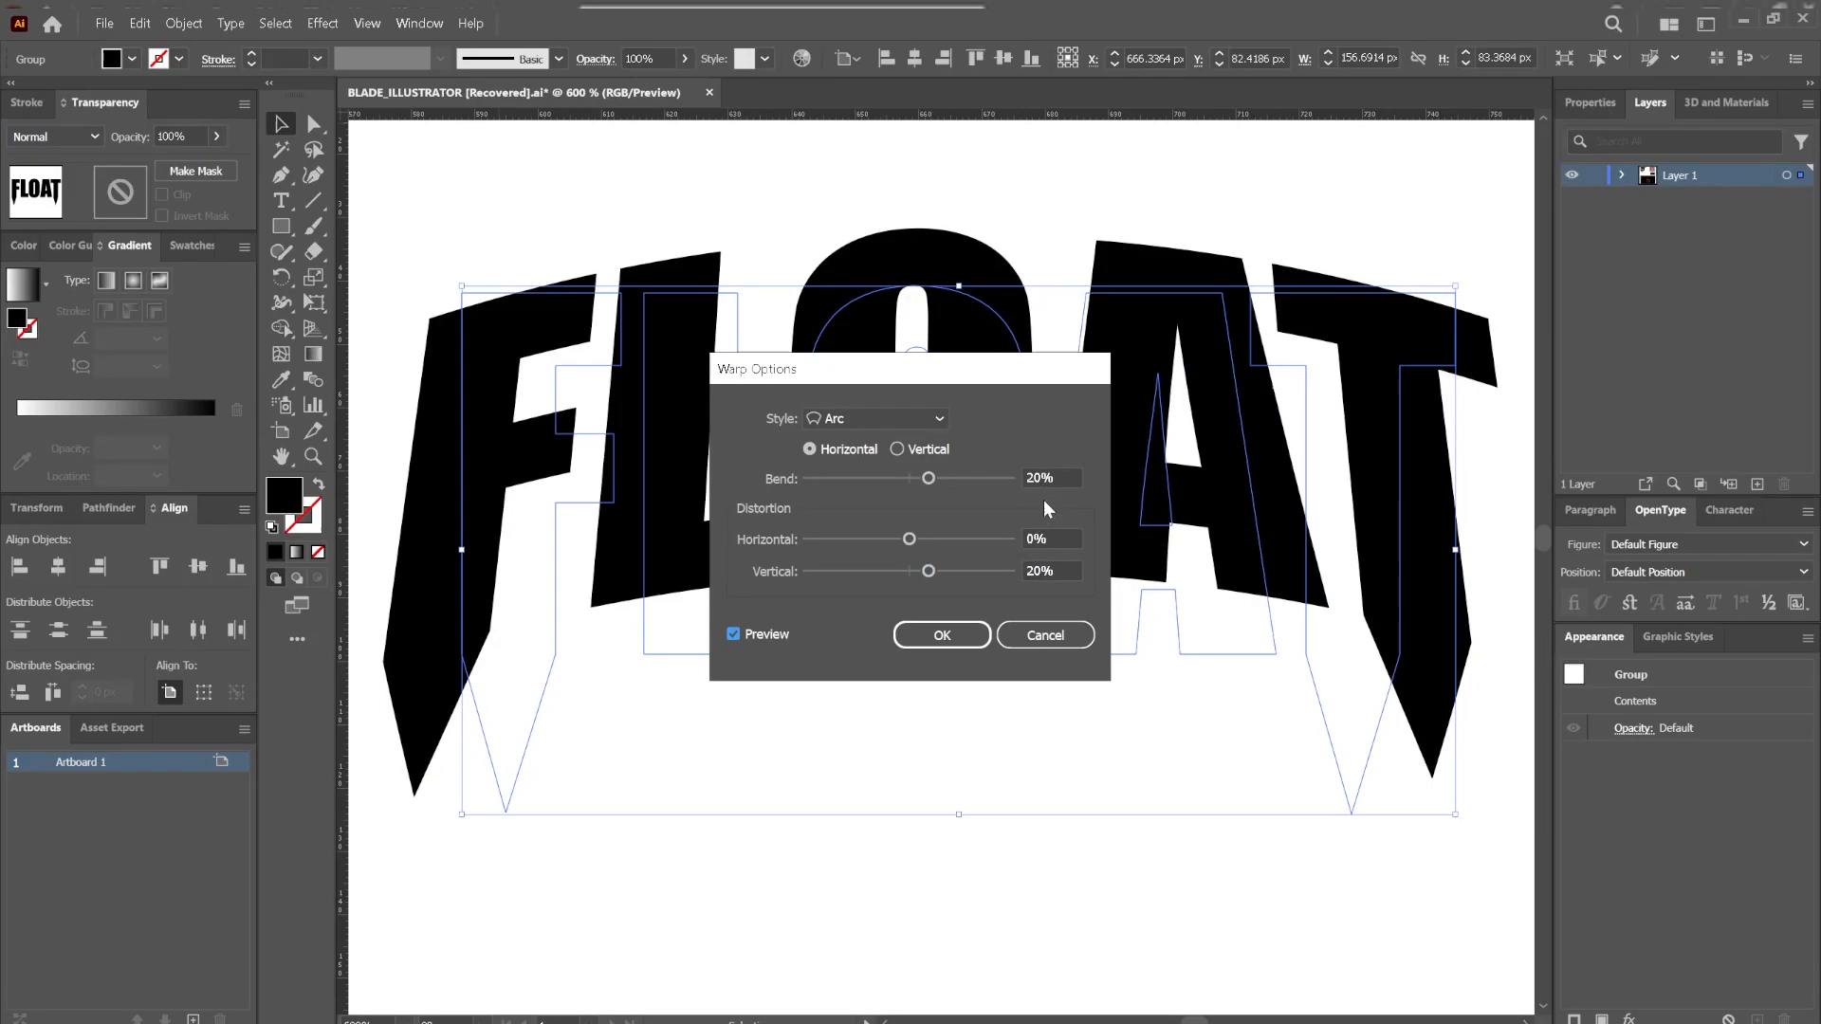
left_click(941, 636)
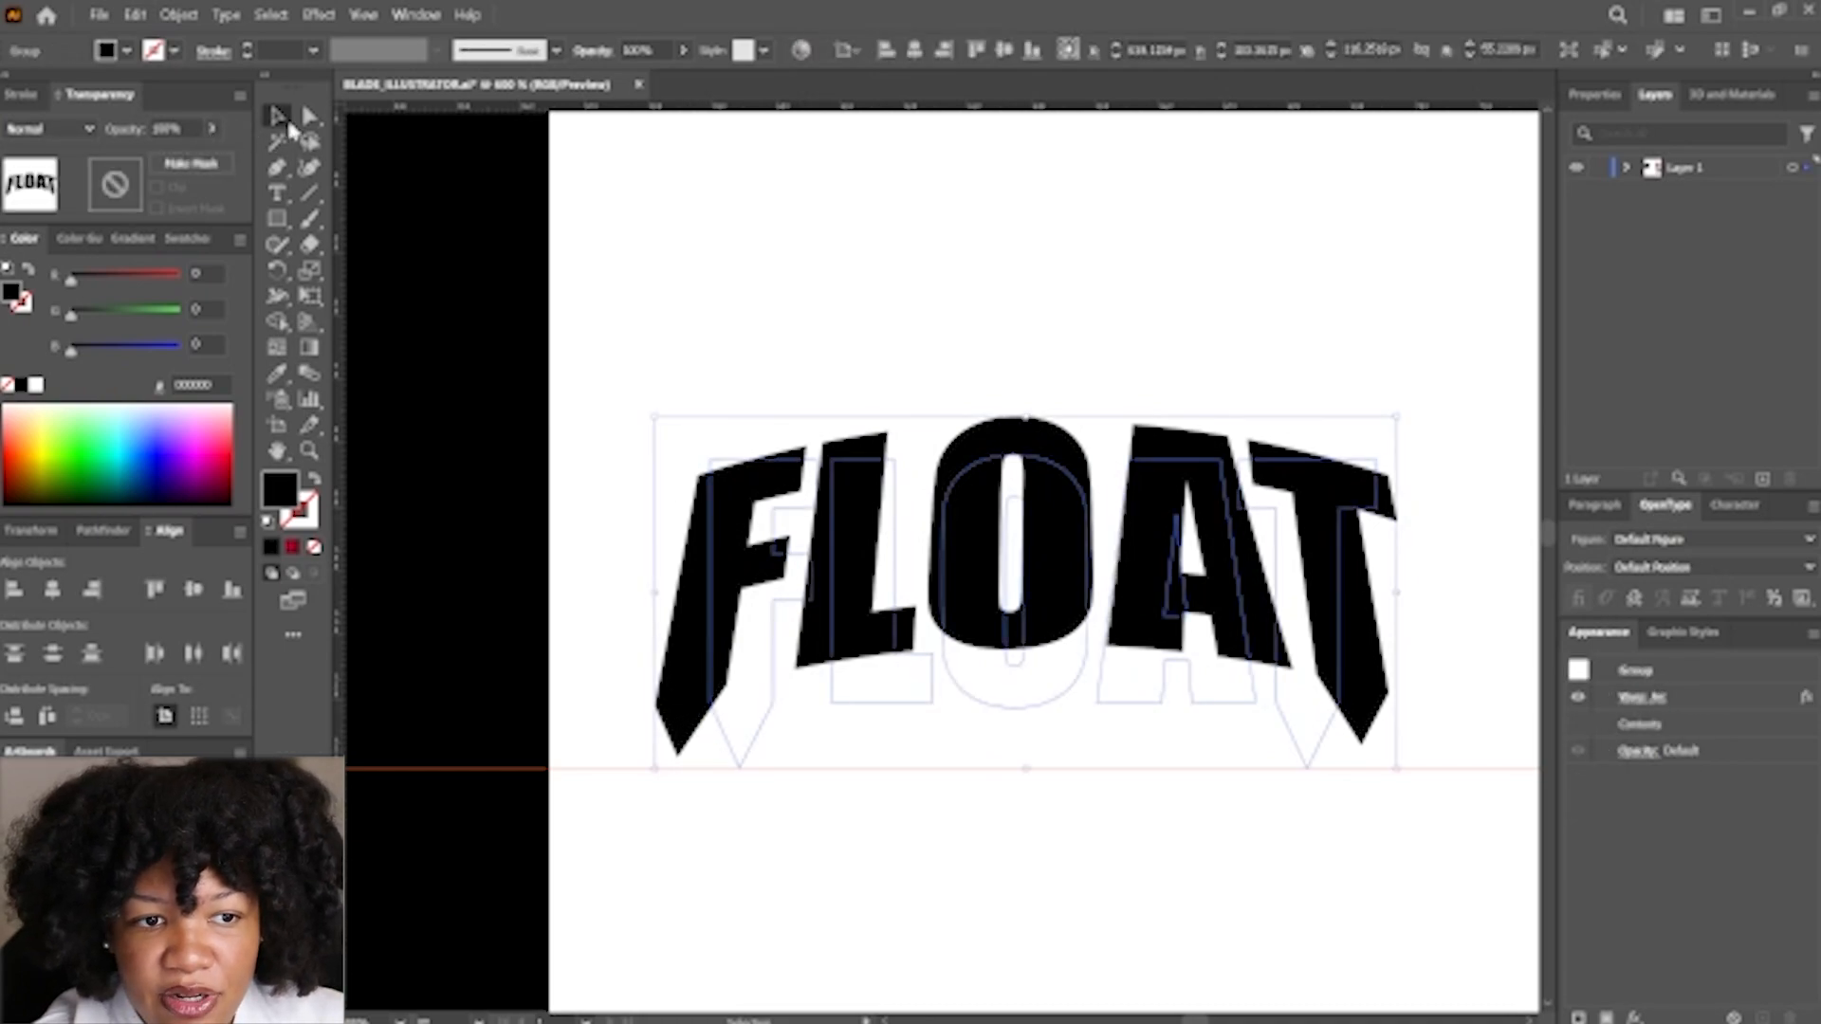
left_click(276, 114)
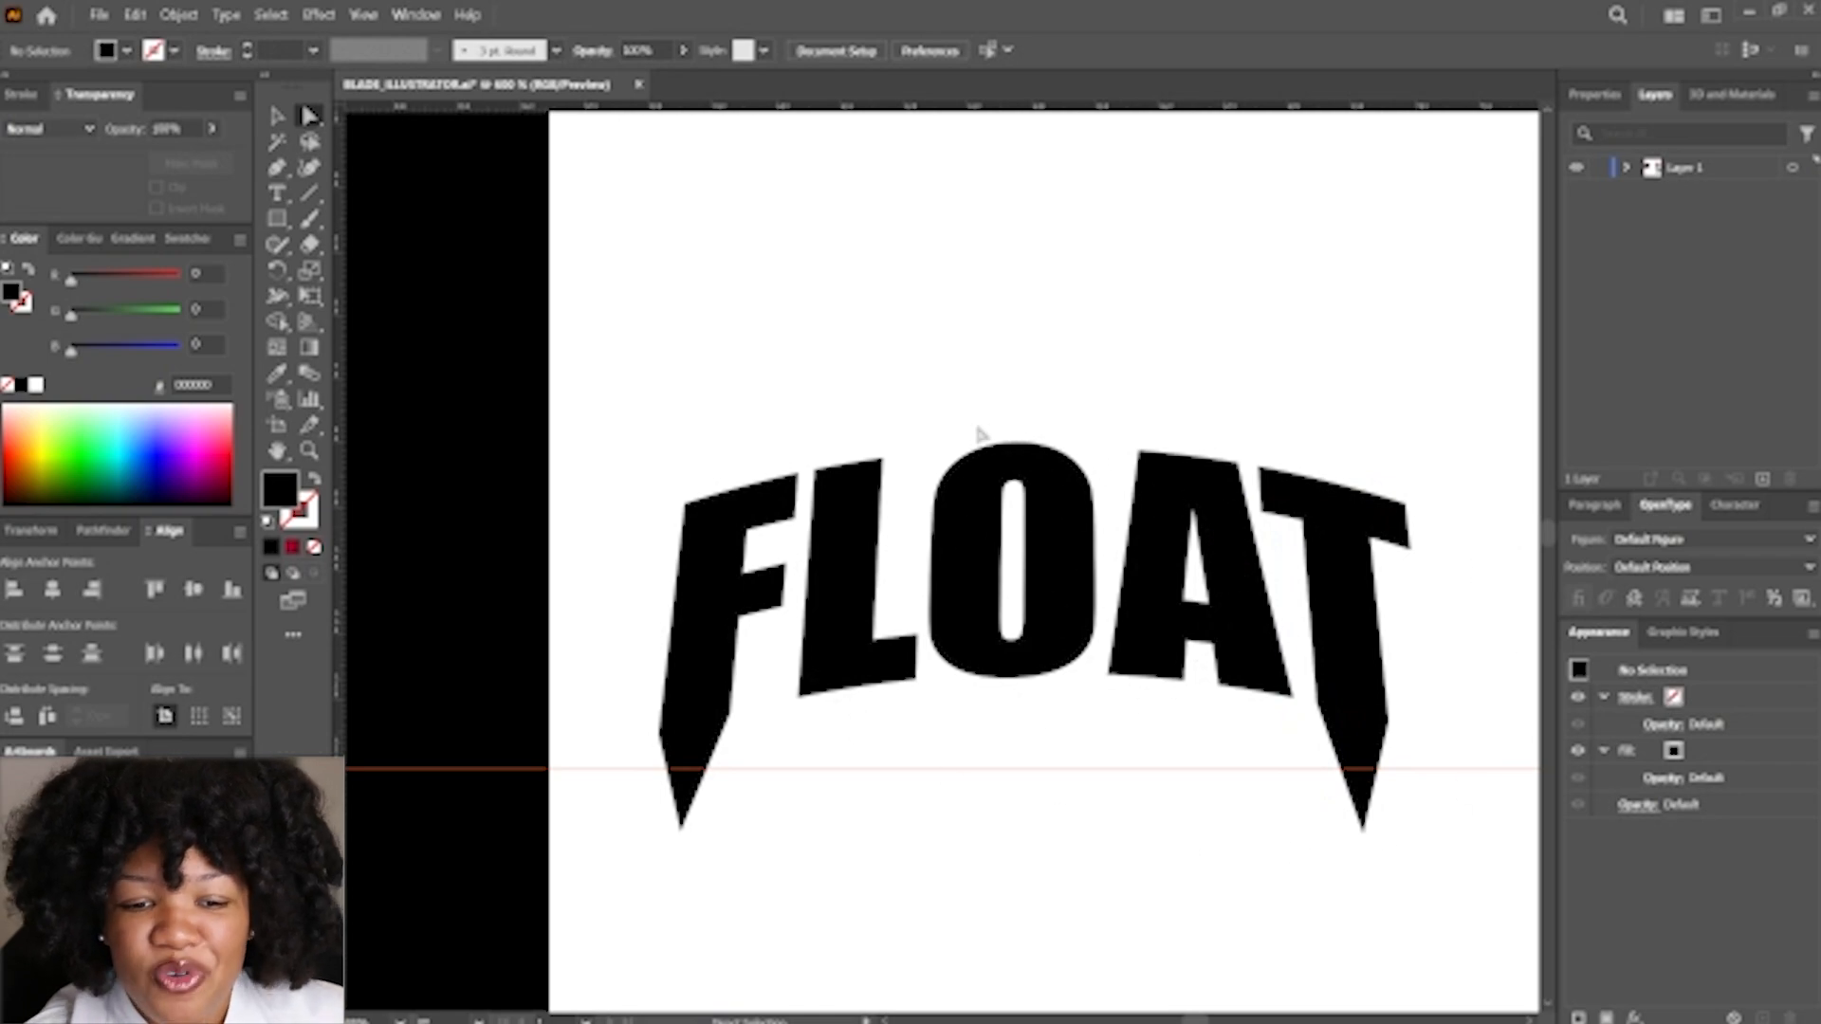
Hide the guides from the View menu, then reselect and deselect the warped word
left_click(362, 14)
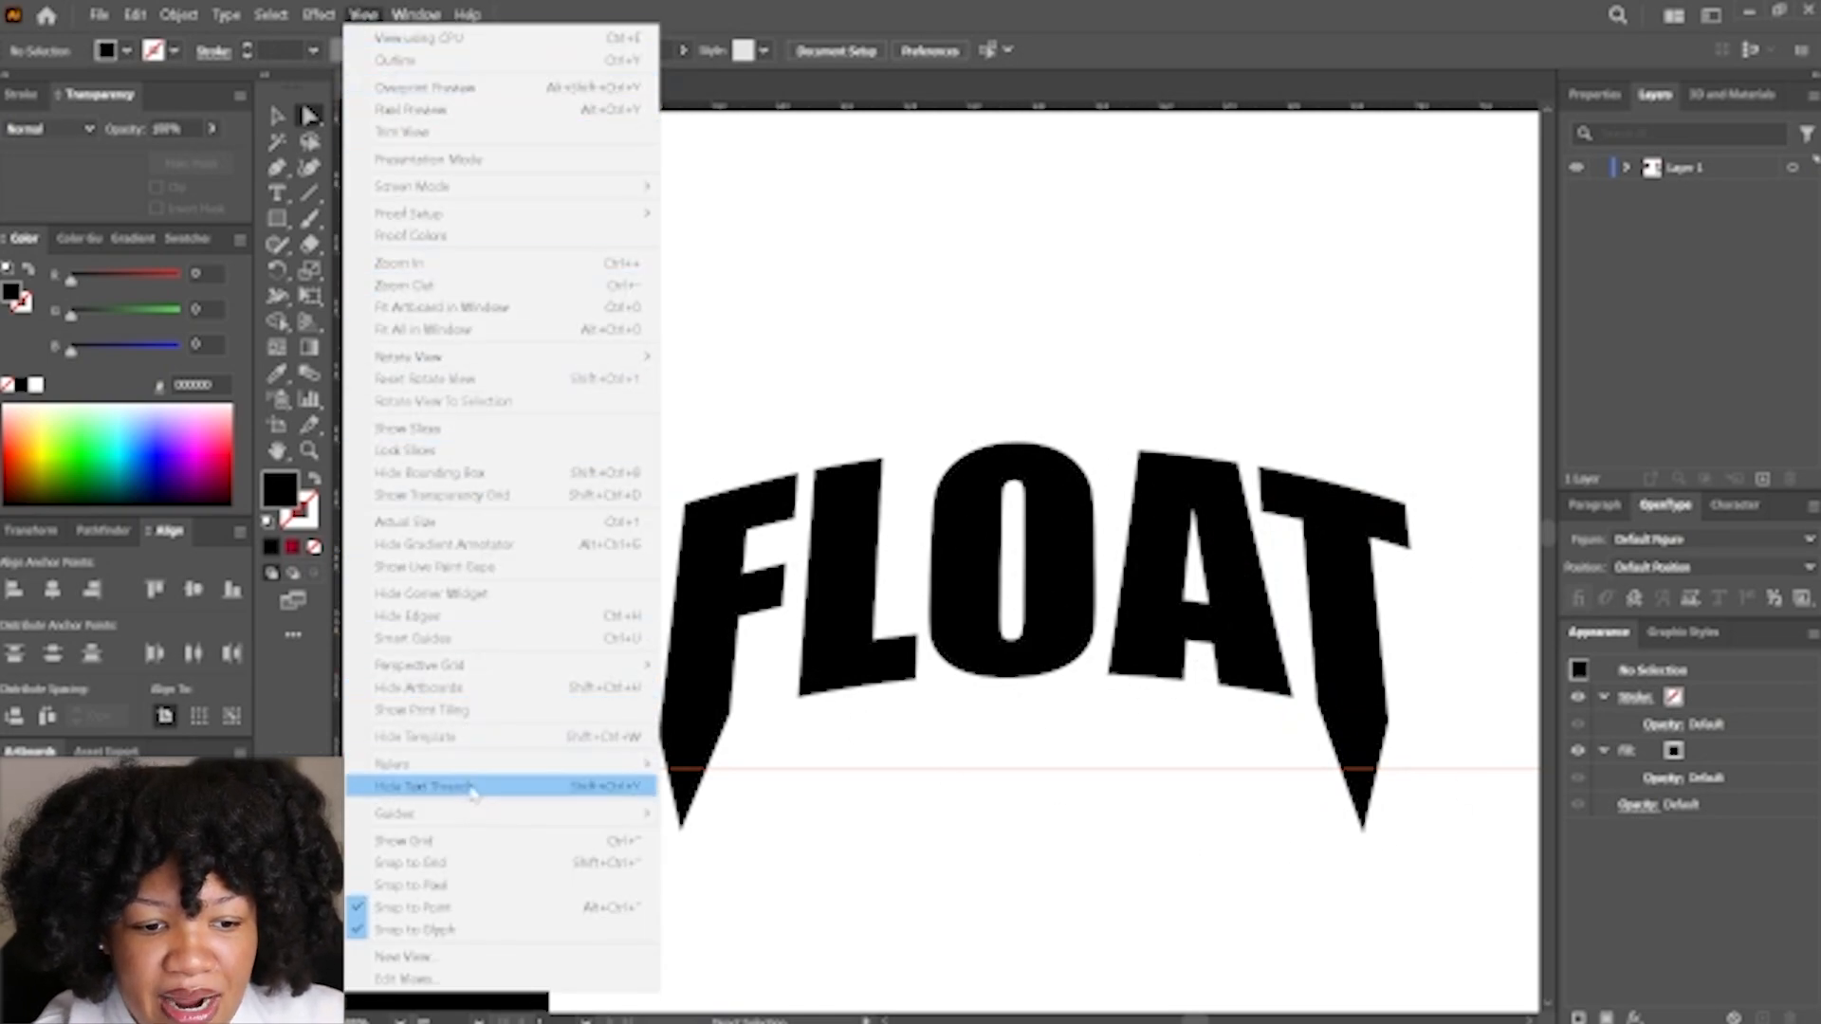
left_click(439, 786)
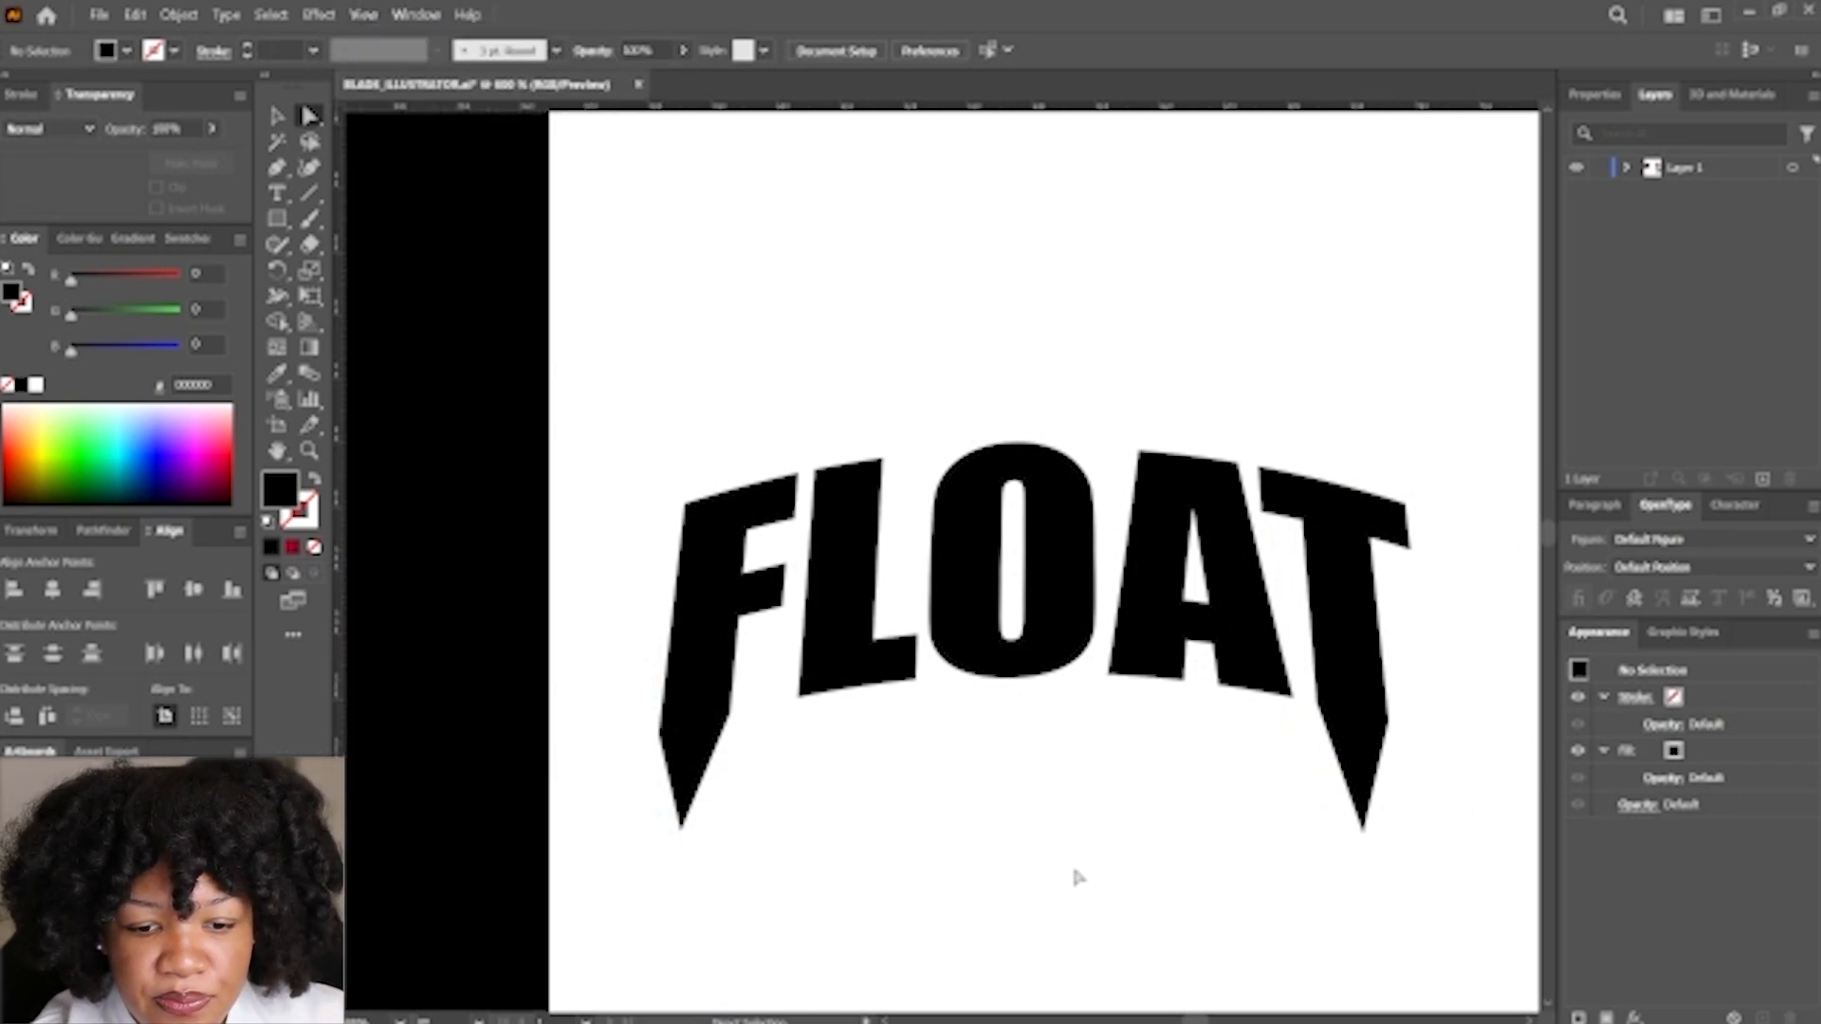
left_click(1010, 580)
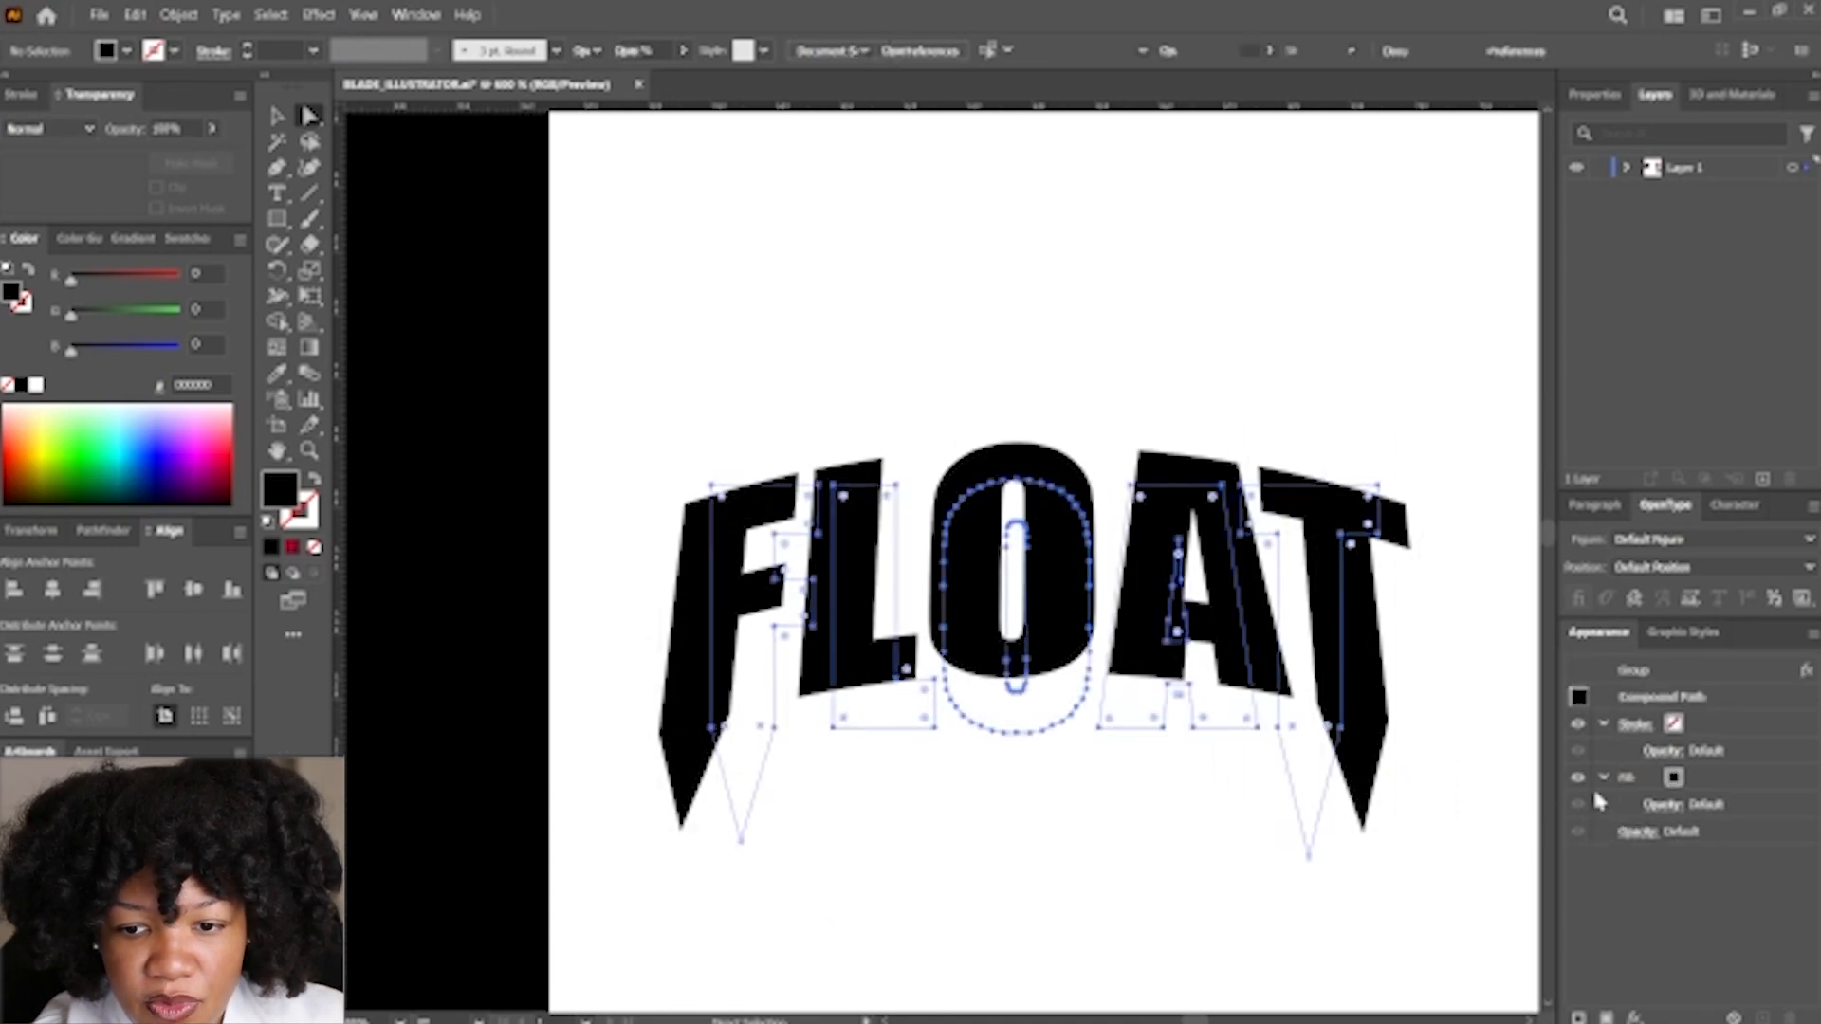
left_click(1075, 822)
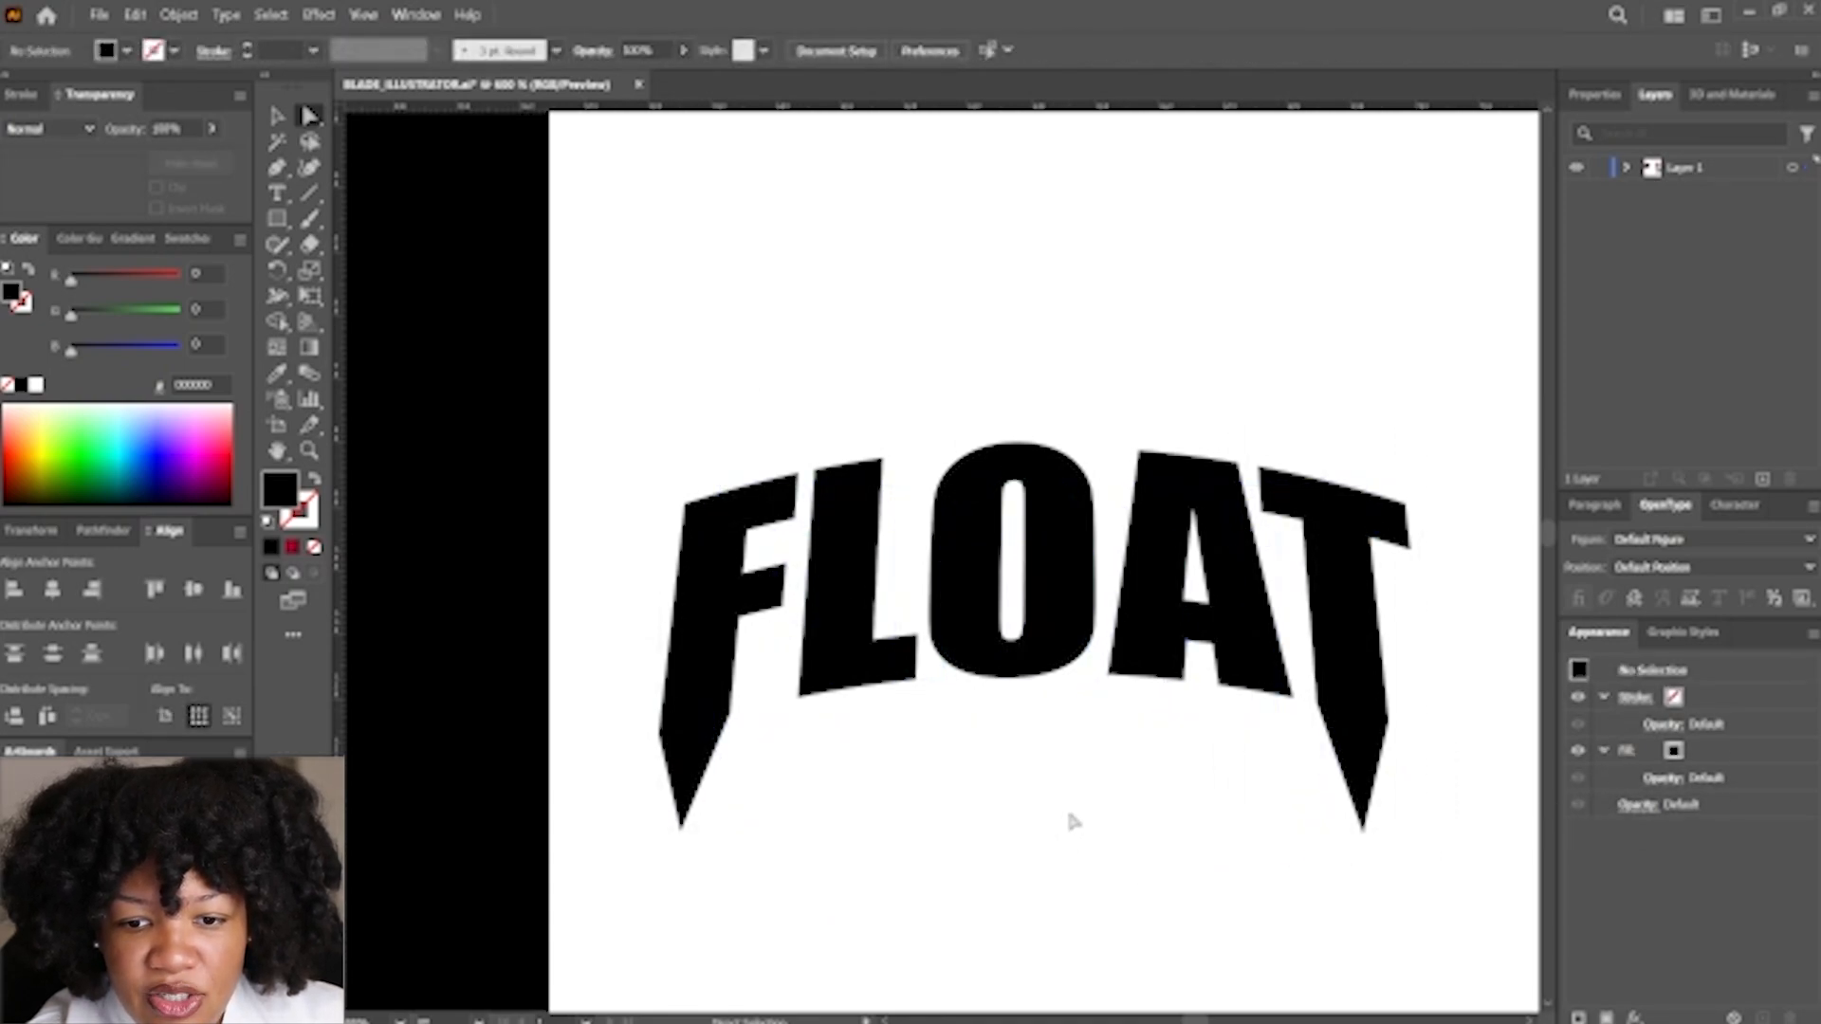
mouse_move(1069, 778)
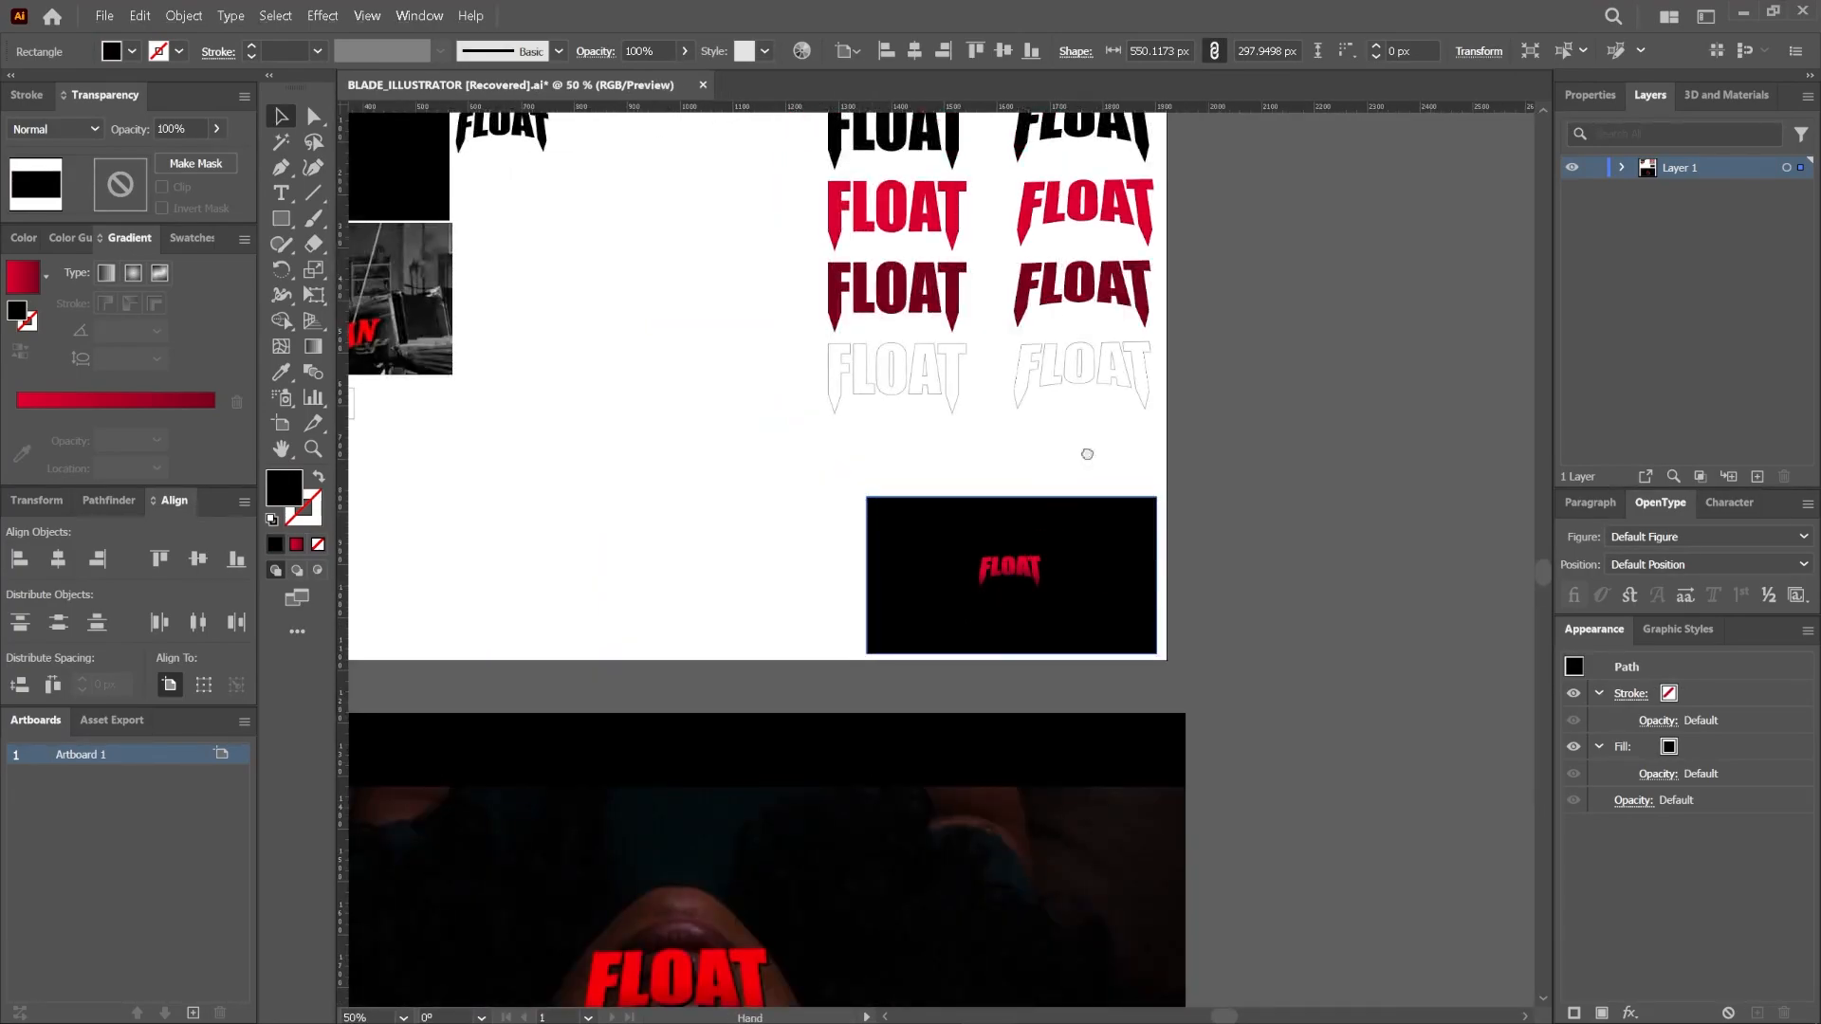
Scroll down to view the red FLOAT variants and the film still
scroll("down", 3)
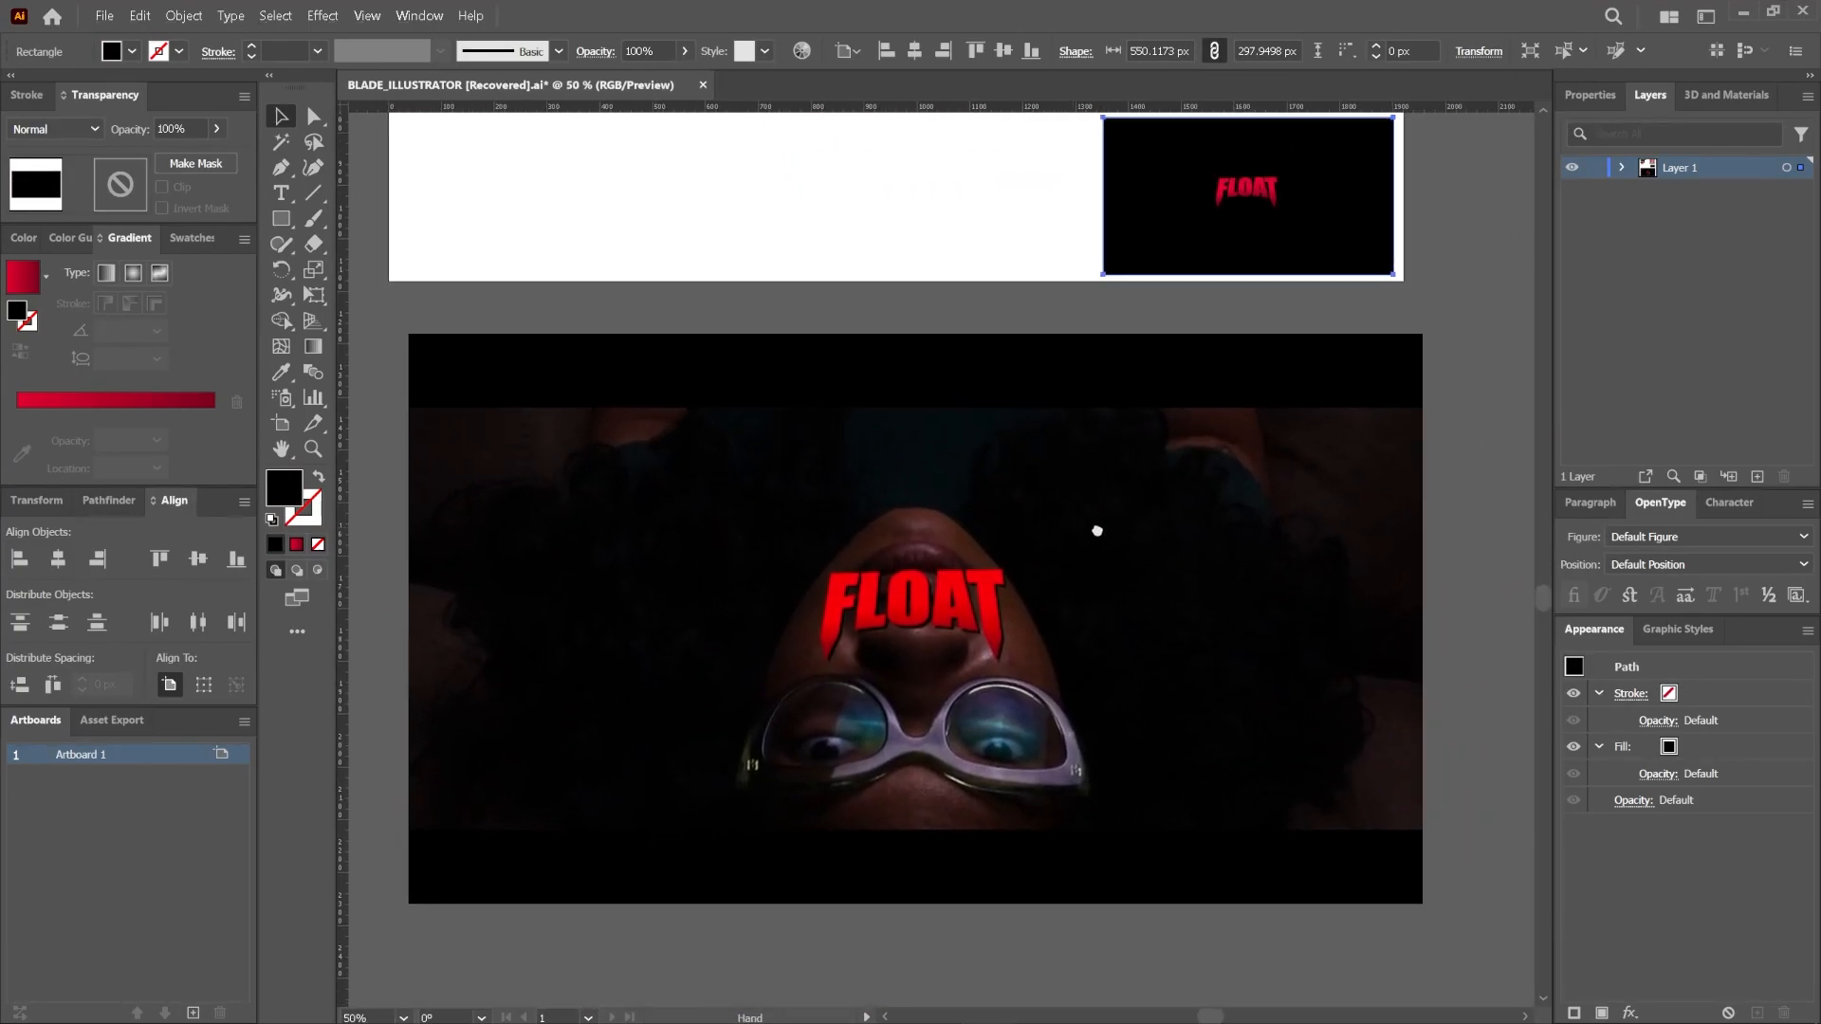